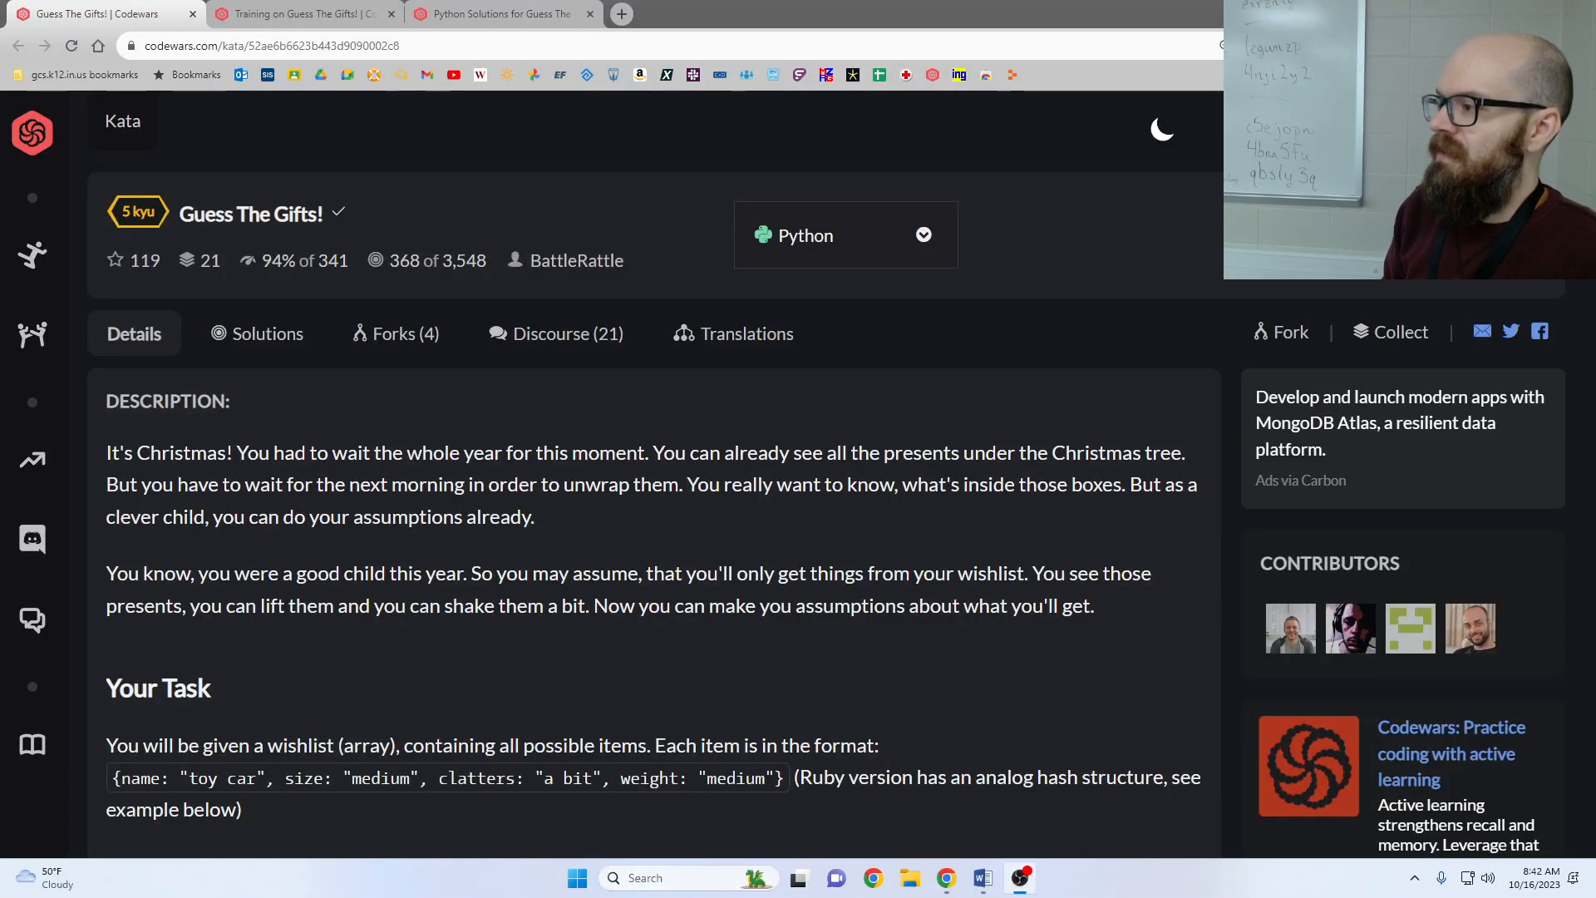
# Bring up the kata workspace and start guess_gifts with a return list comprehension.
pyautogui.scroll(-3)
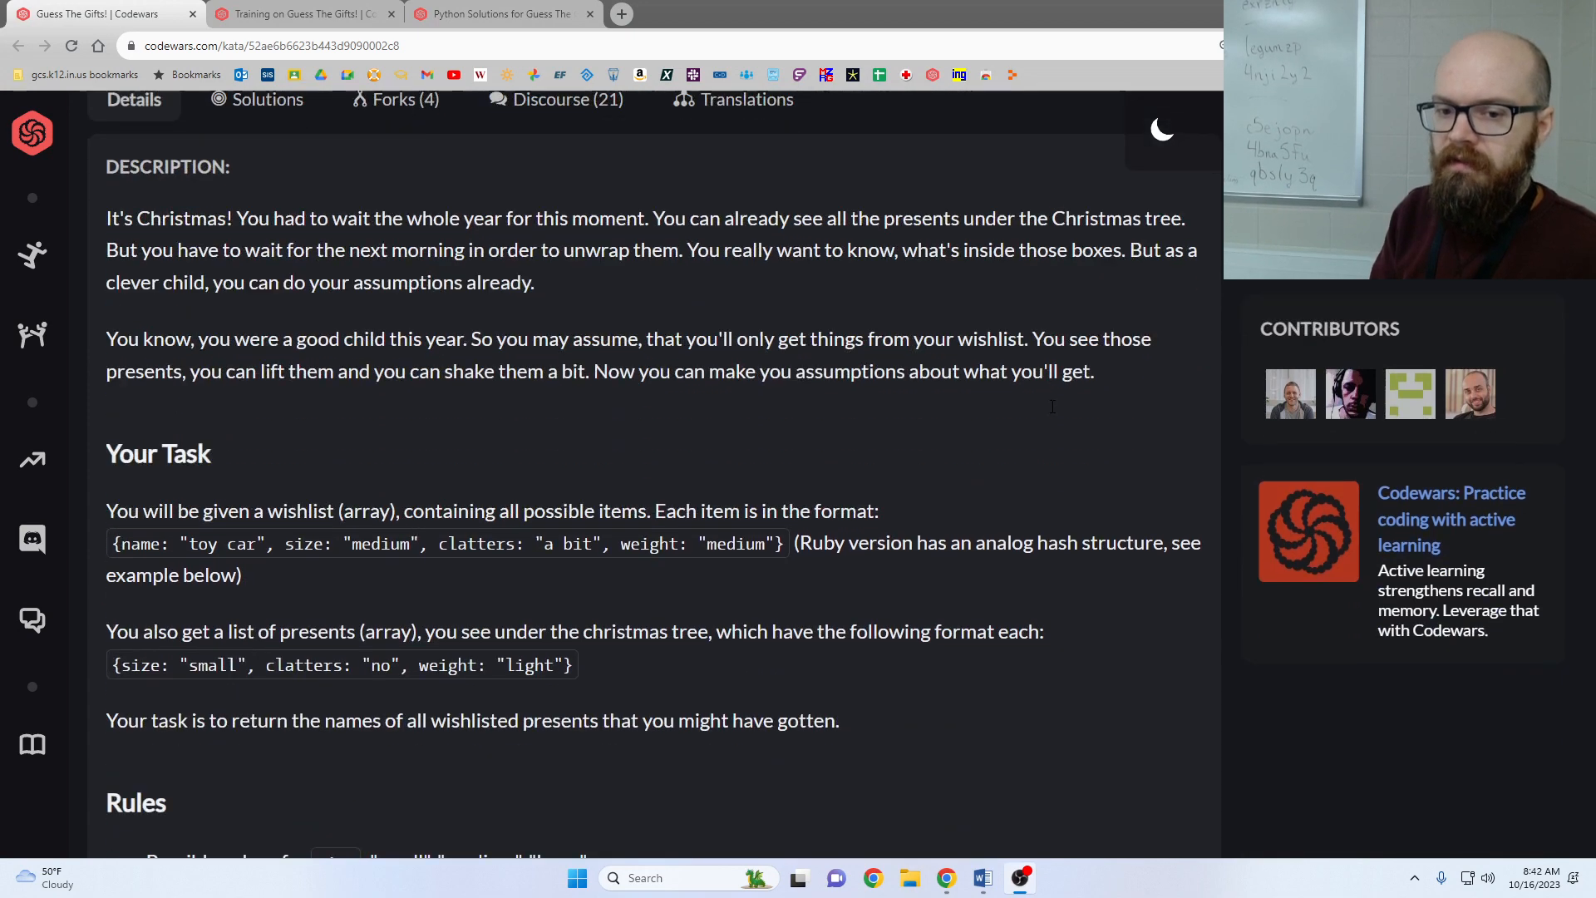
pyautogui.scroll(-3)
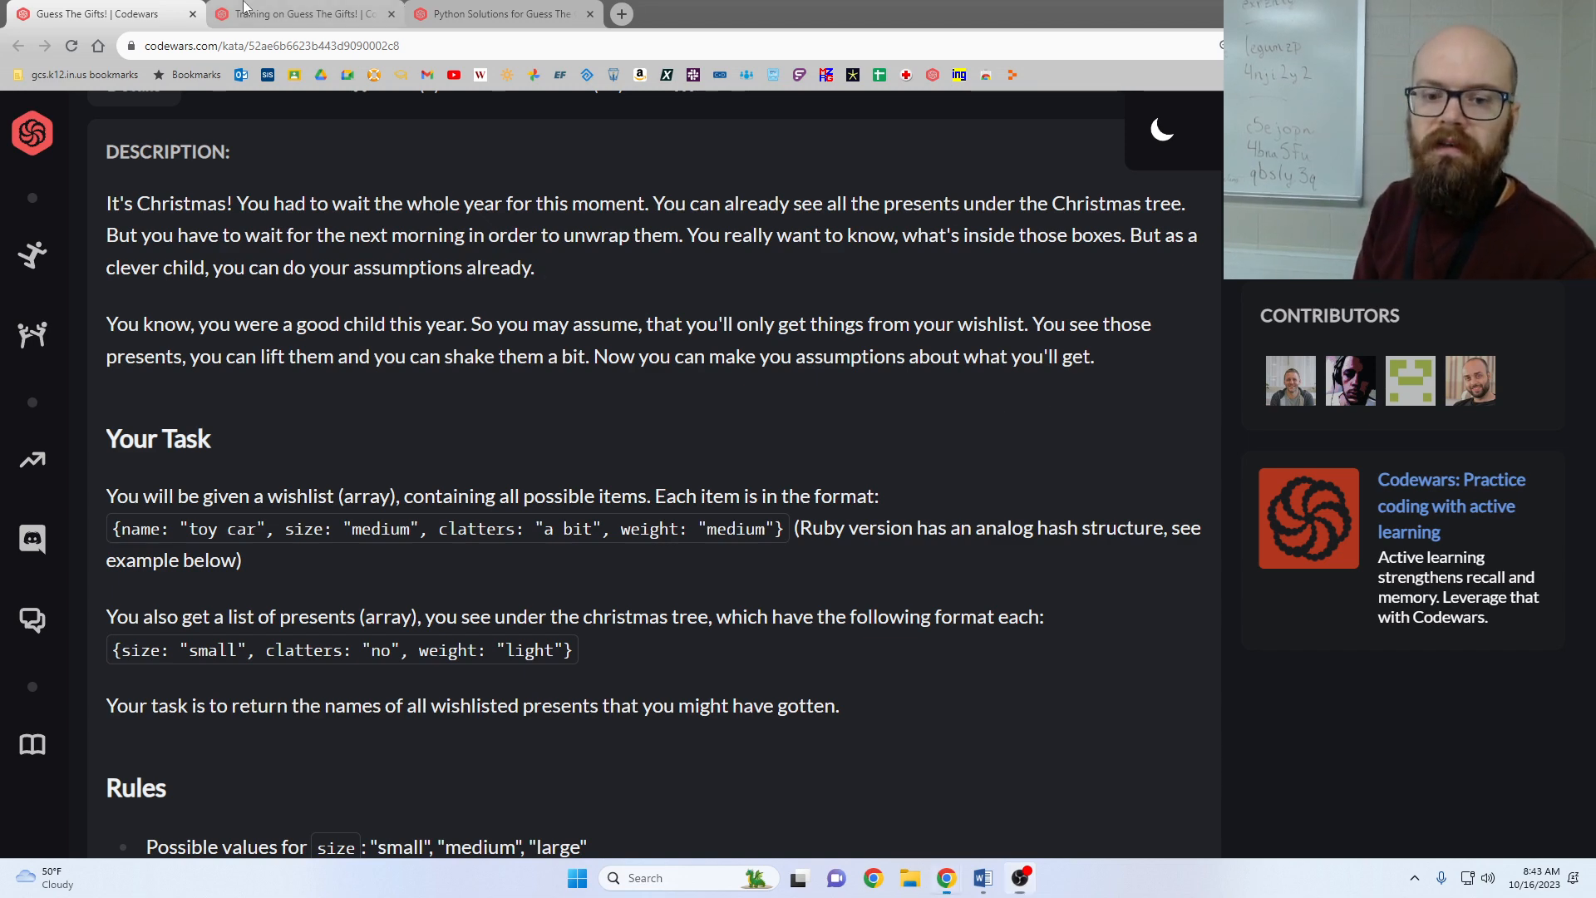
pyautogui.click(301, 14)
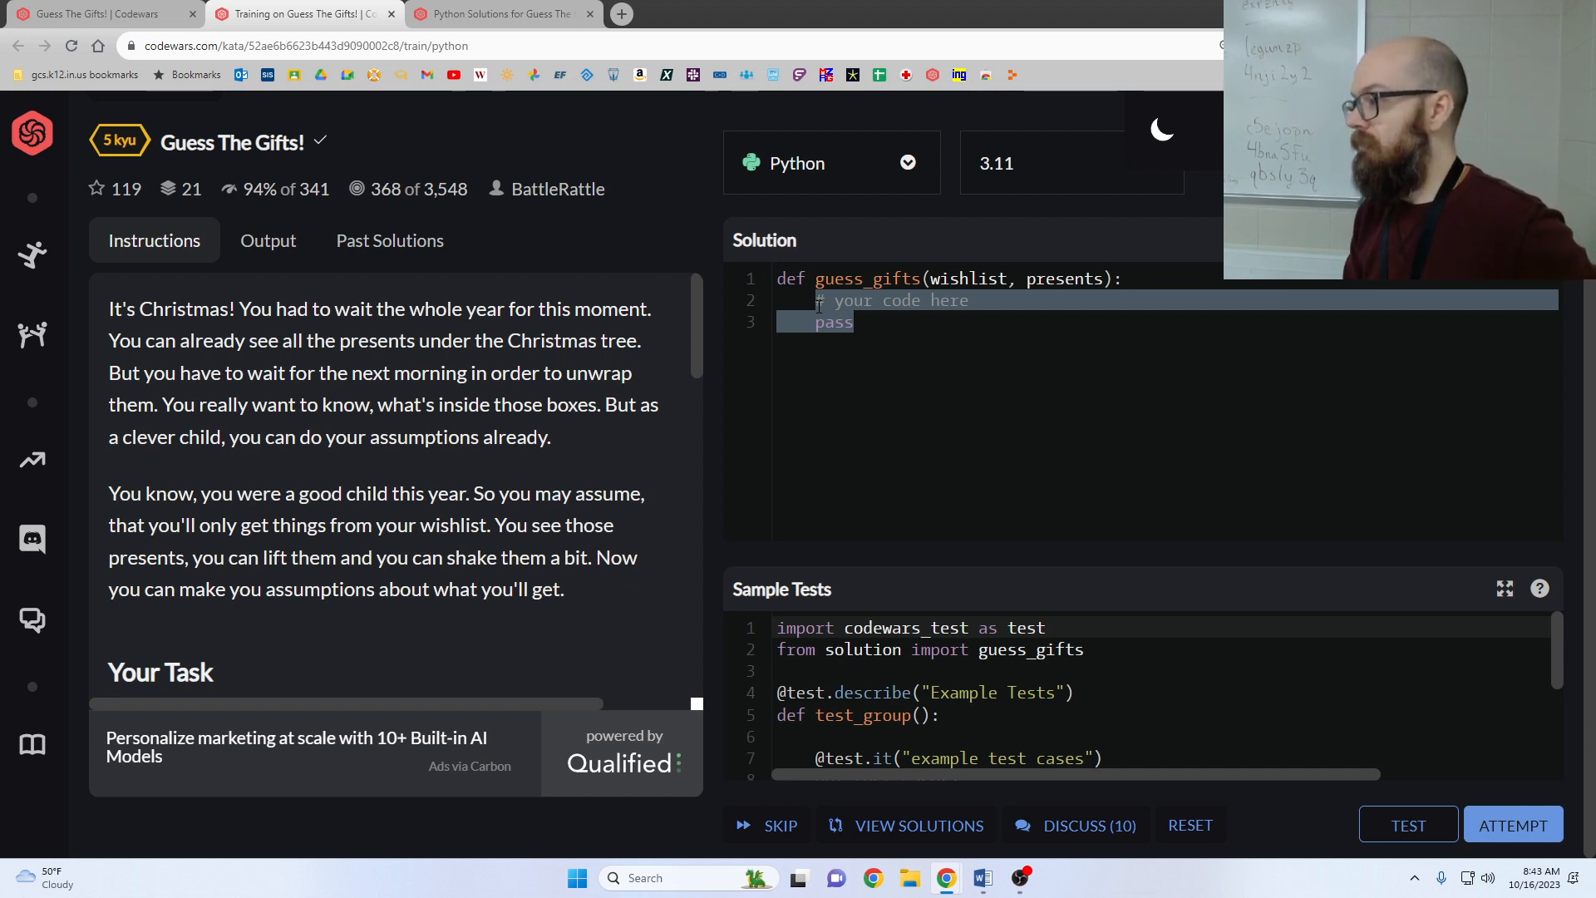
pyautogui.write('retu')
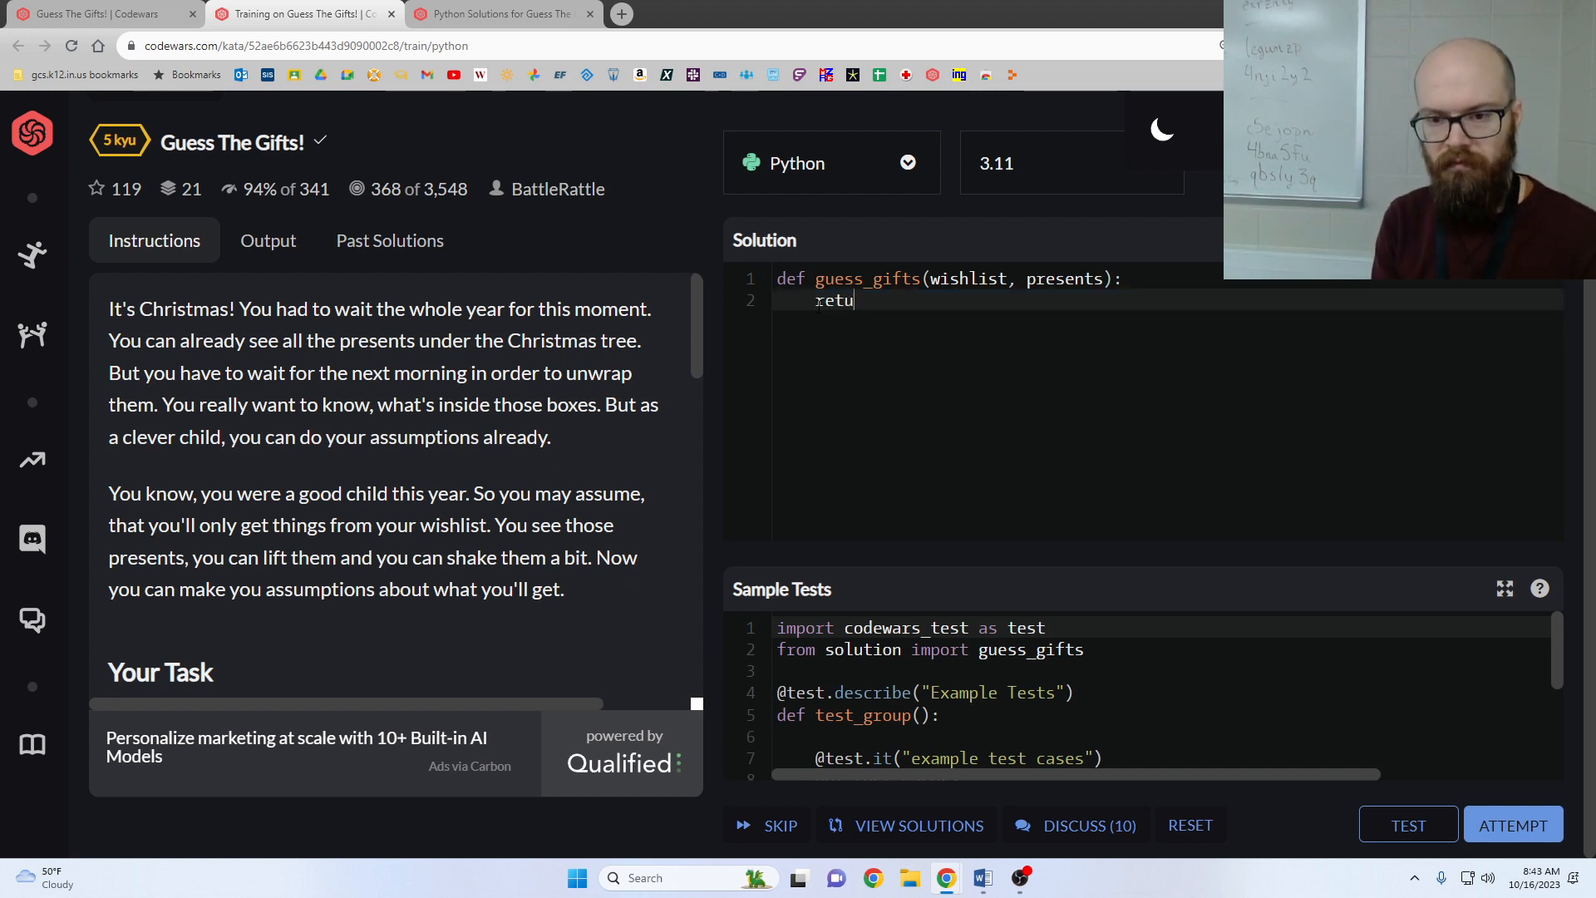
pyautogui.write('rn [i]')
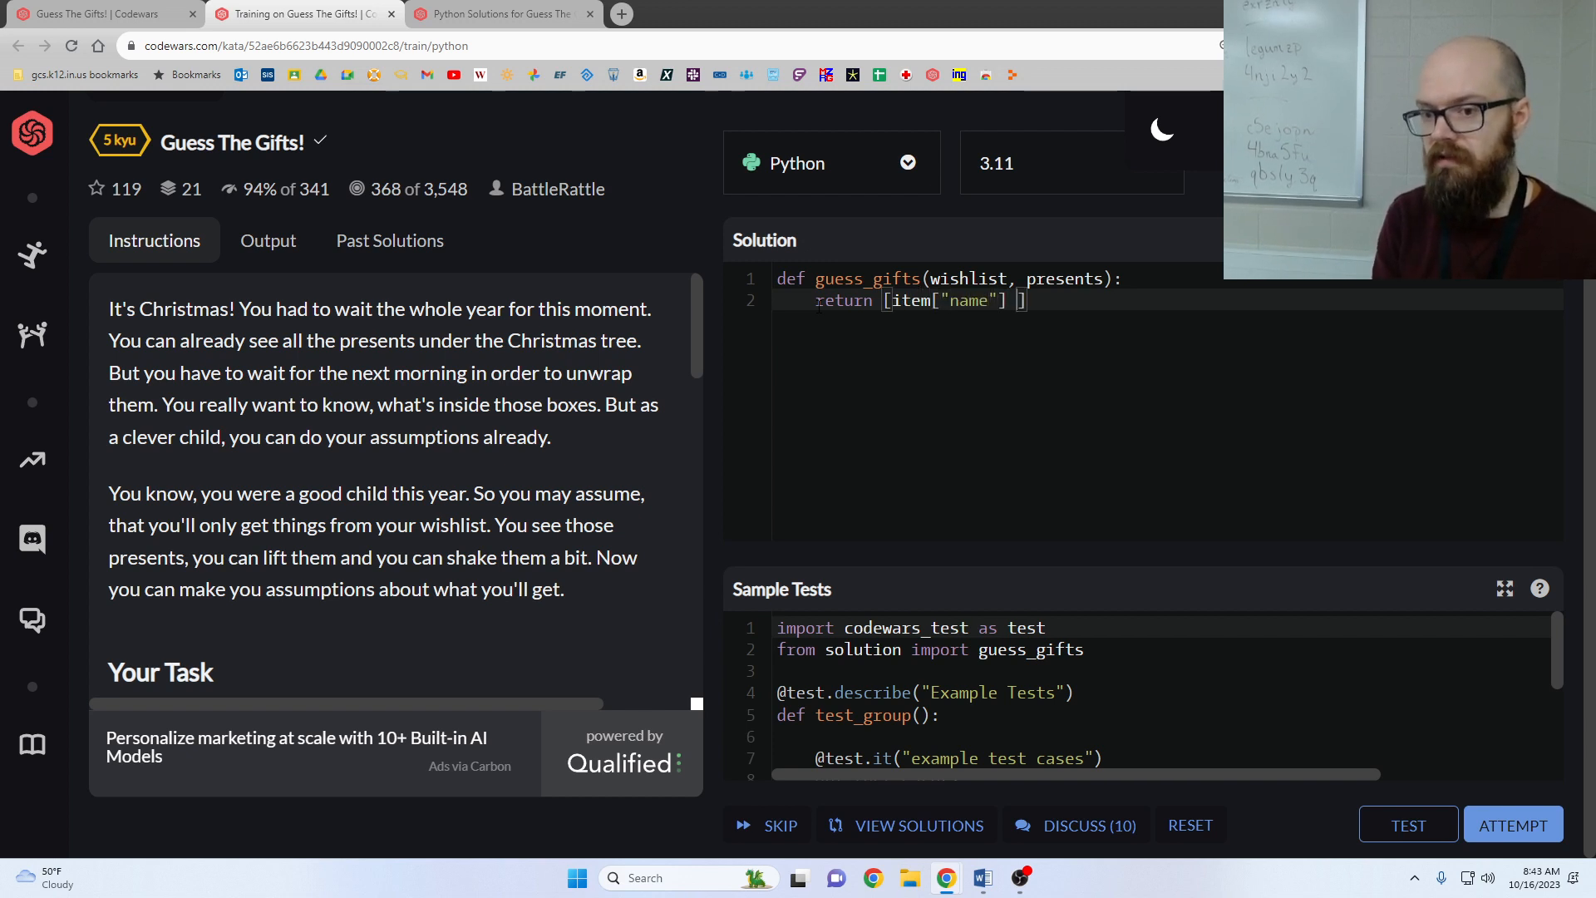
# Complete the comprehension: item names from wishlist filtered by possible(item, presents).
pyautogui.scroll(-3)
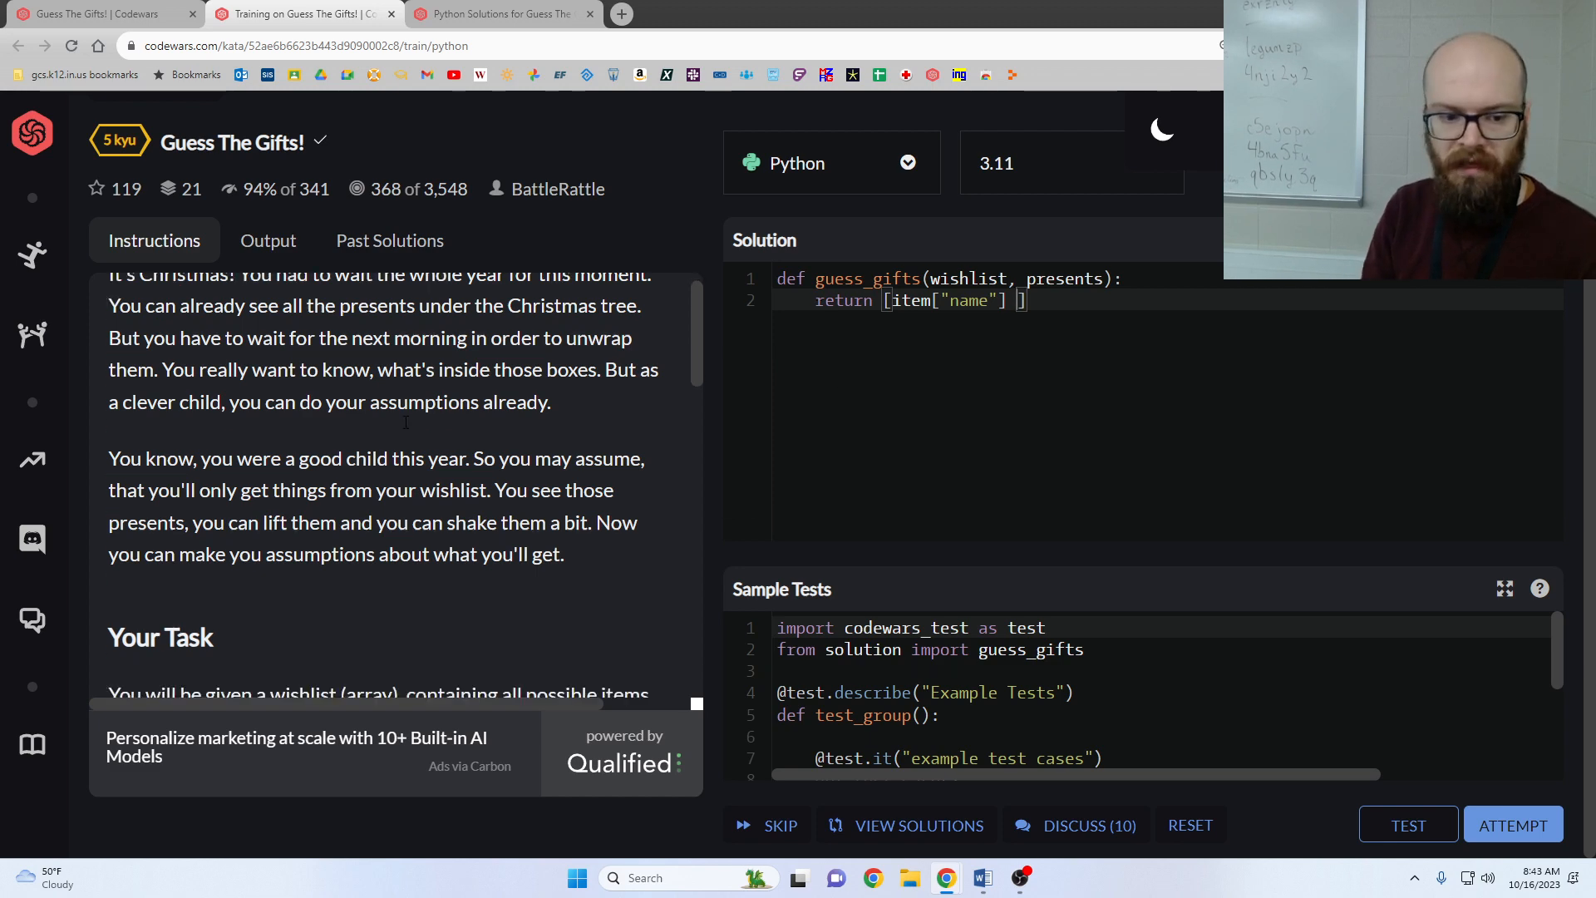
pyautogui.scroll(-3)
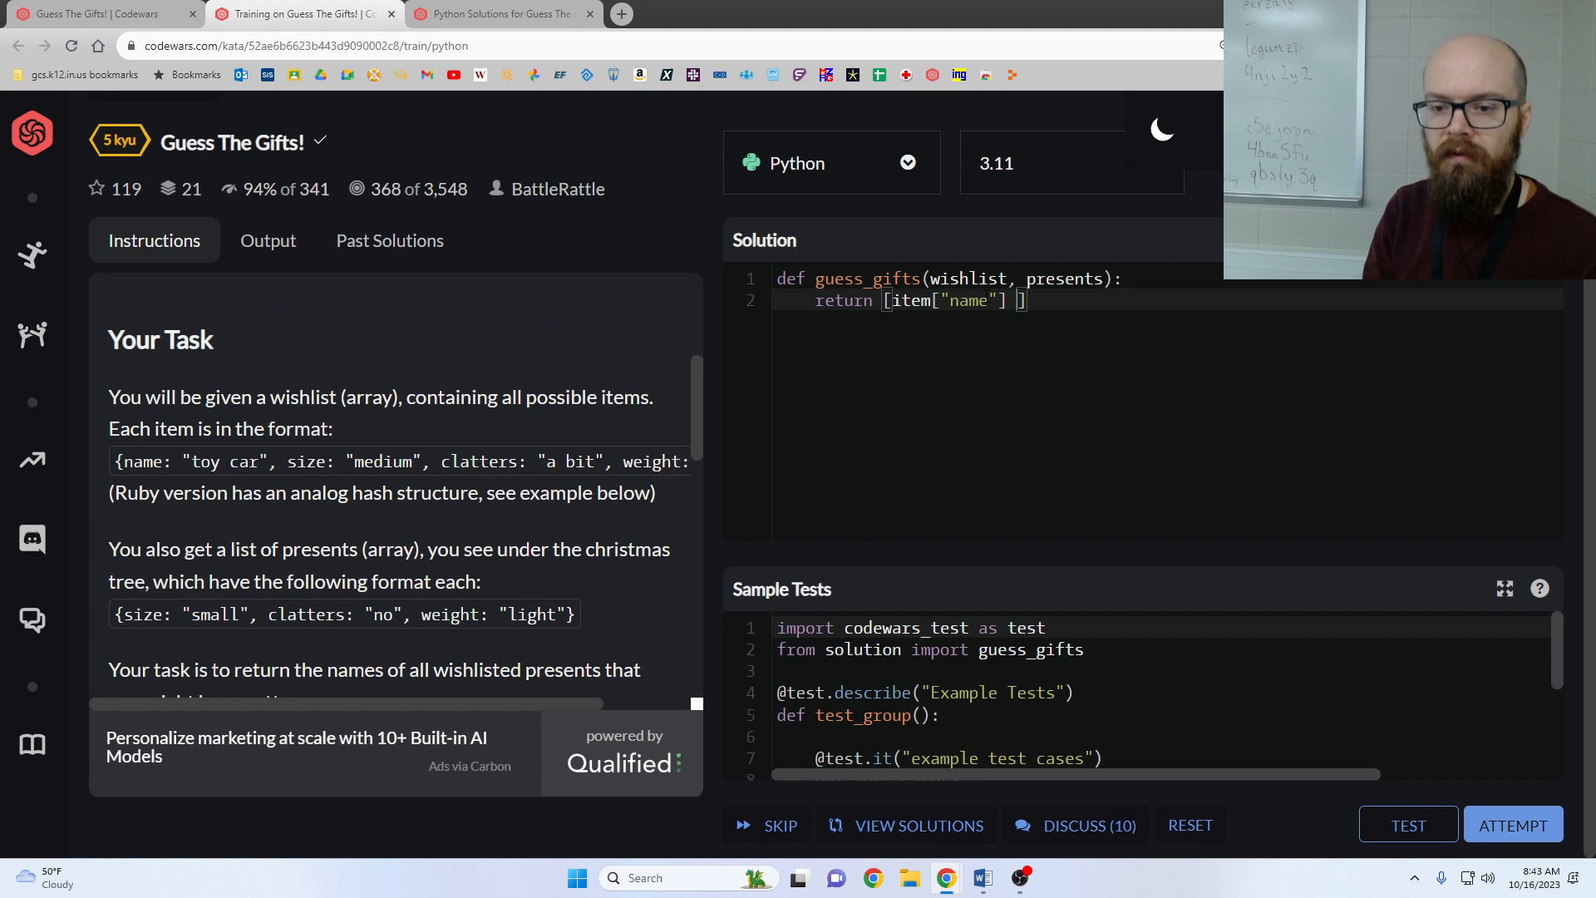
pyautogui.write('for item in wish')
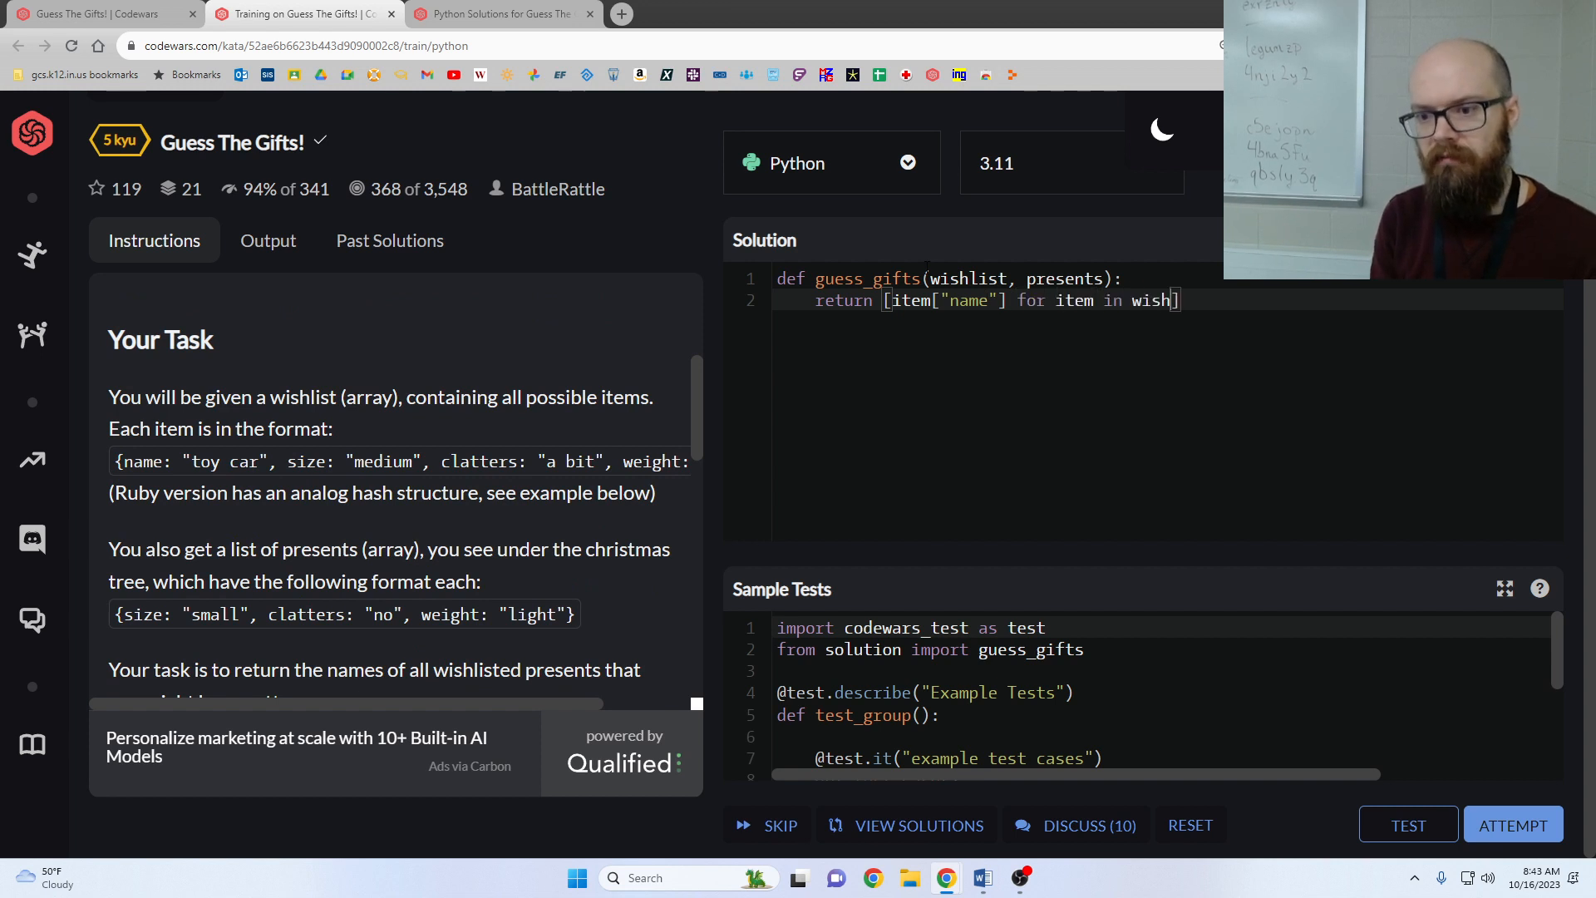
pyautogui.write('if possible')
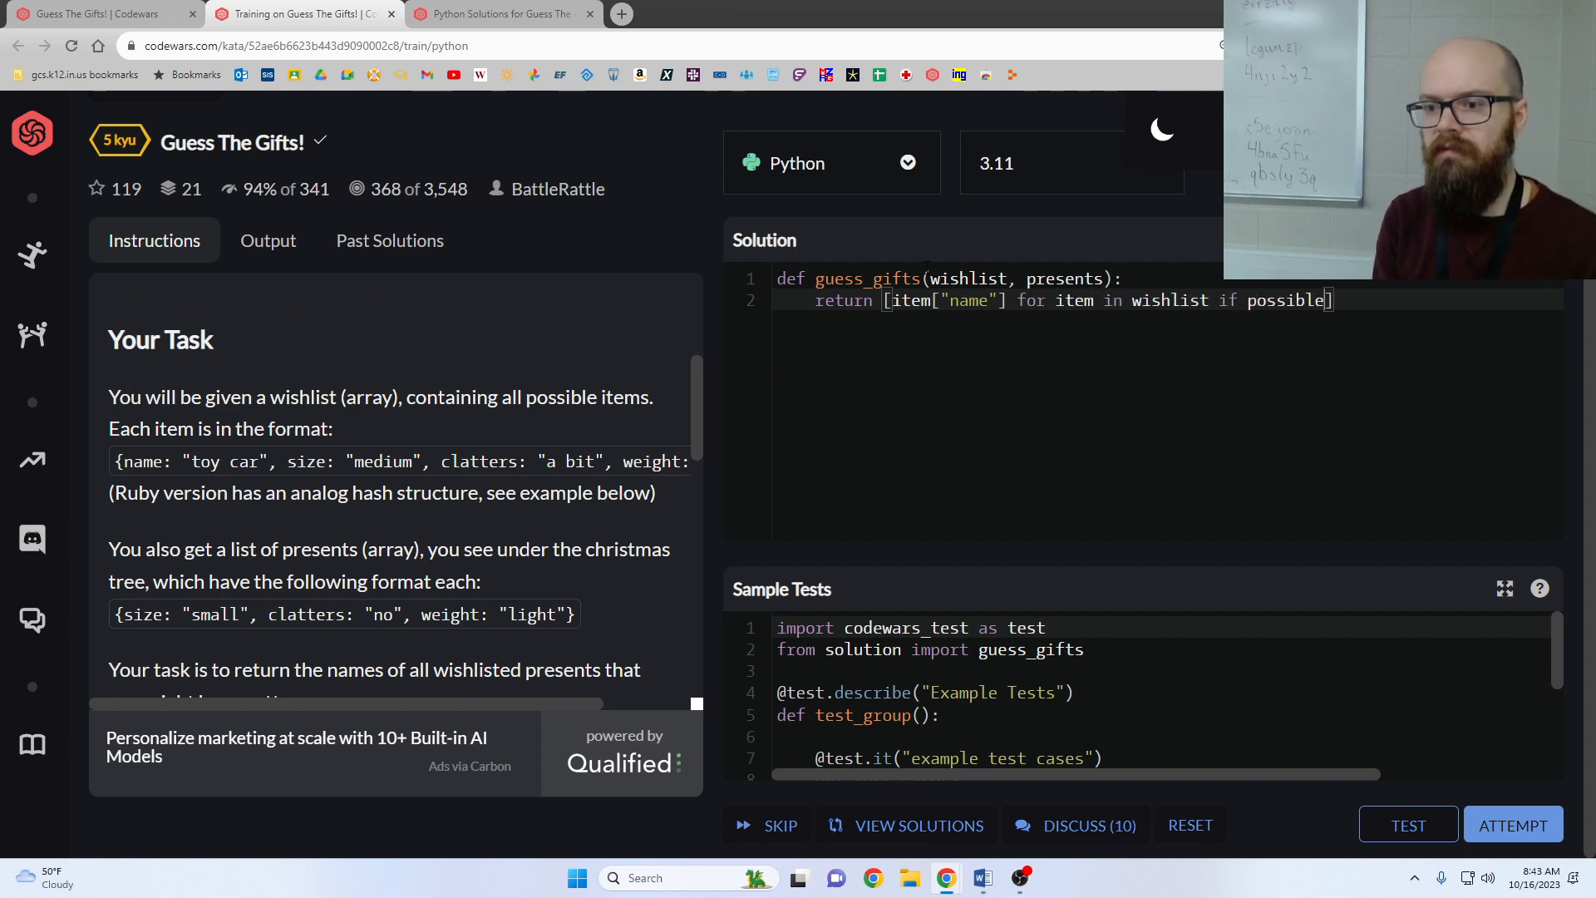
pyautogui.write('(item, prese')
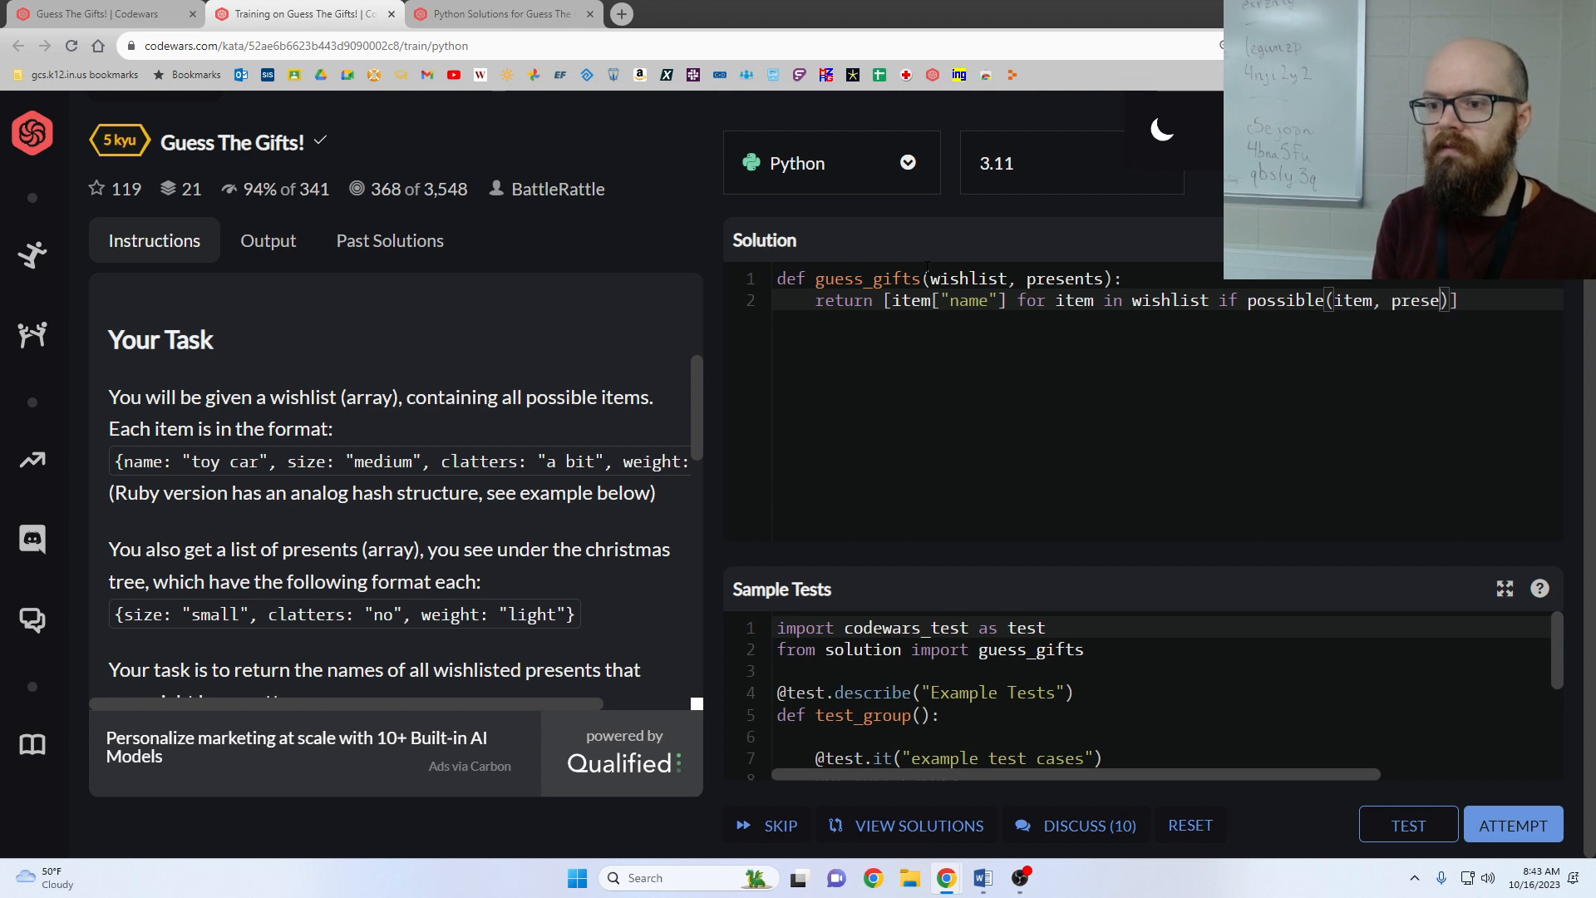
pyautogui.write('nts)')
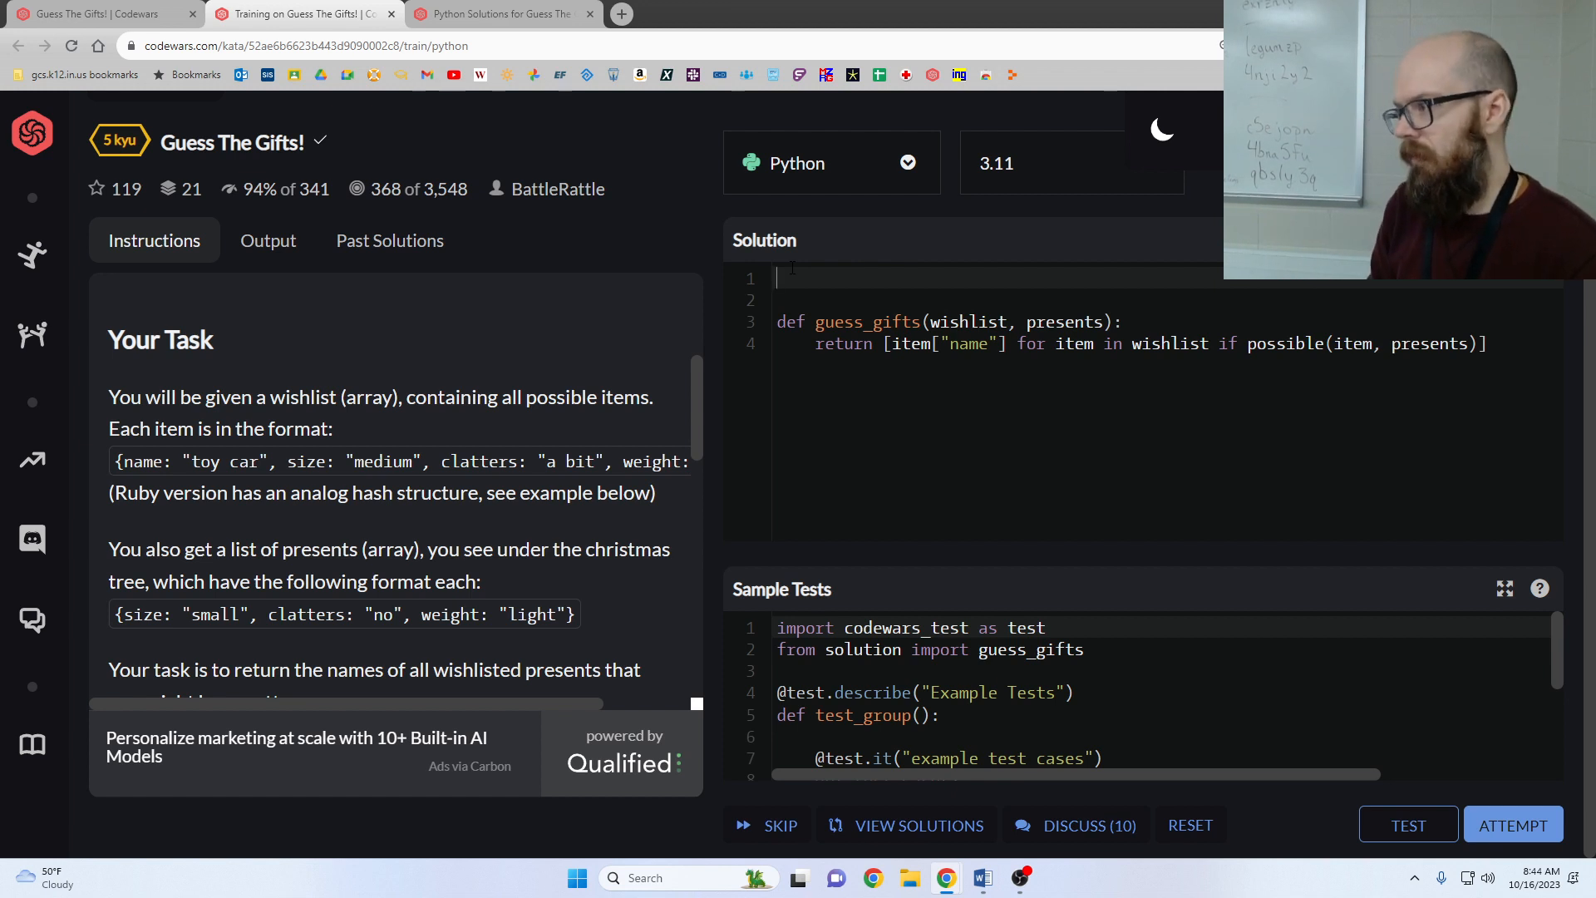
# Define helper possible(candidate, presents) above guess_gifts, its body beginning with return any(...).
pyautogui.write('d')
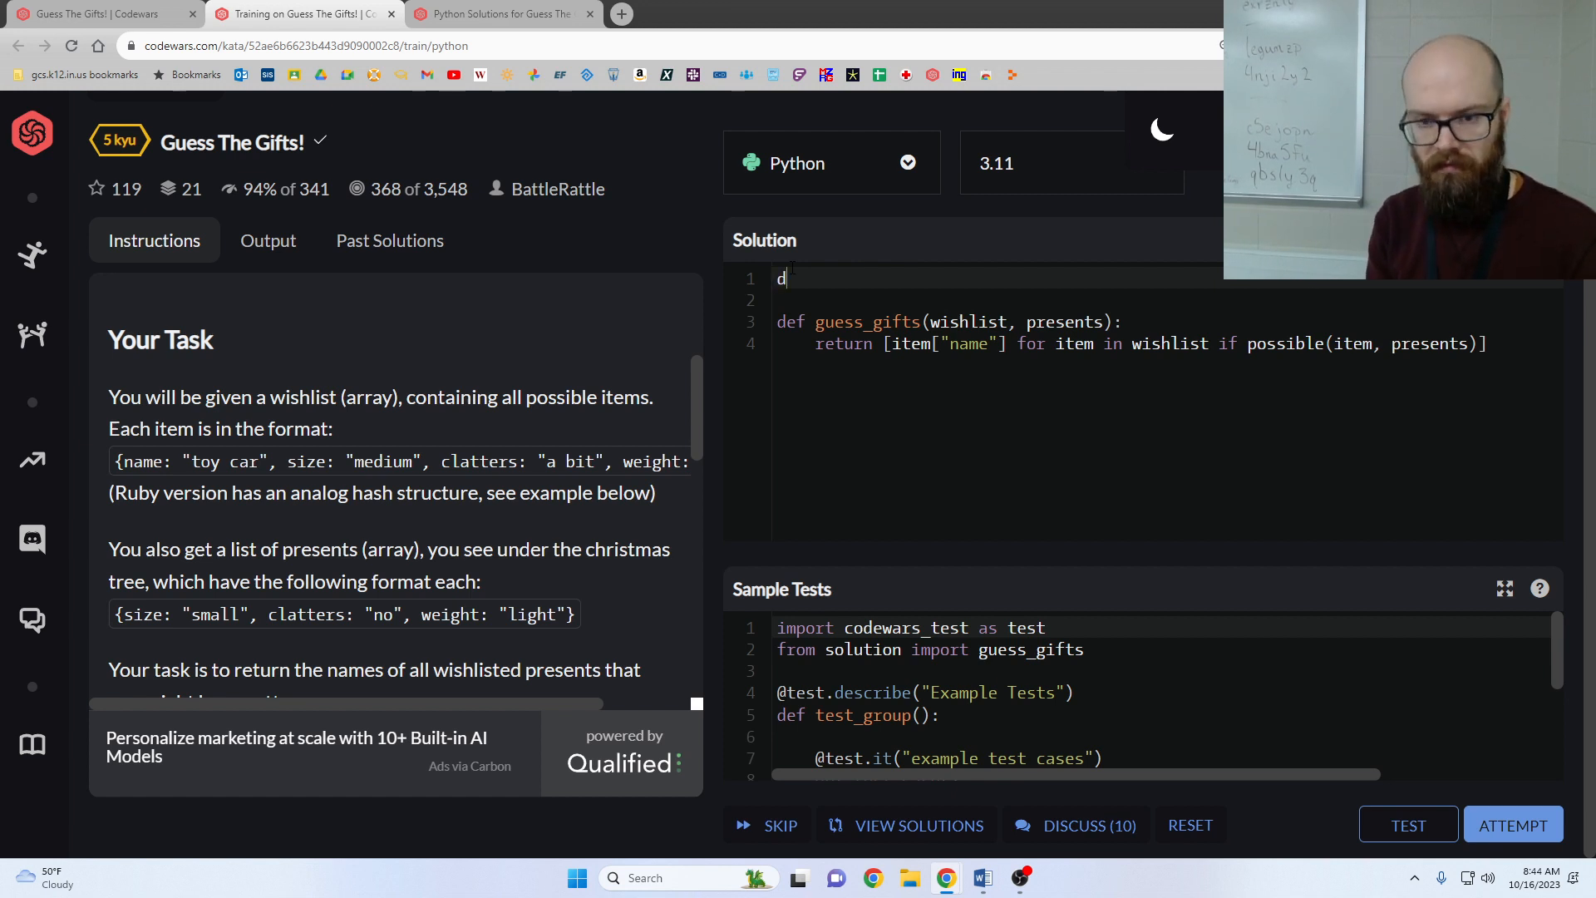
pyautogui.write('ef pos')
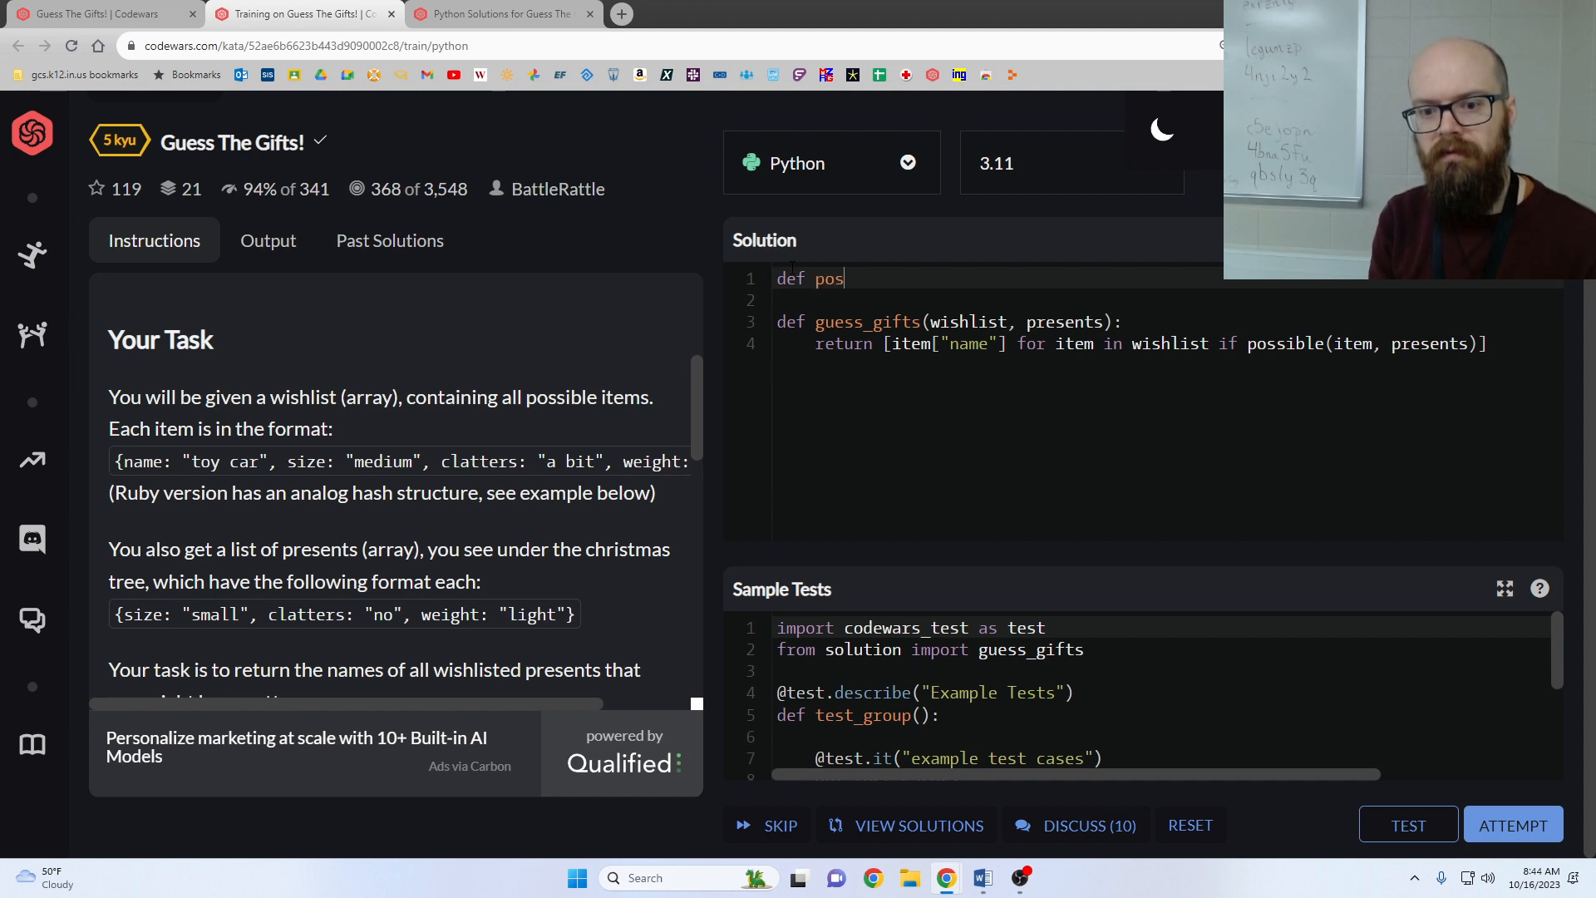
pyautogui.write('sible(item)')
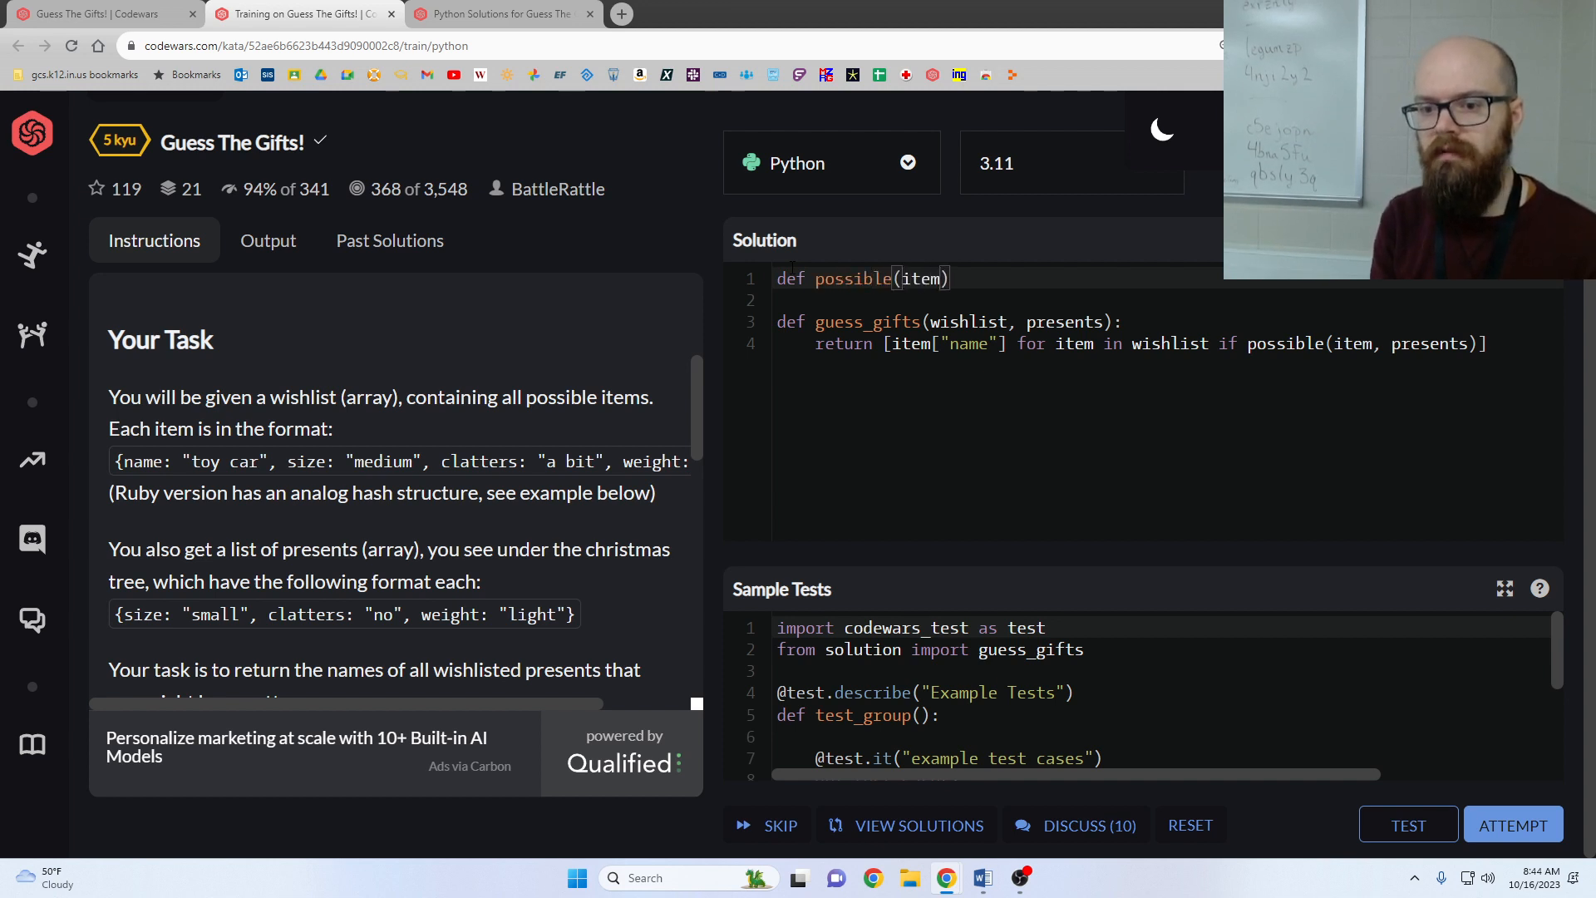
pyautogui.write('candidate,')
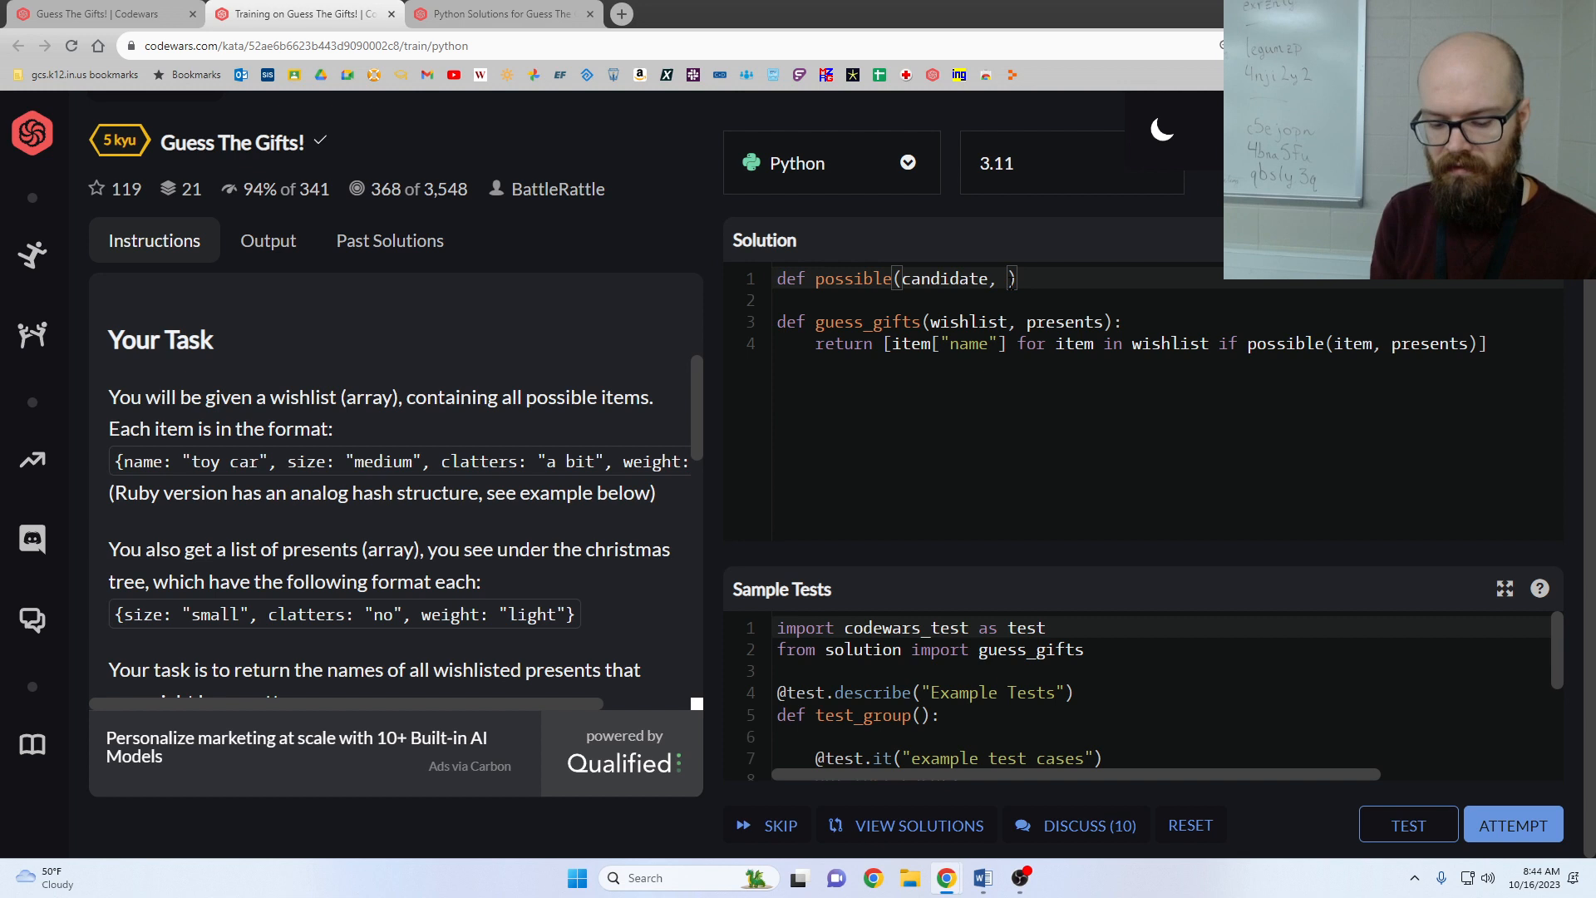
pyautogui.write('presents')
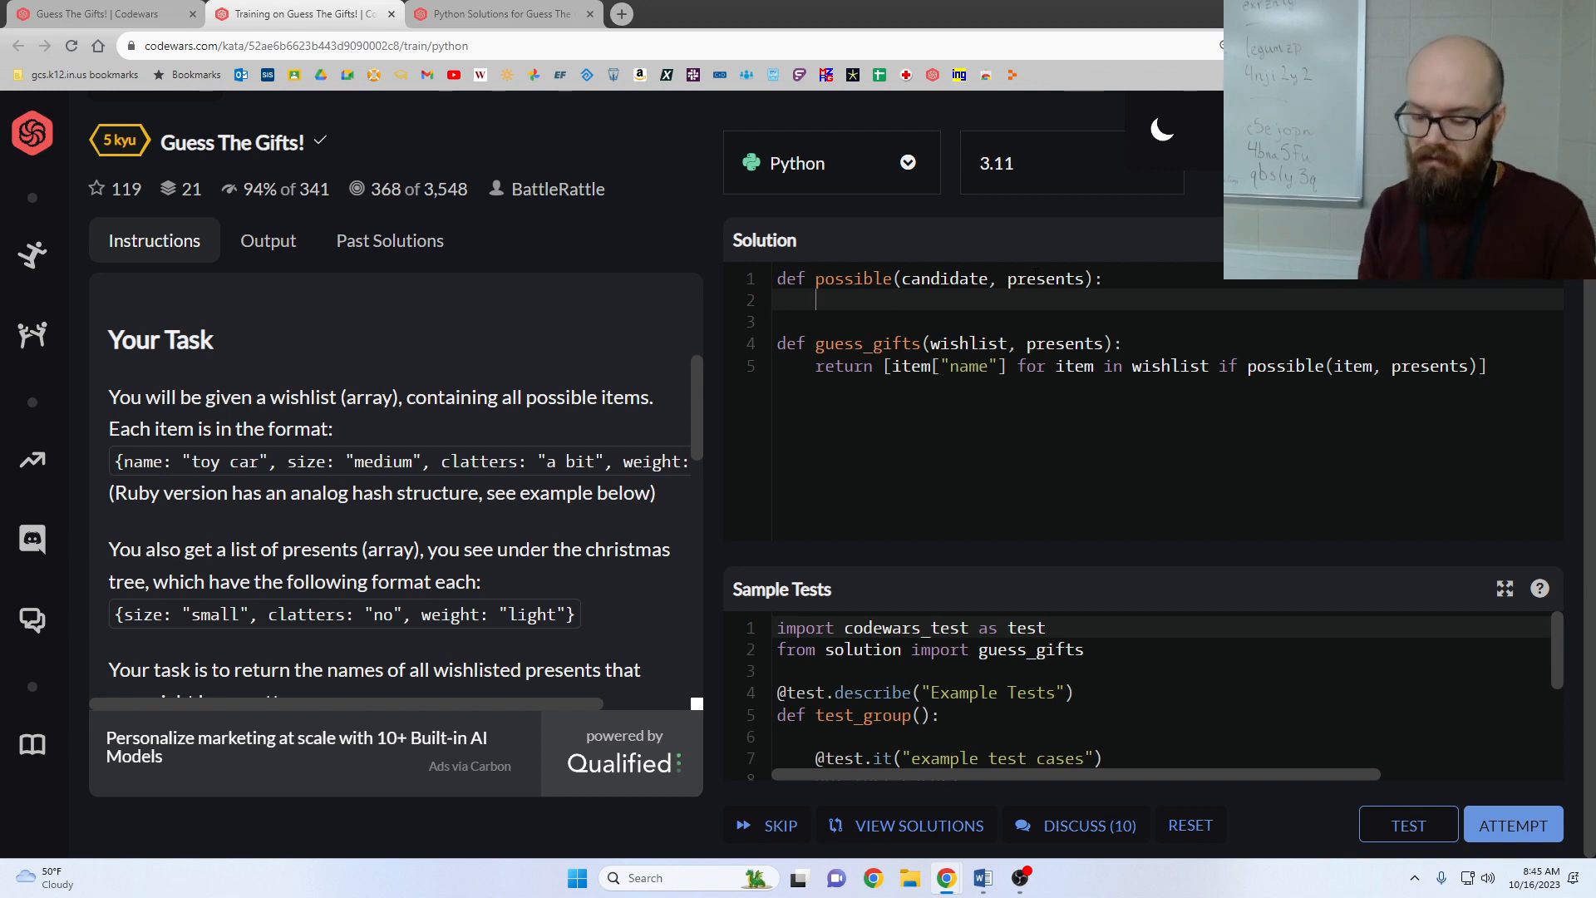
pyautogui.write('return any(')
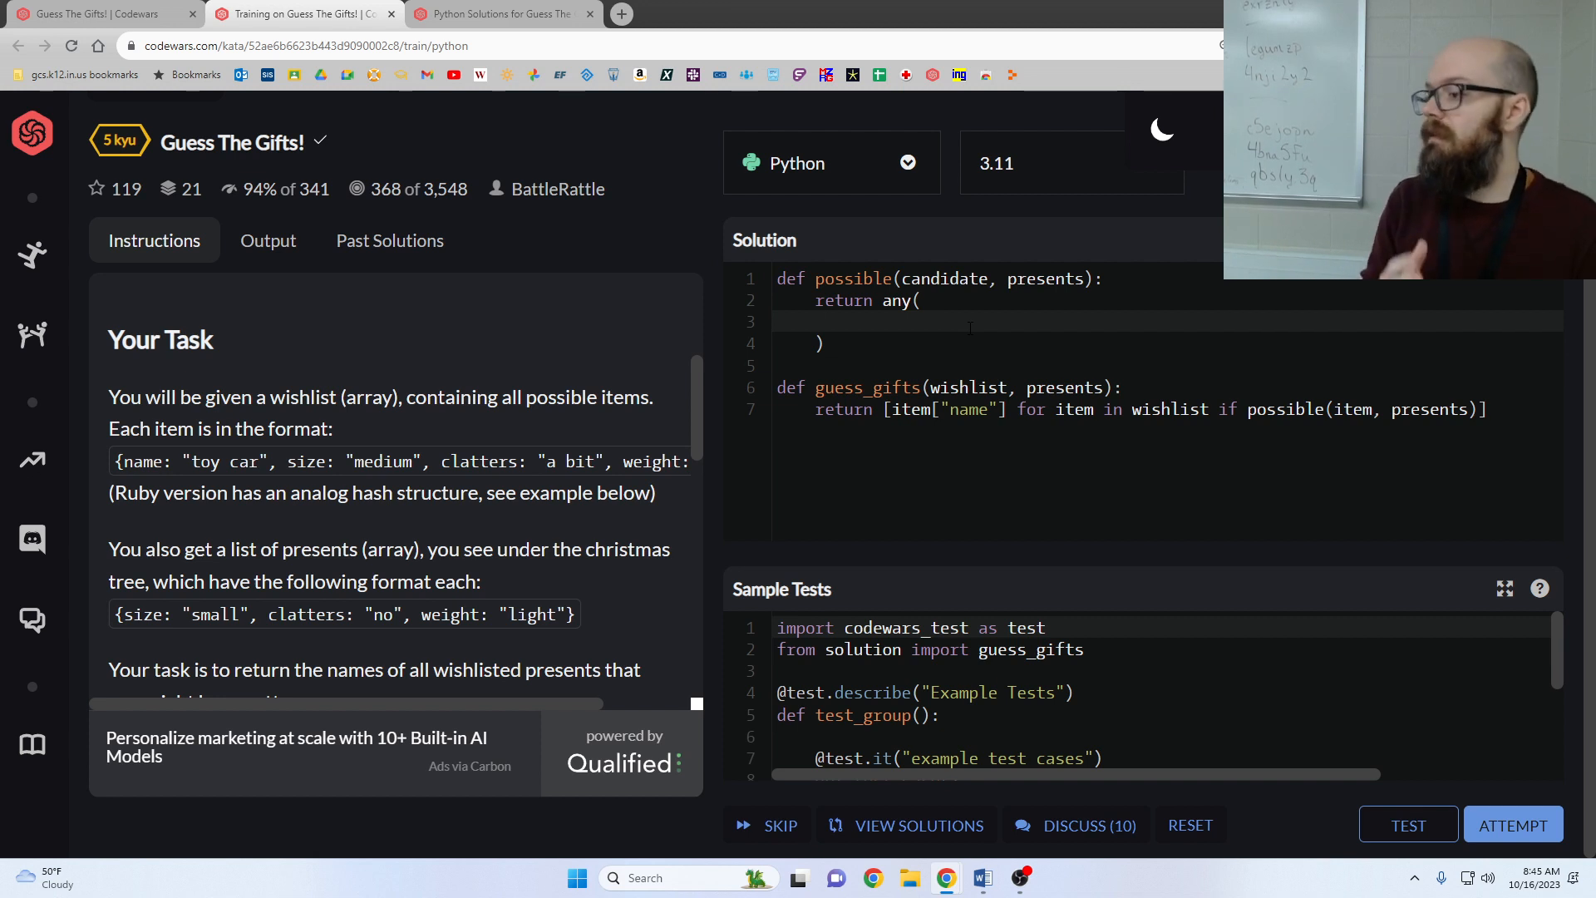
# Inside any(...), write all(present.get(k, v) == v ...) as the attribute match test.
pyautogui.click(854, 321)
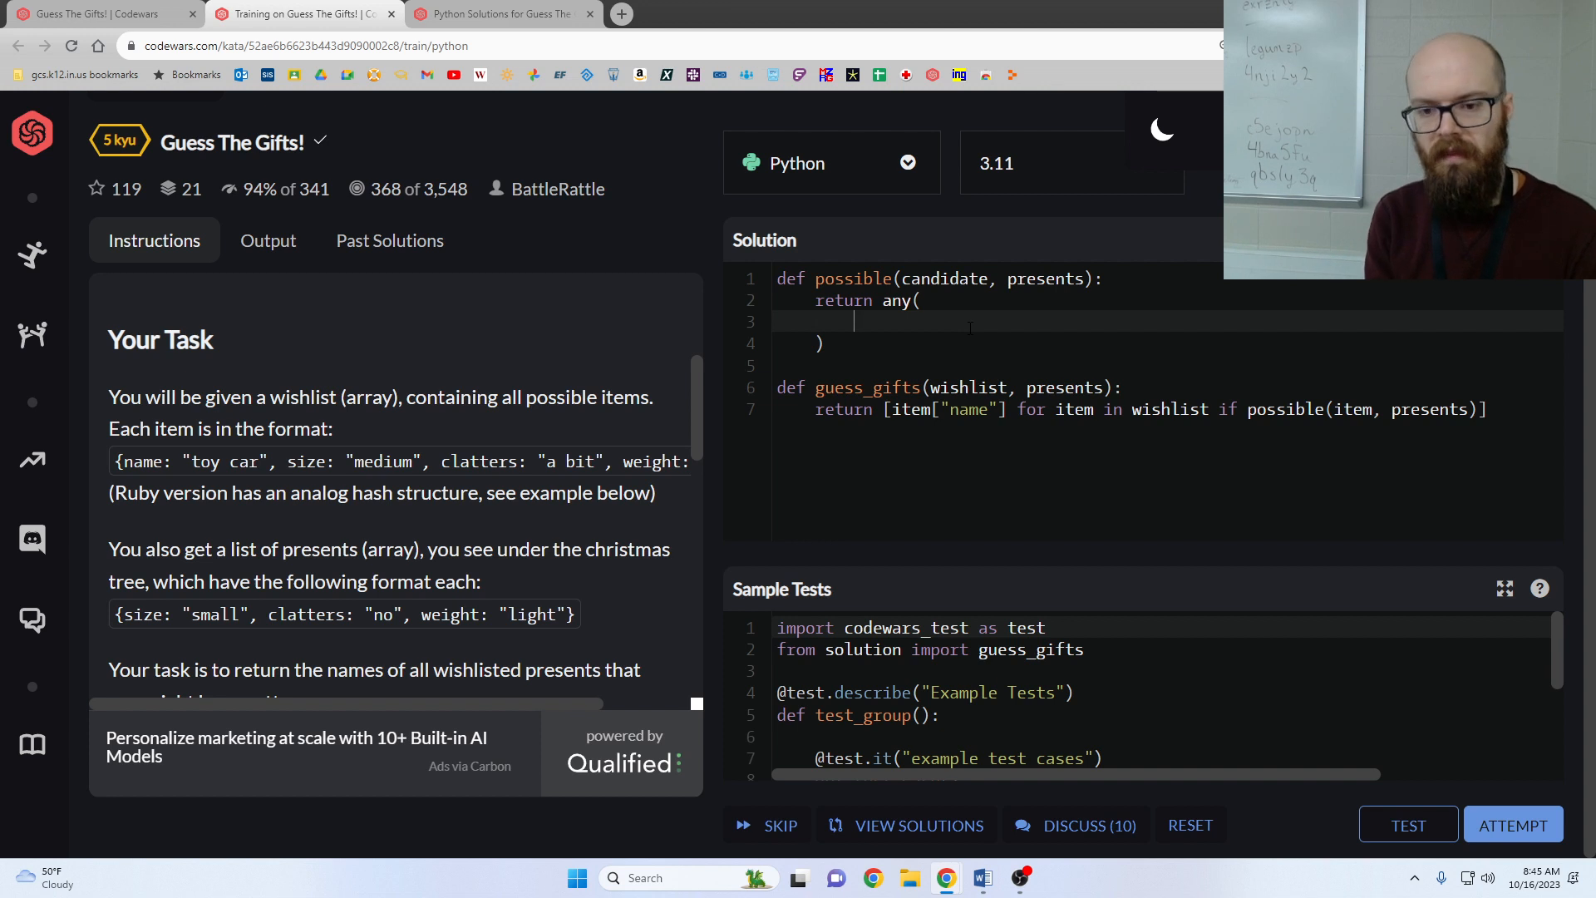
pyautogui.write('al')
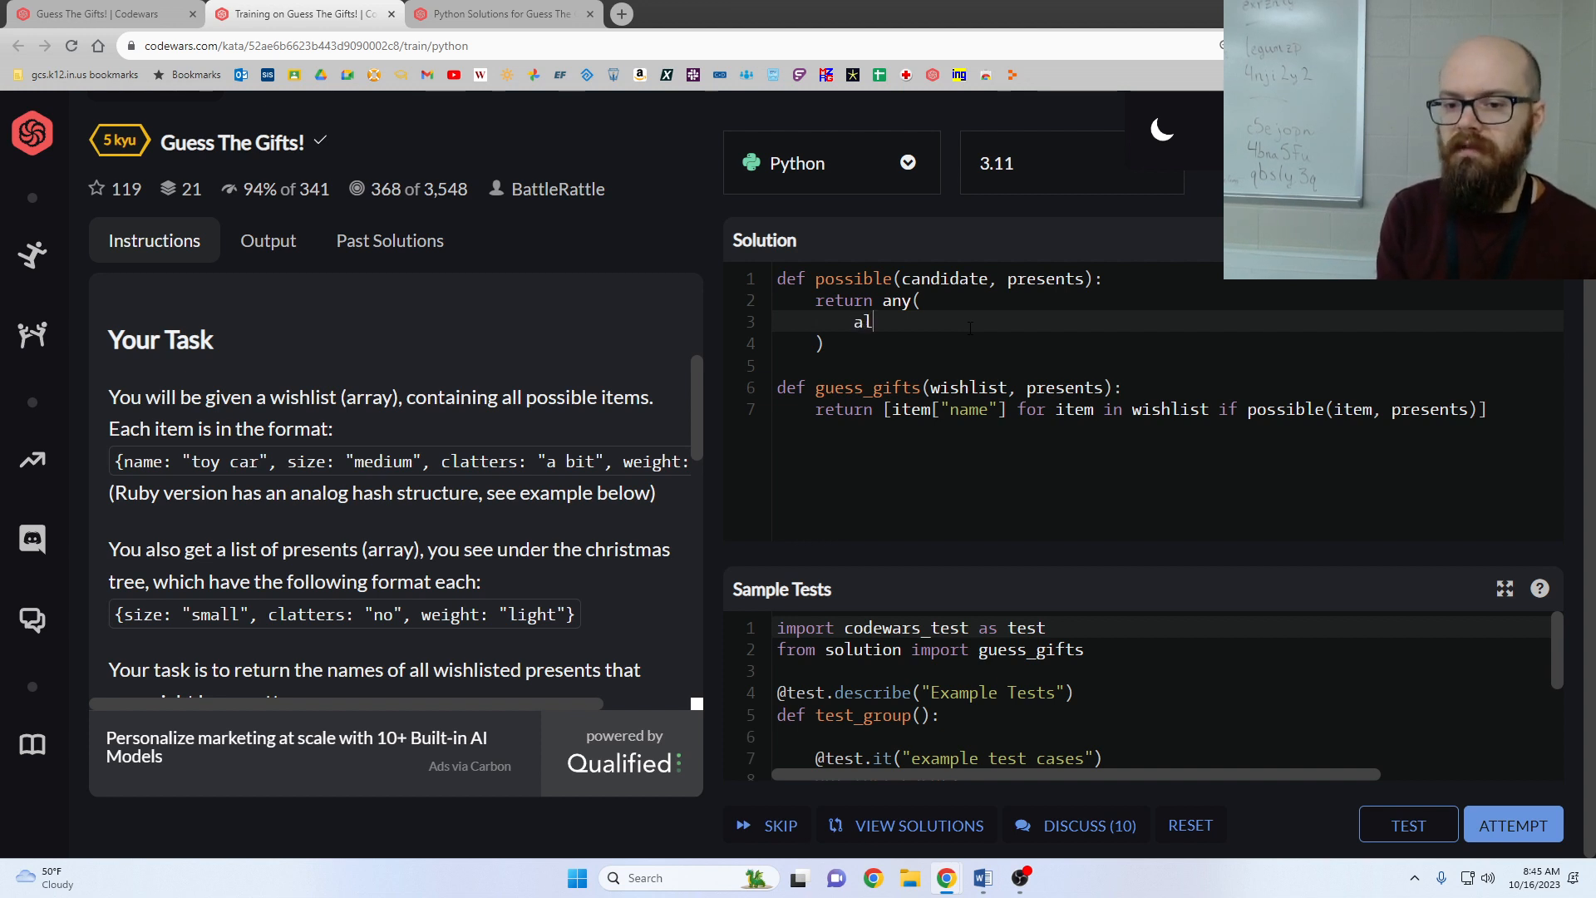
pyautogui.write('l()')
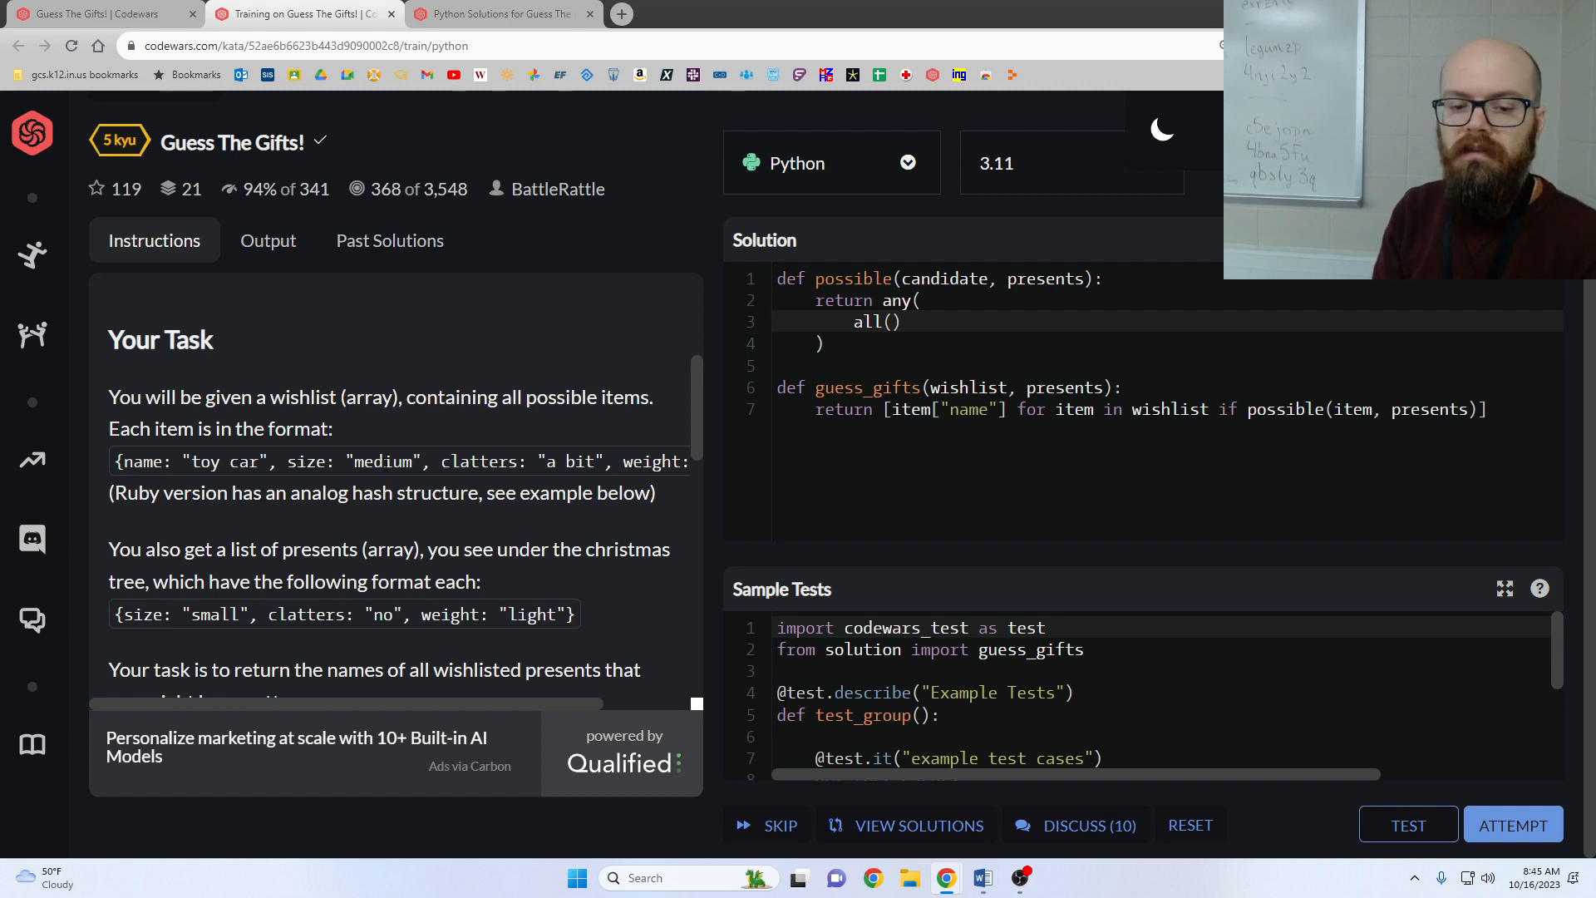
pyautogui.moveTo(527, 447)
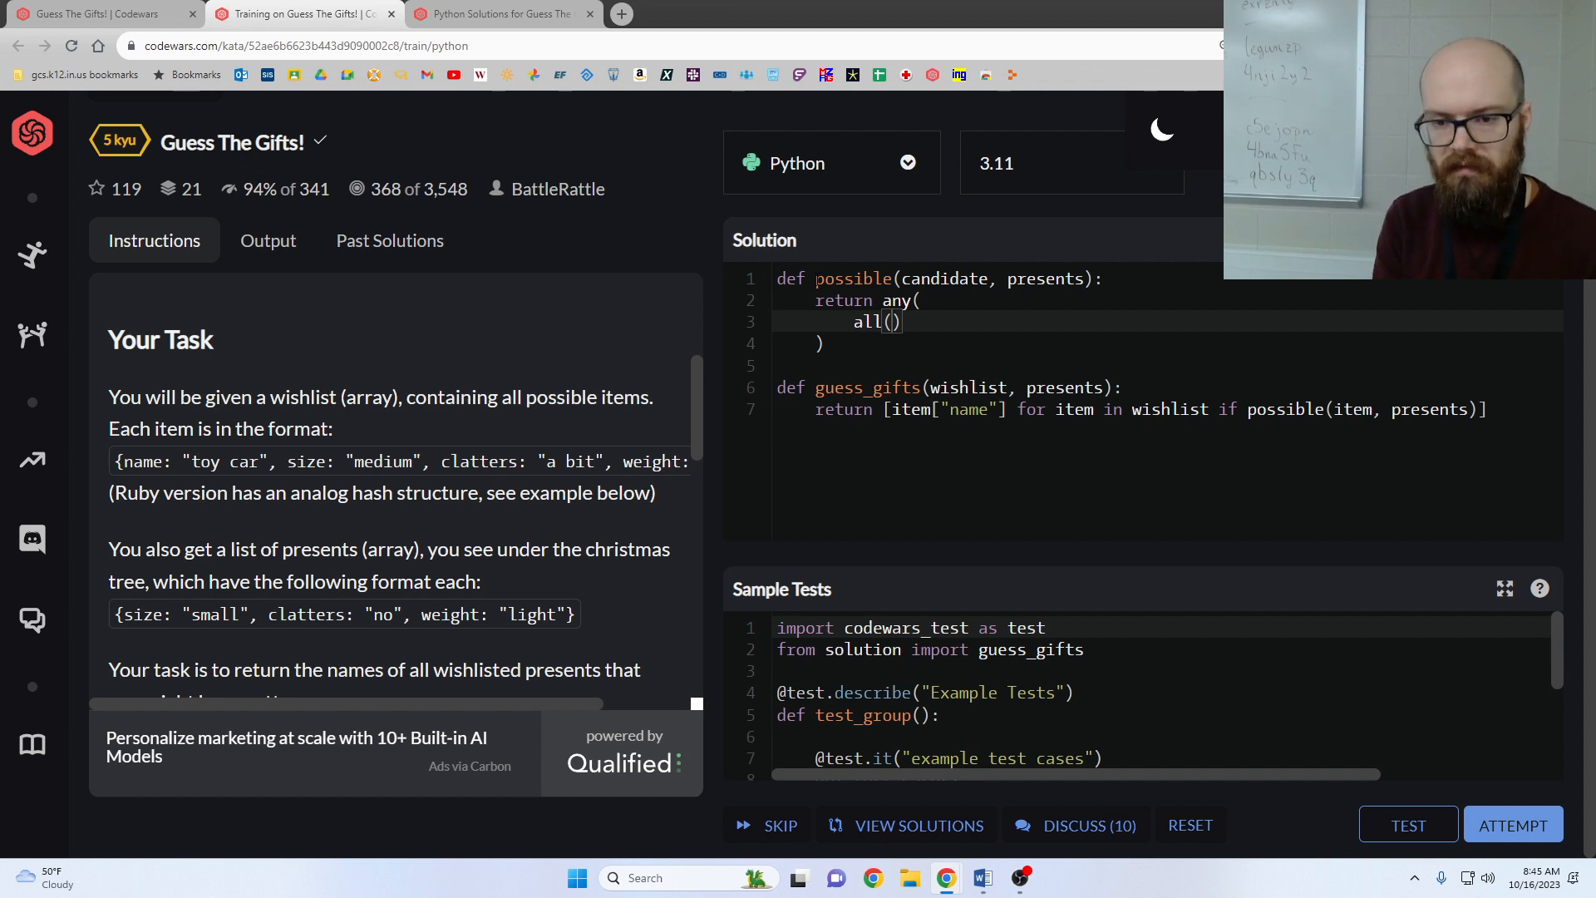
pyautogui.write('pressn')
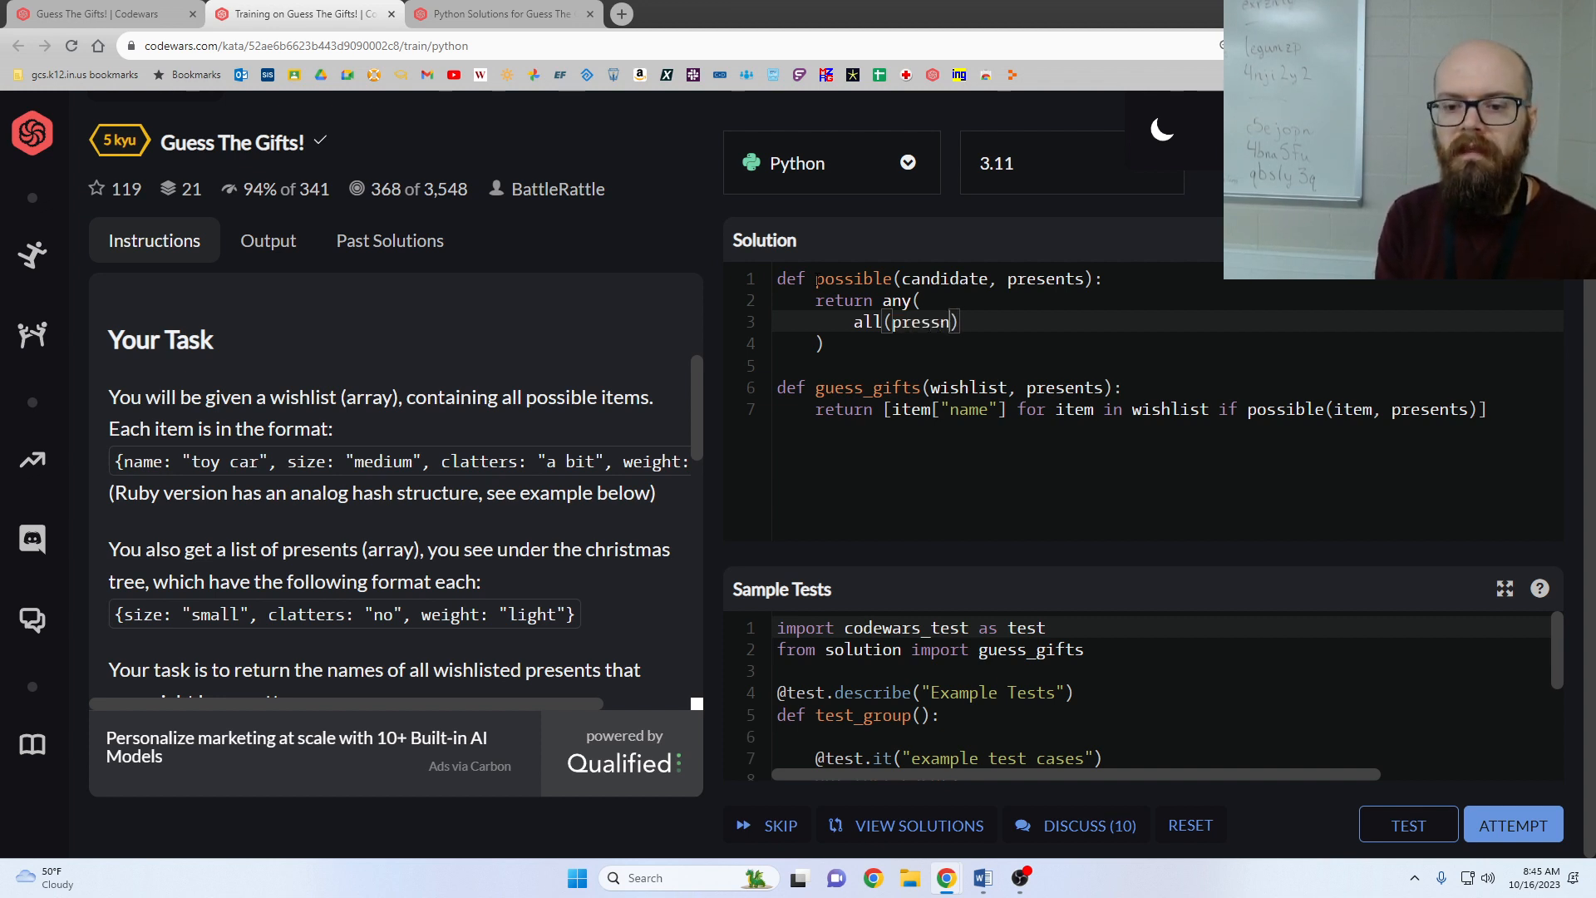
pyautogui.write('present.get()')
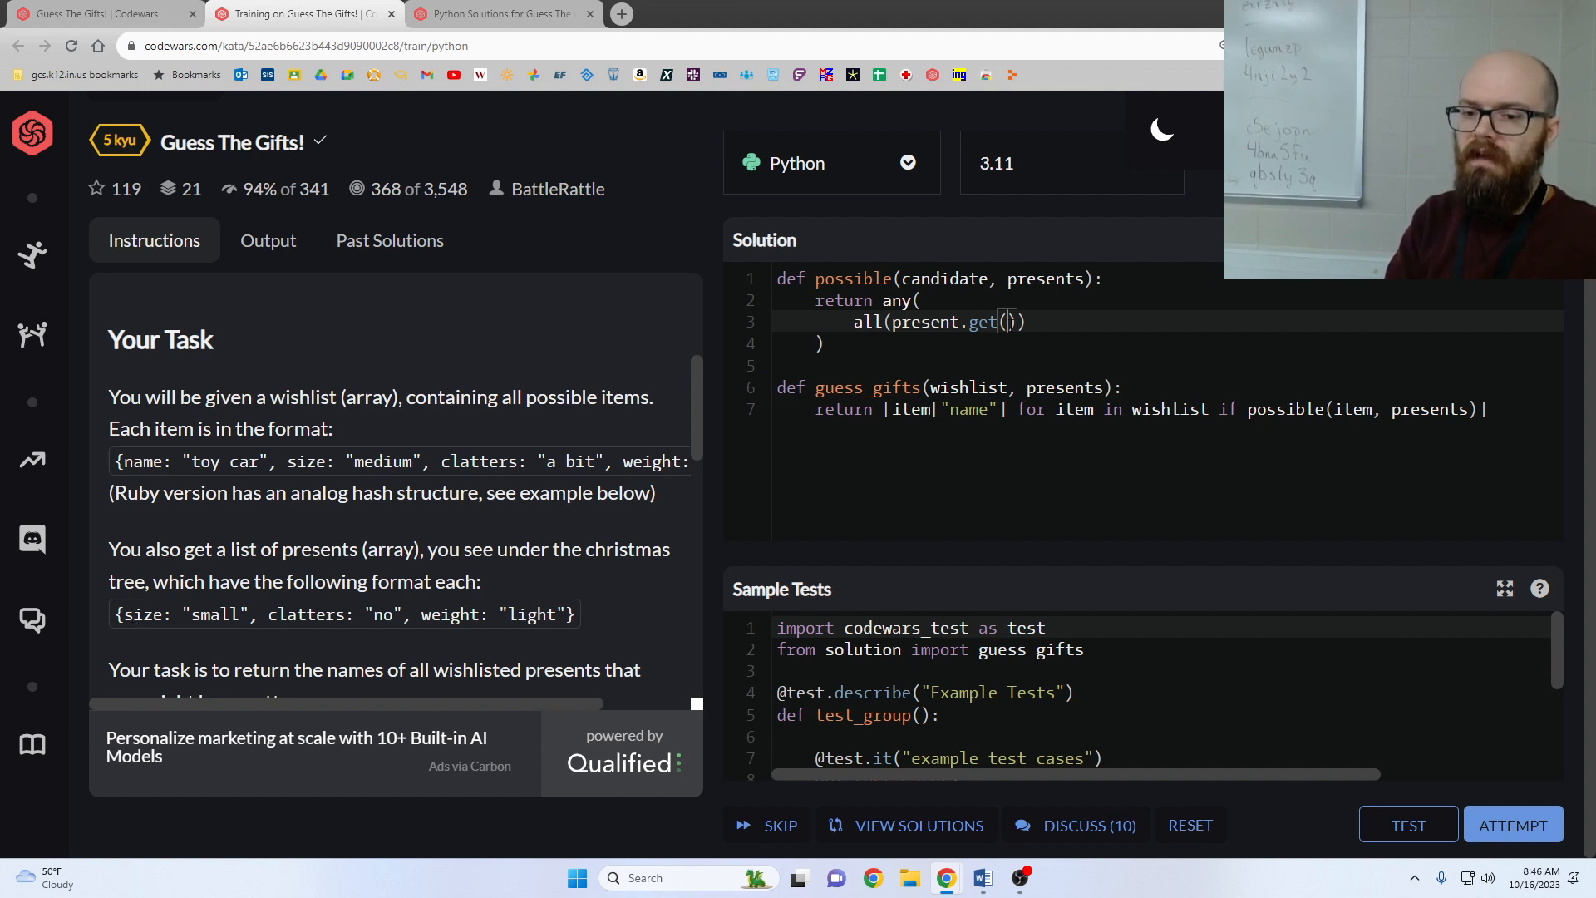
pyautogui.write('k')
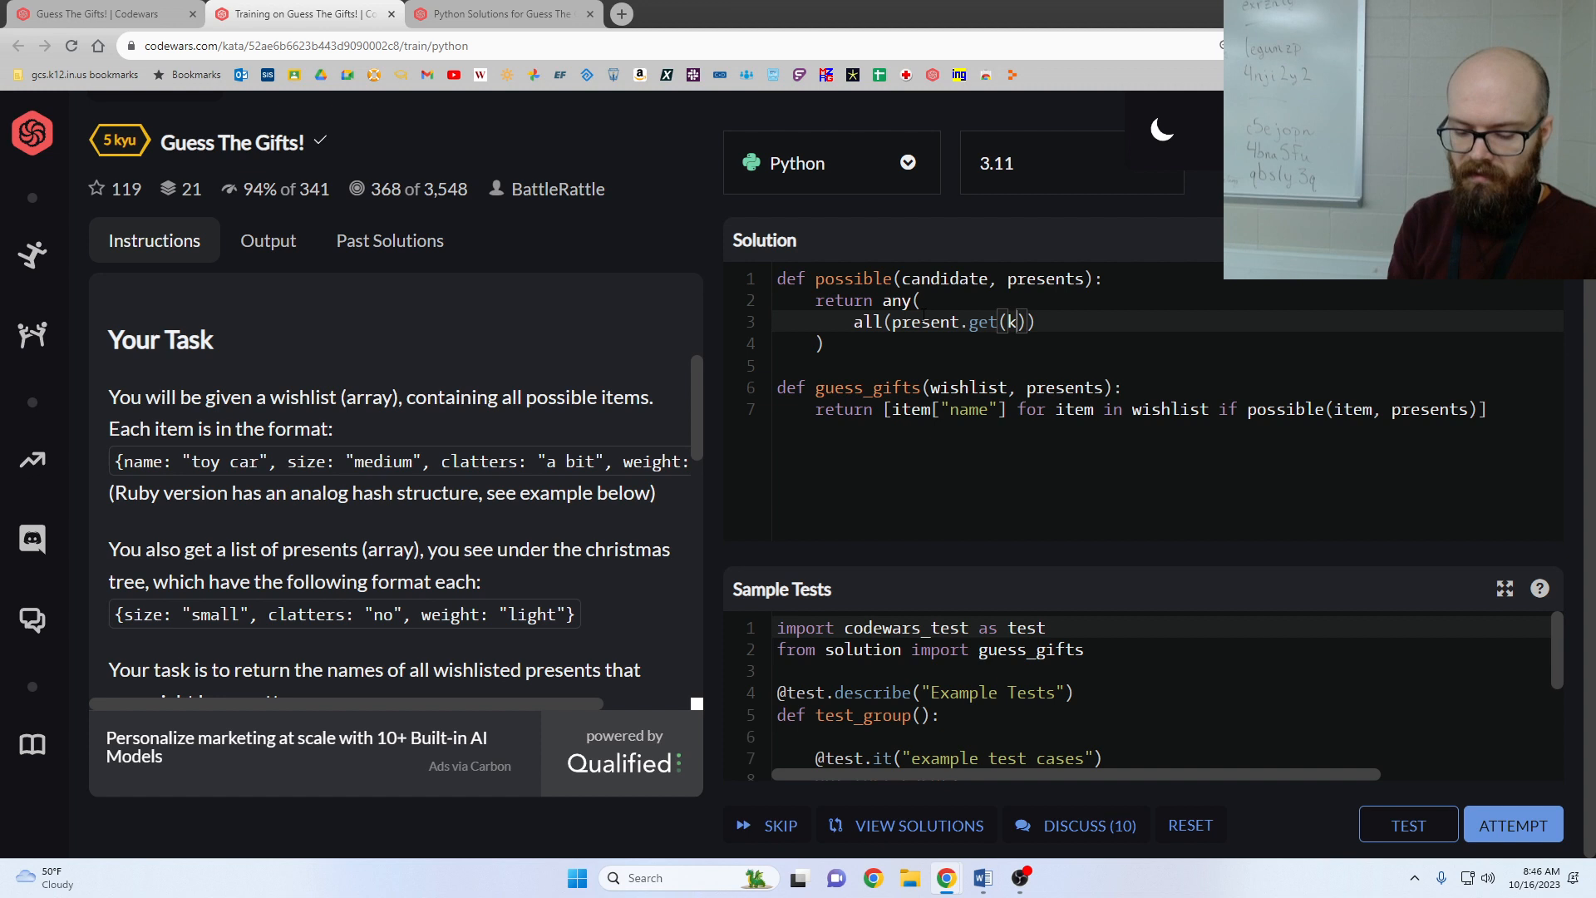
pyautogui.write(', v')
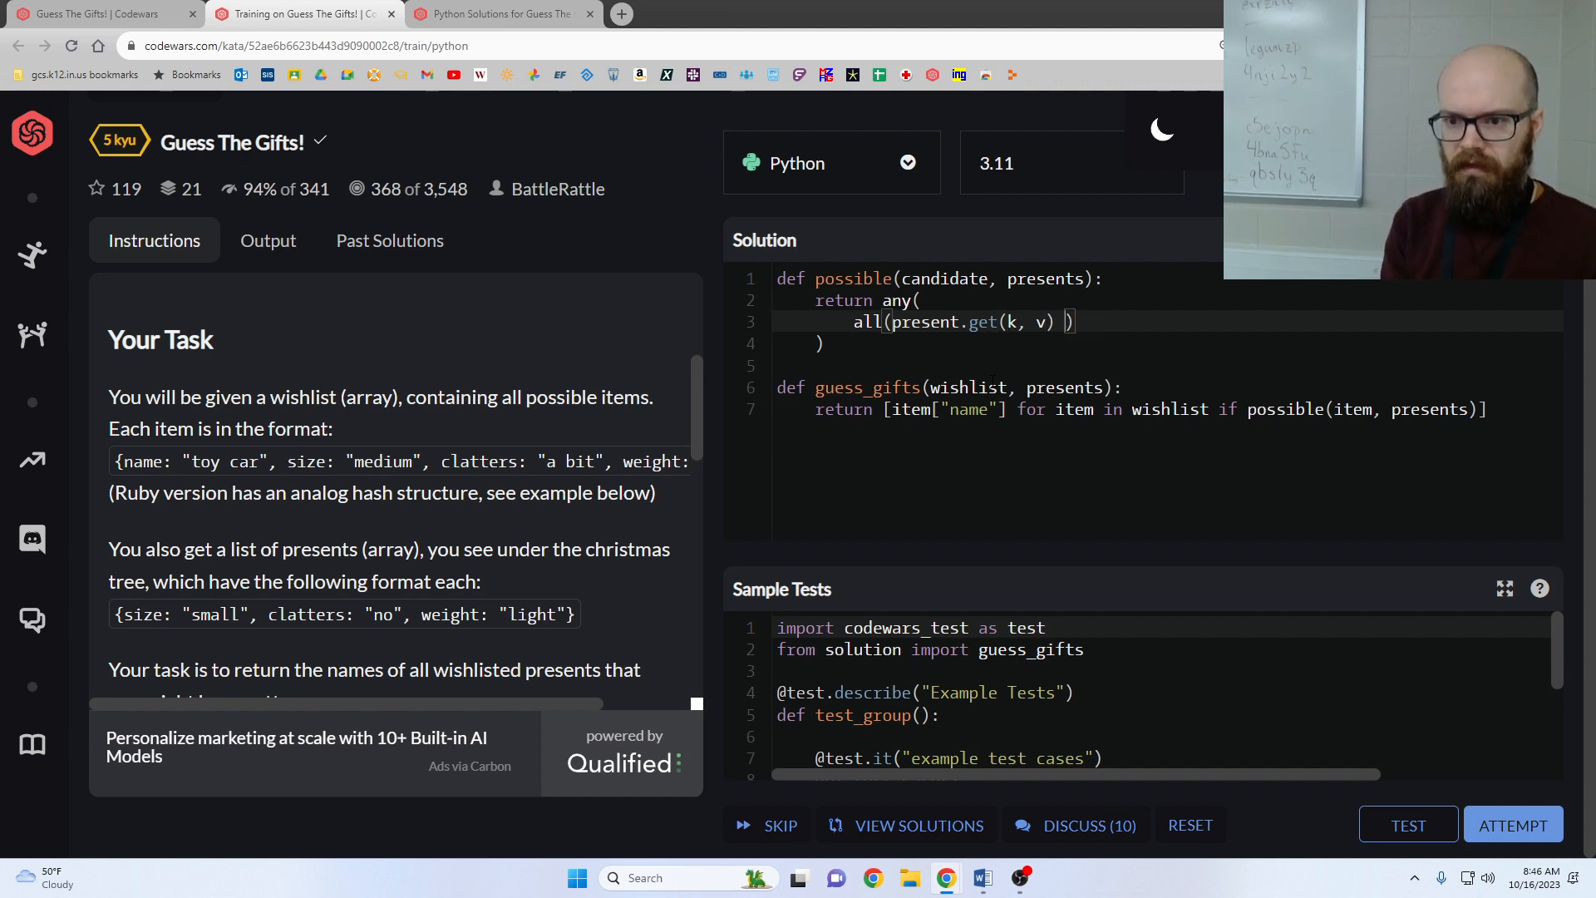
pyautogui.write('== v')
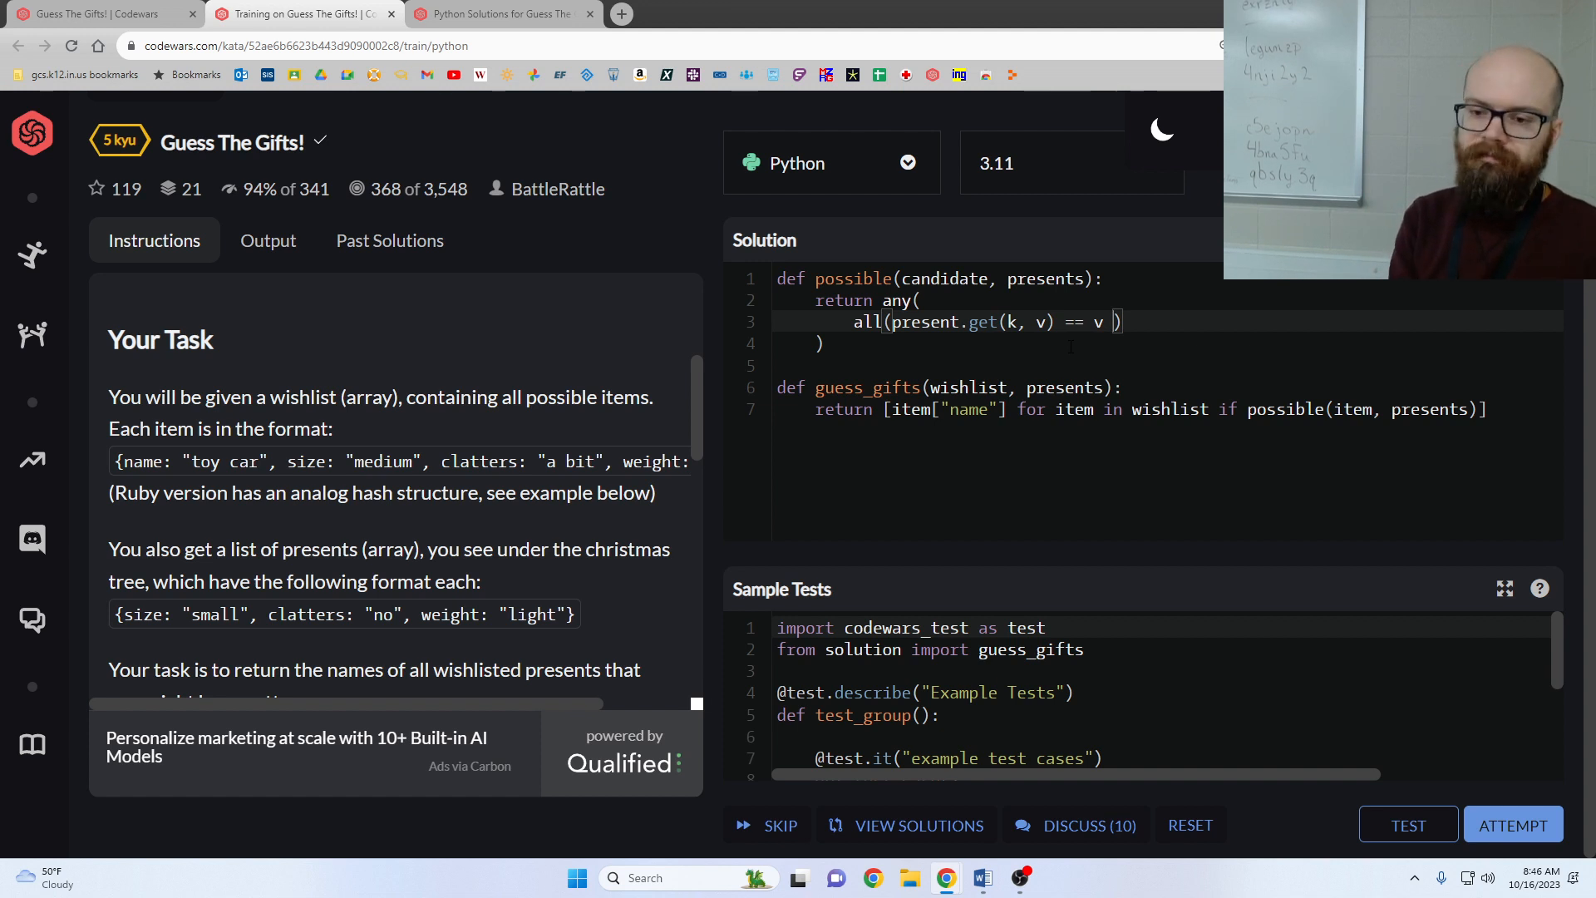
# Finish the generators: for k,v in candidate.items() inside, for present in presents outside.
pyautogui.write('for k,v i')
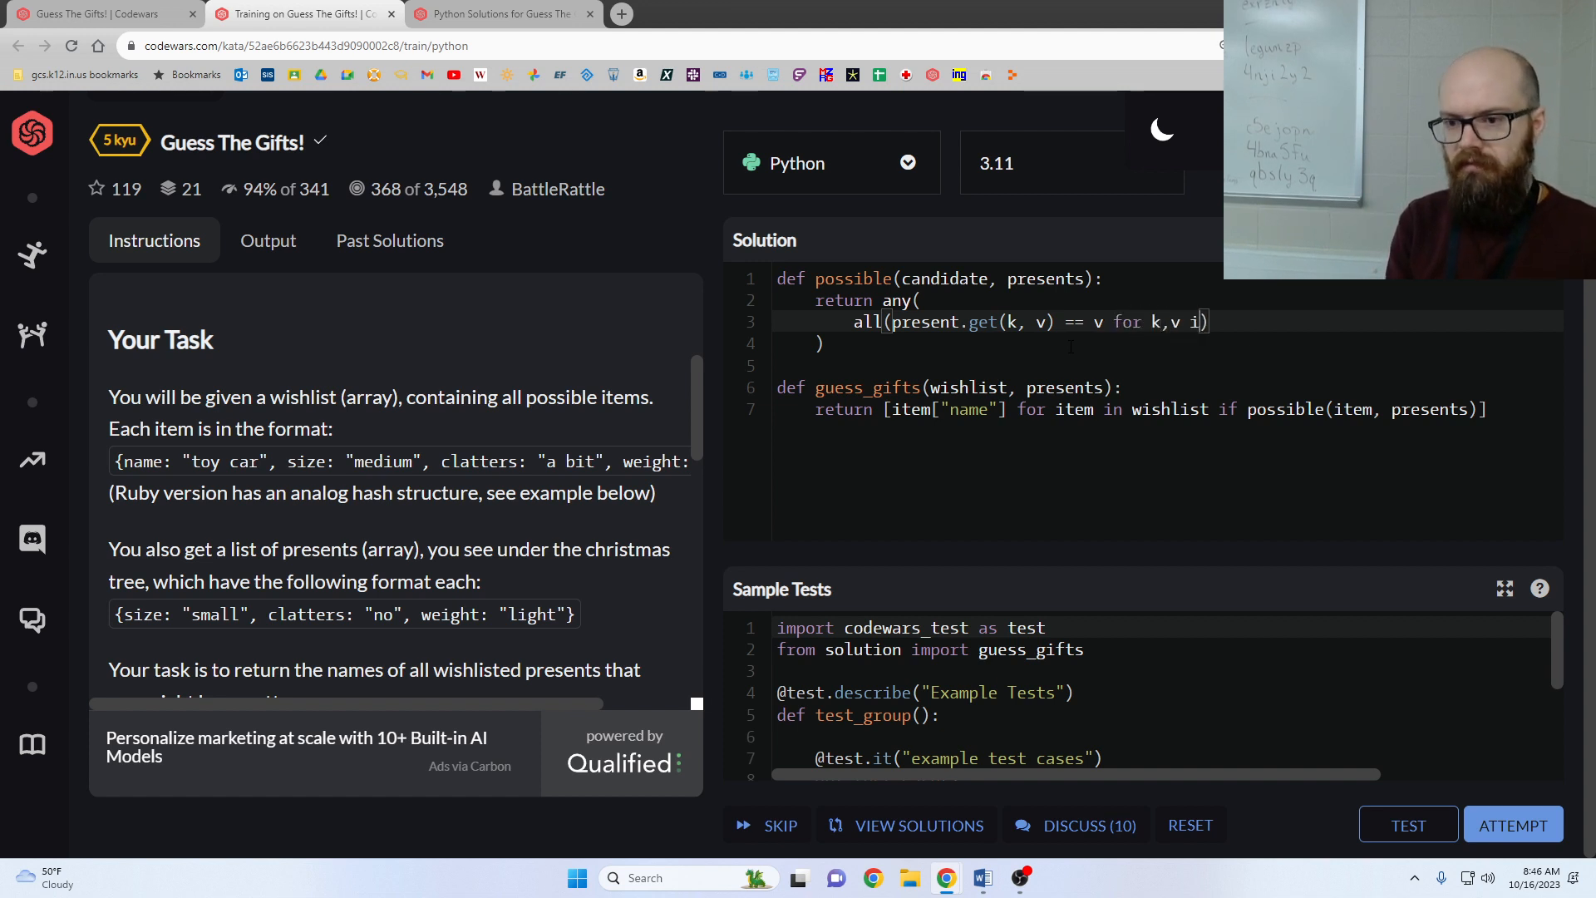
pyautogui.write('n candidate.')
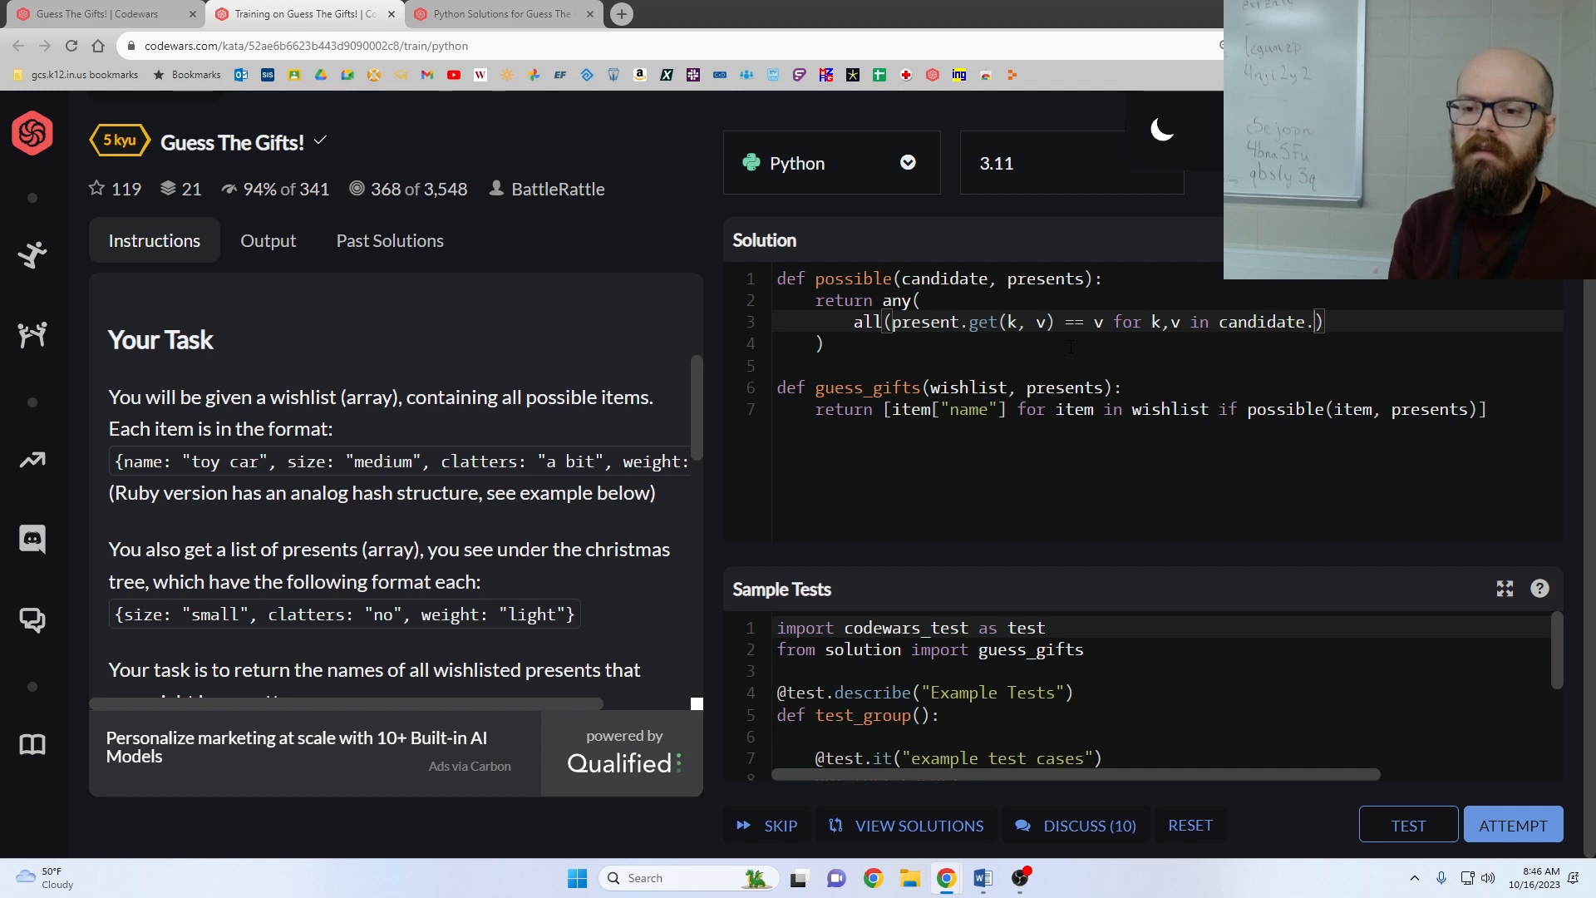
pyautogui.write('items()')
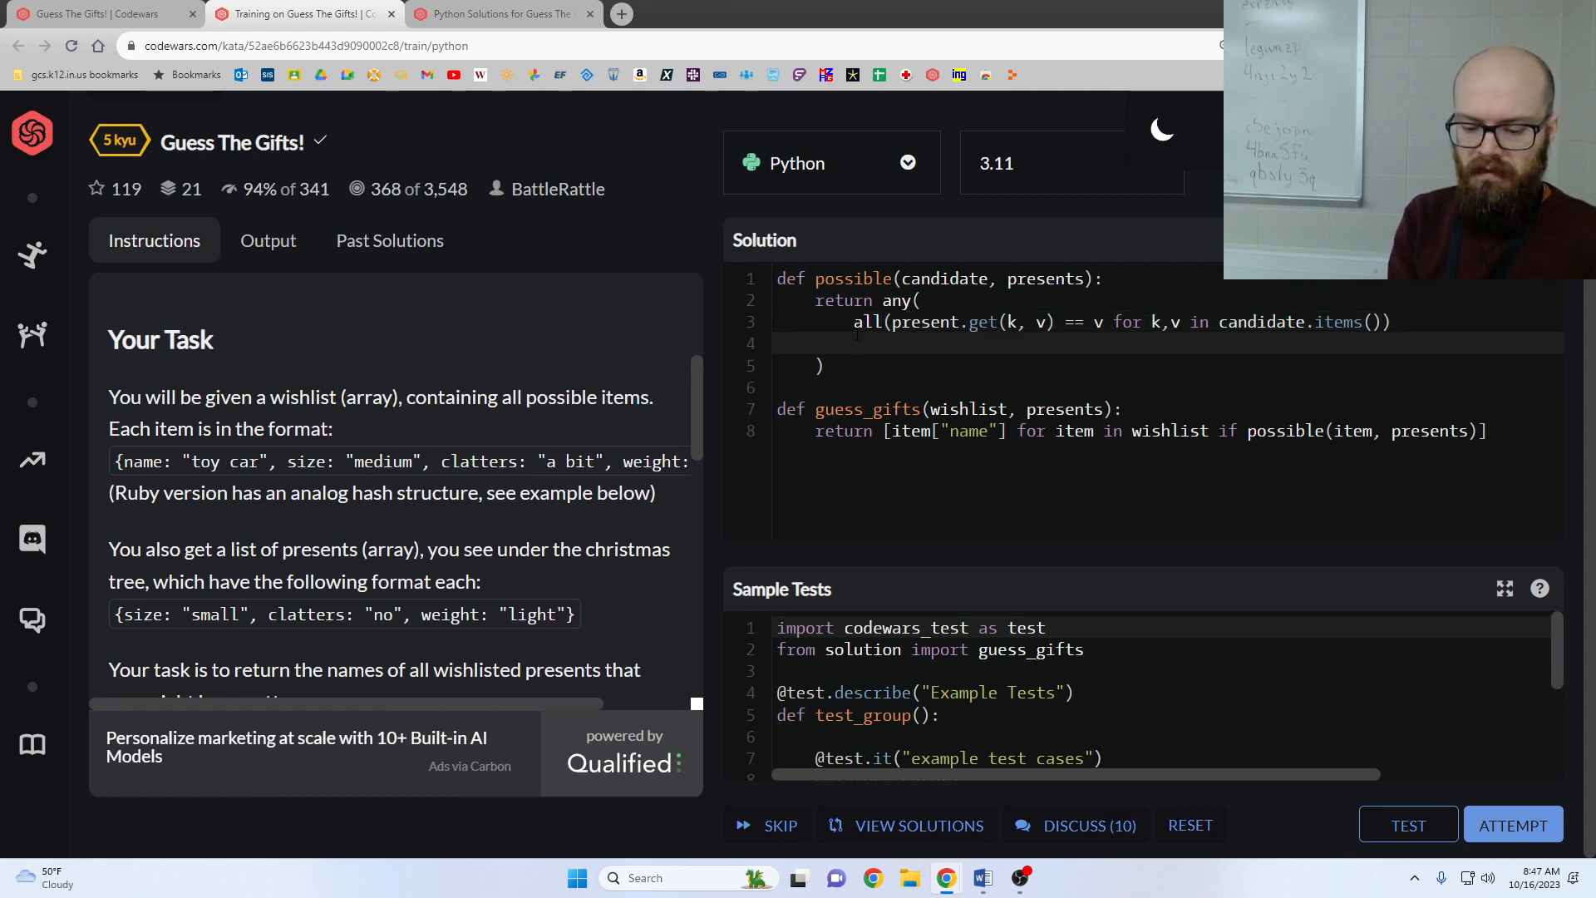
pyautogui.write('for')
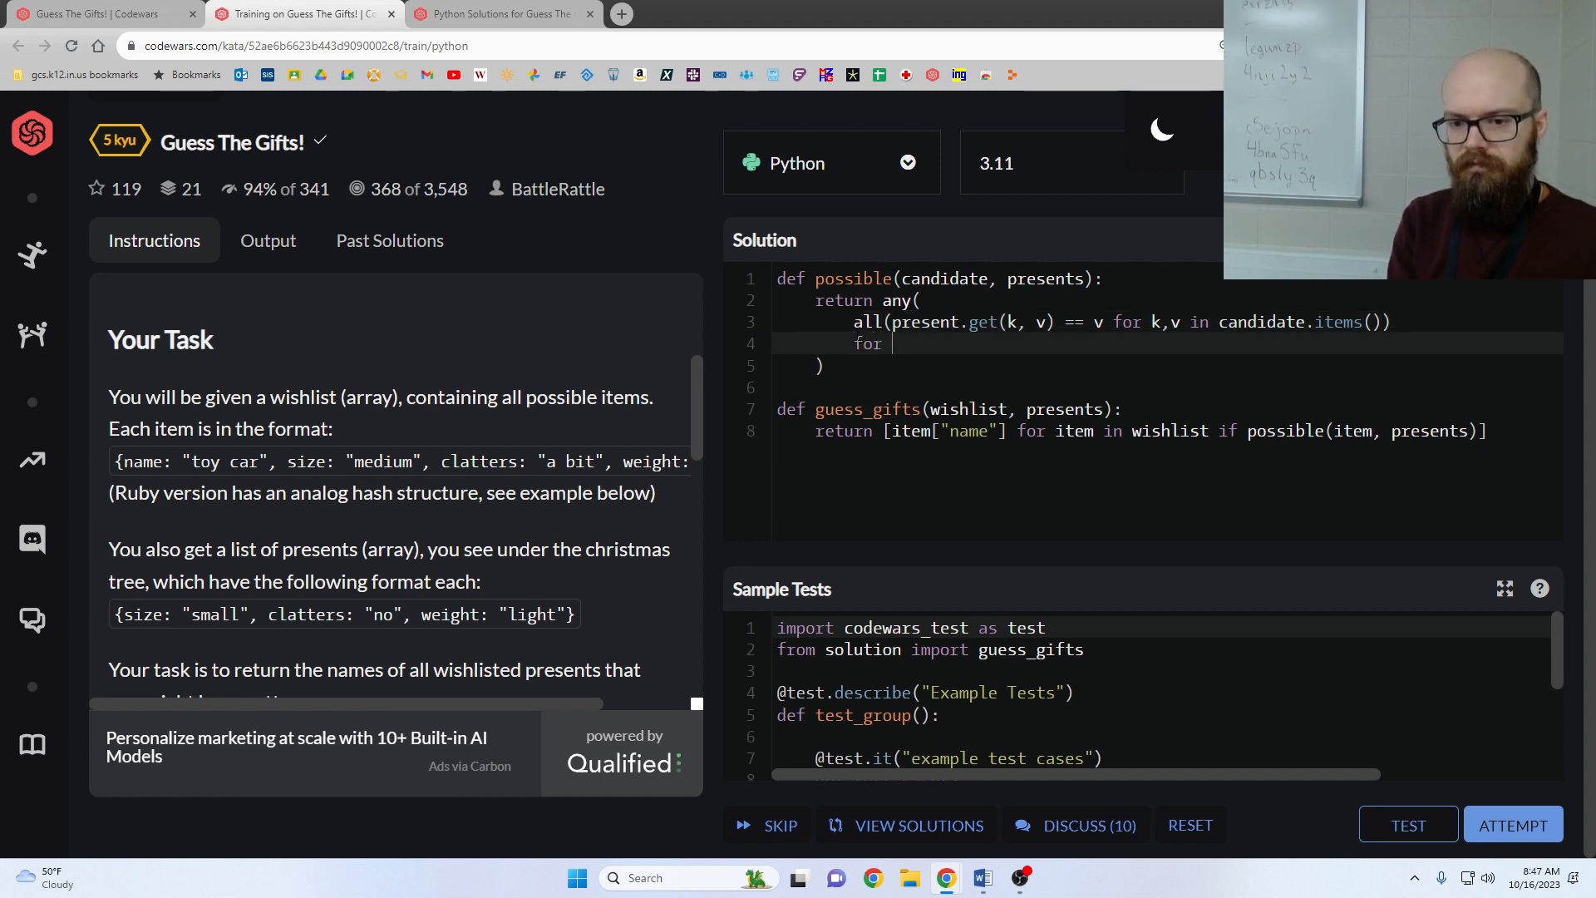
pyautogui.write('present in presents')
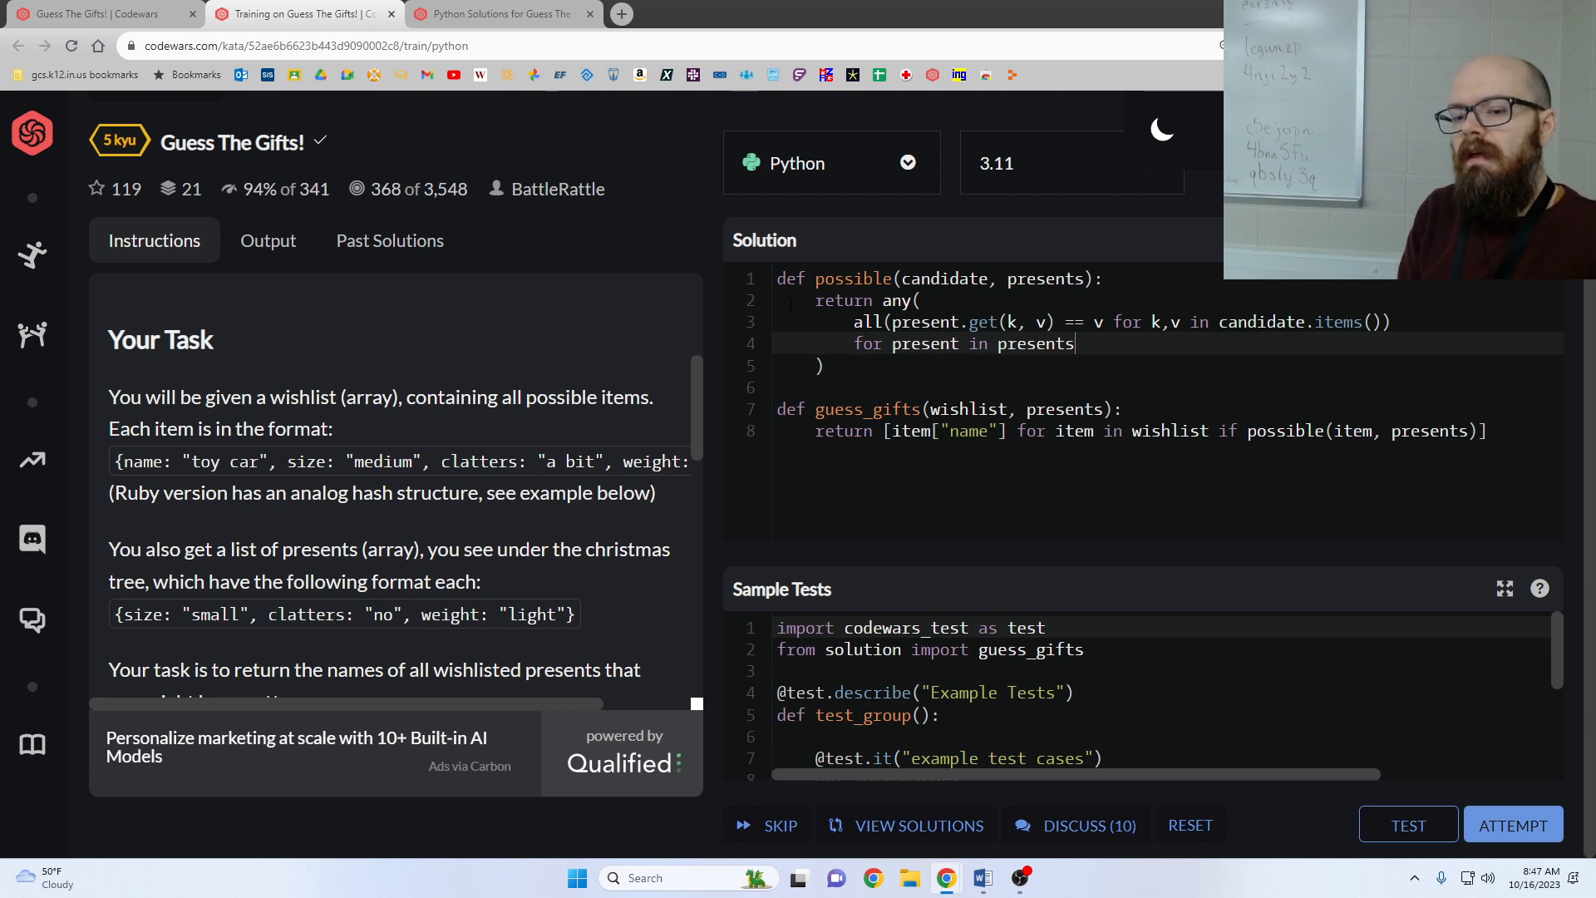
# Run the sample tests on the current guess_gifts solution.
pyautogui.click(1408, 827)
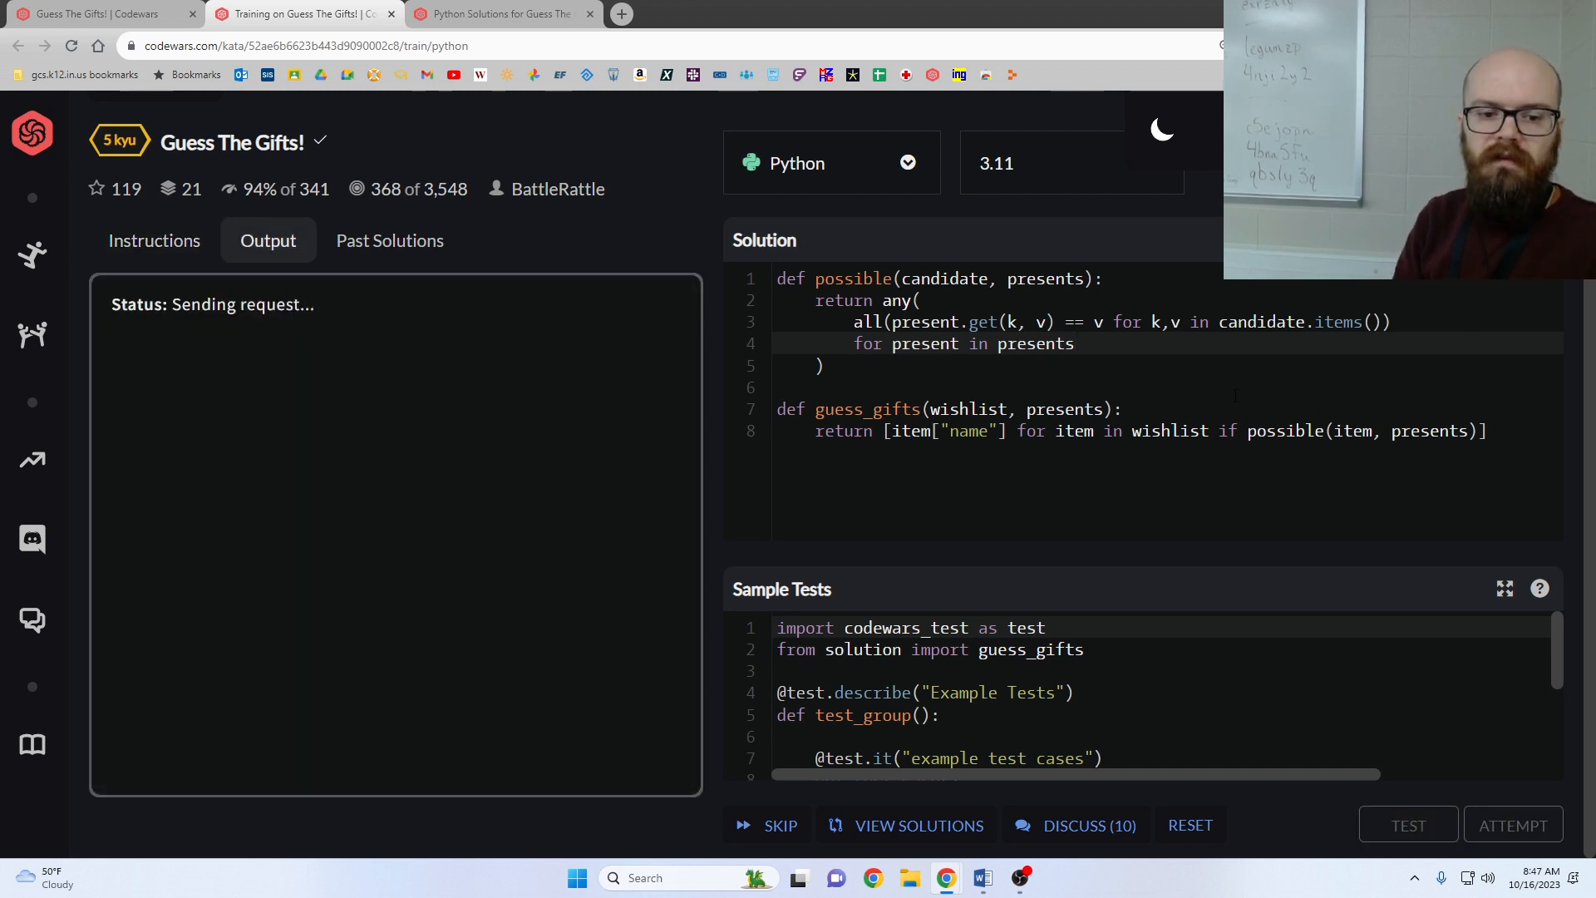
# View other users' Python solutions, then return to the passed test output and the kata instructions.
pyautogui.click(1409, 824)
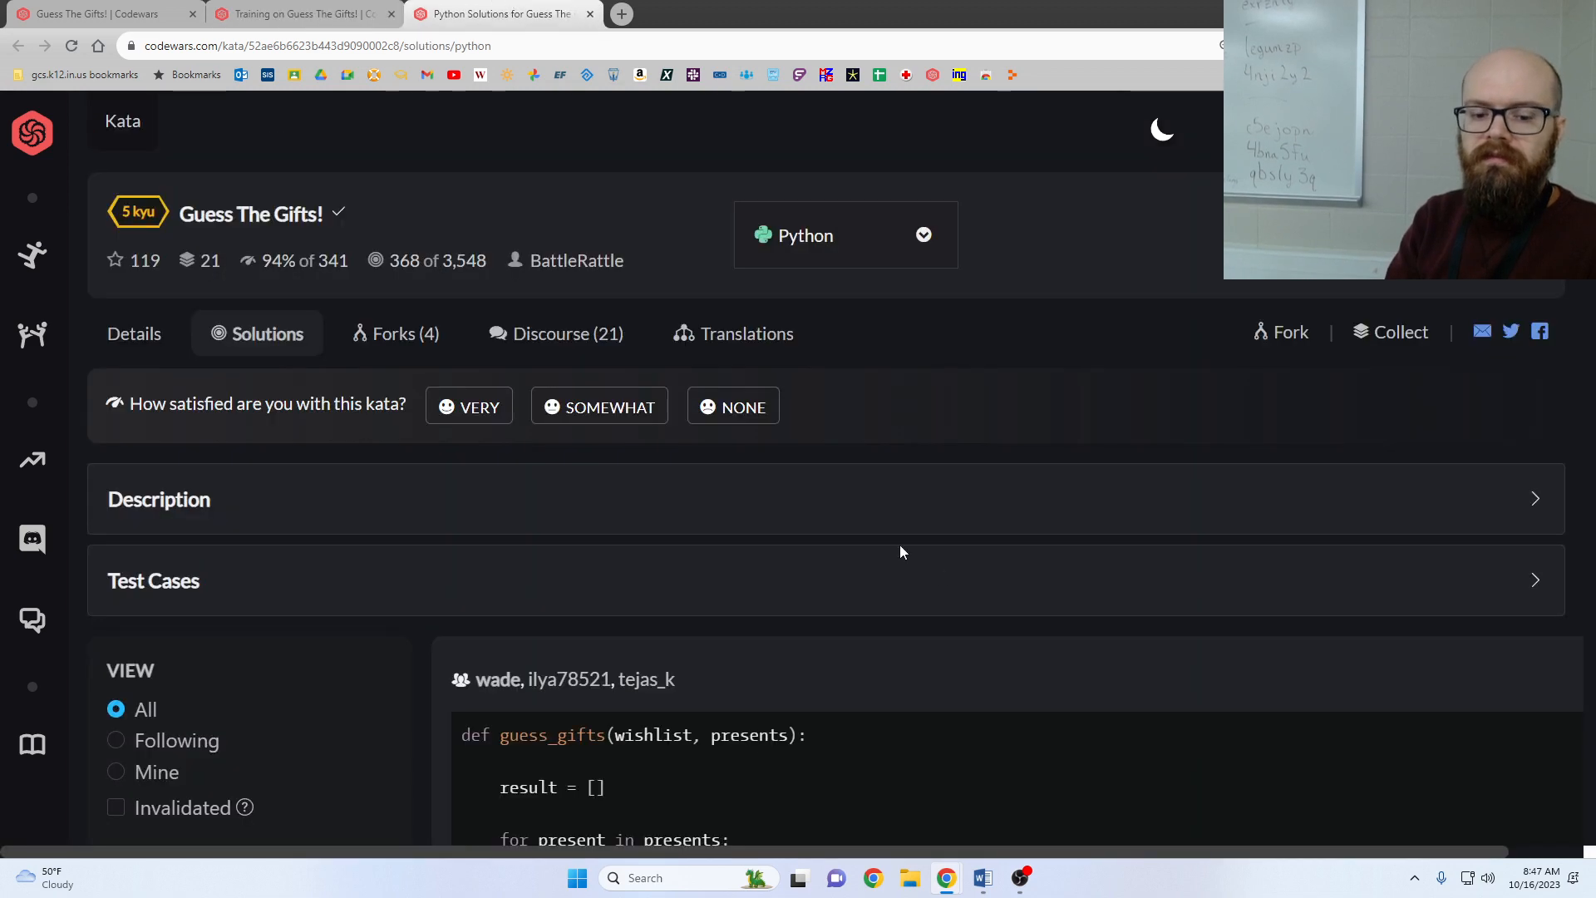
pyautogui.scroll(-3)
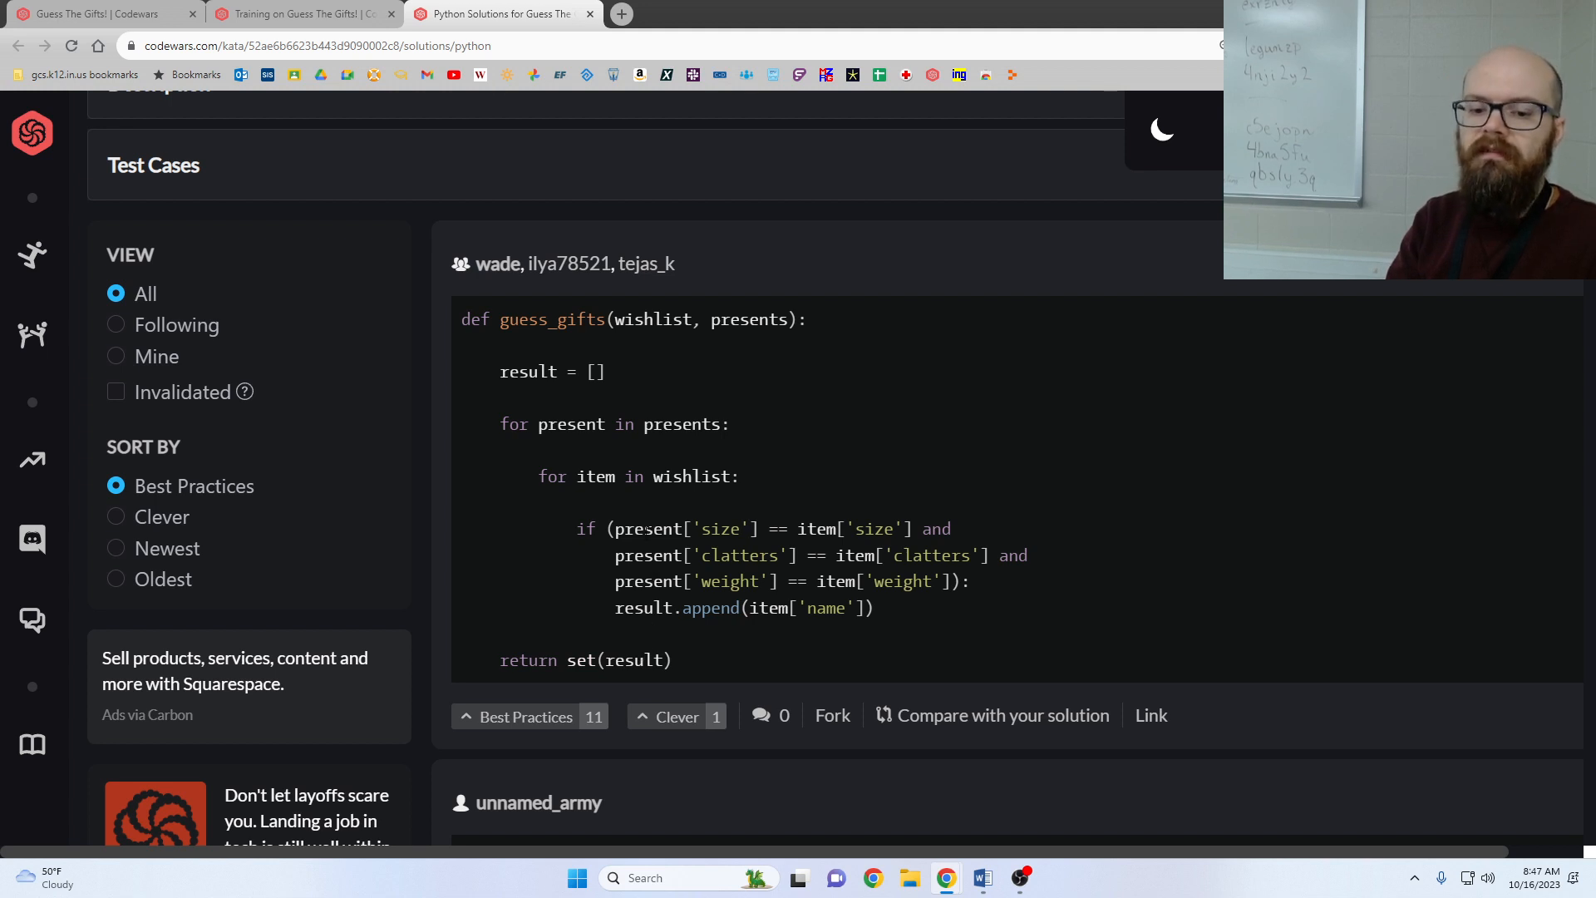
pyautogui.click(303, 13)
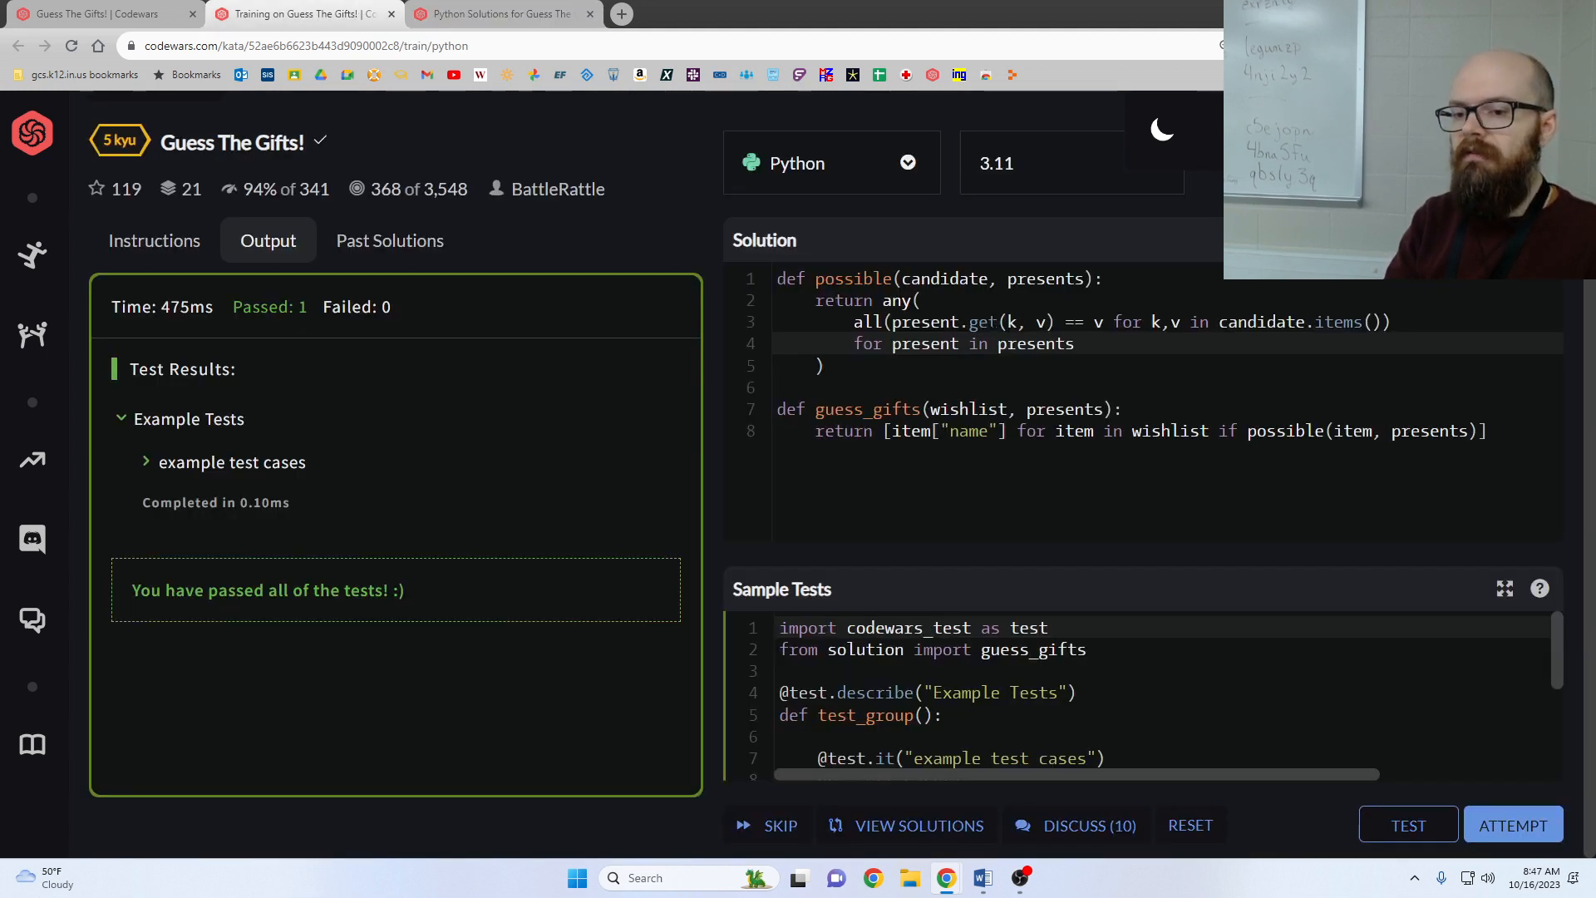
pyautogui.click(153, 240)
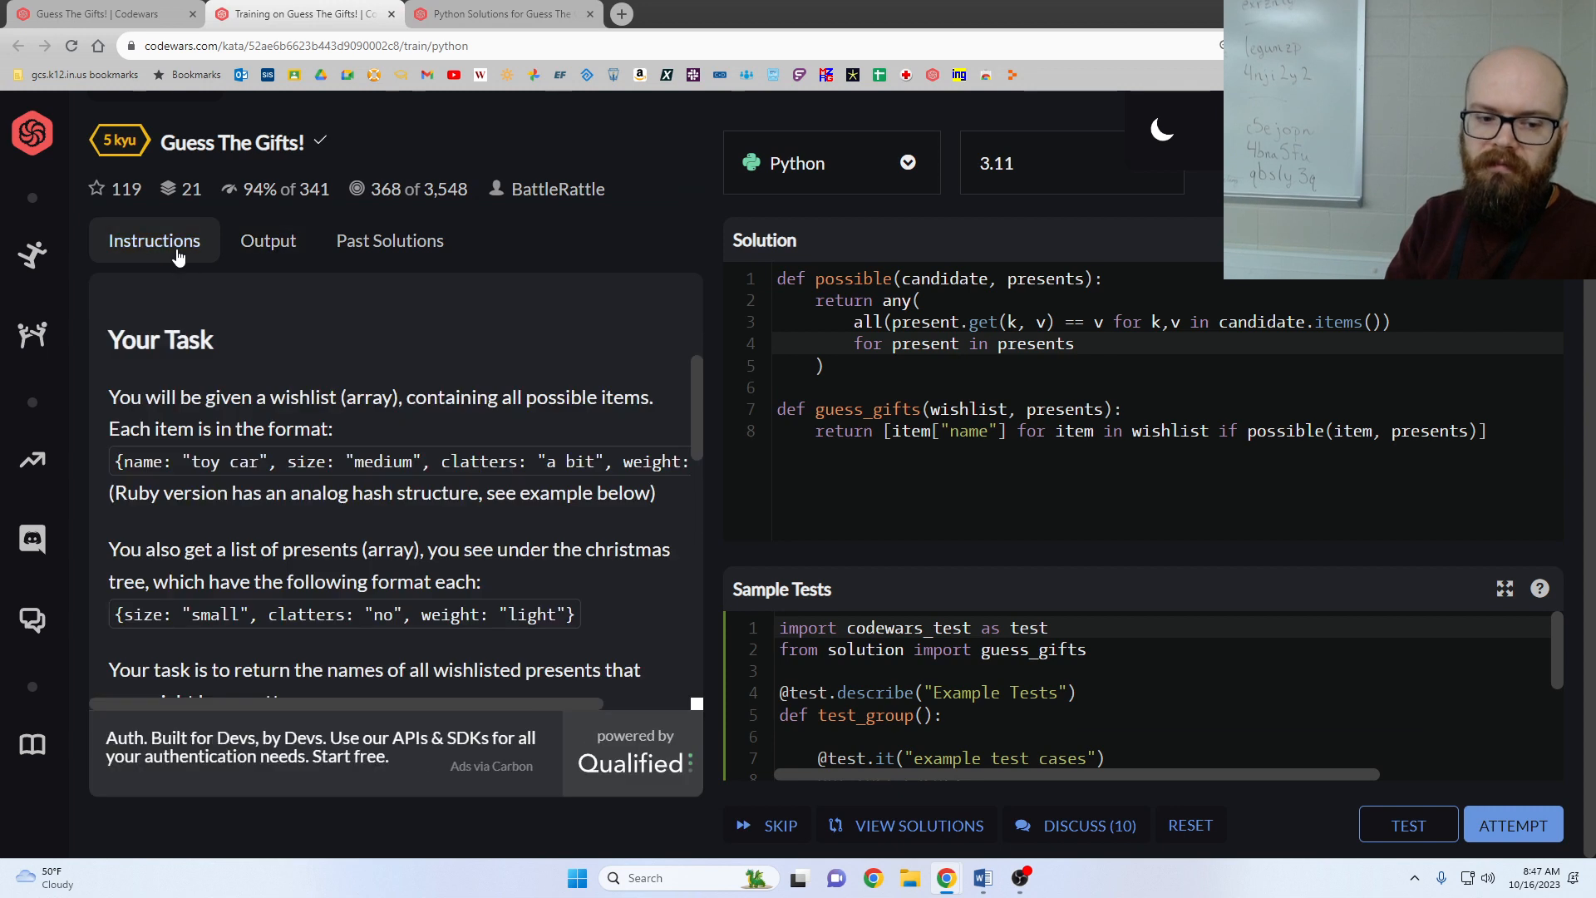
pyautogui.moveTo(607, 596)
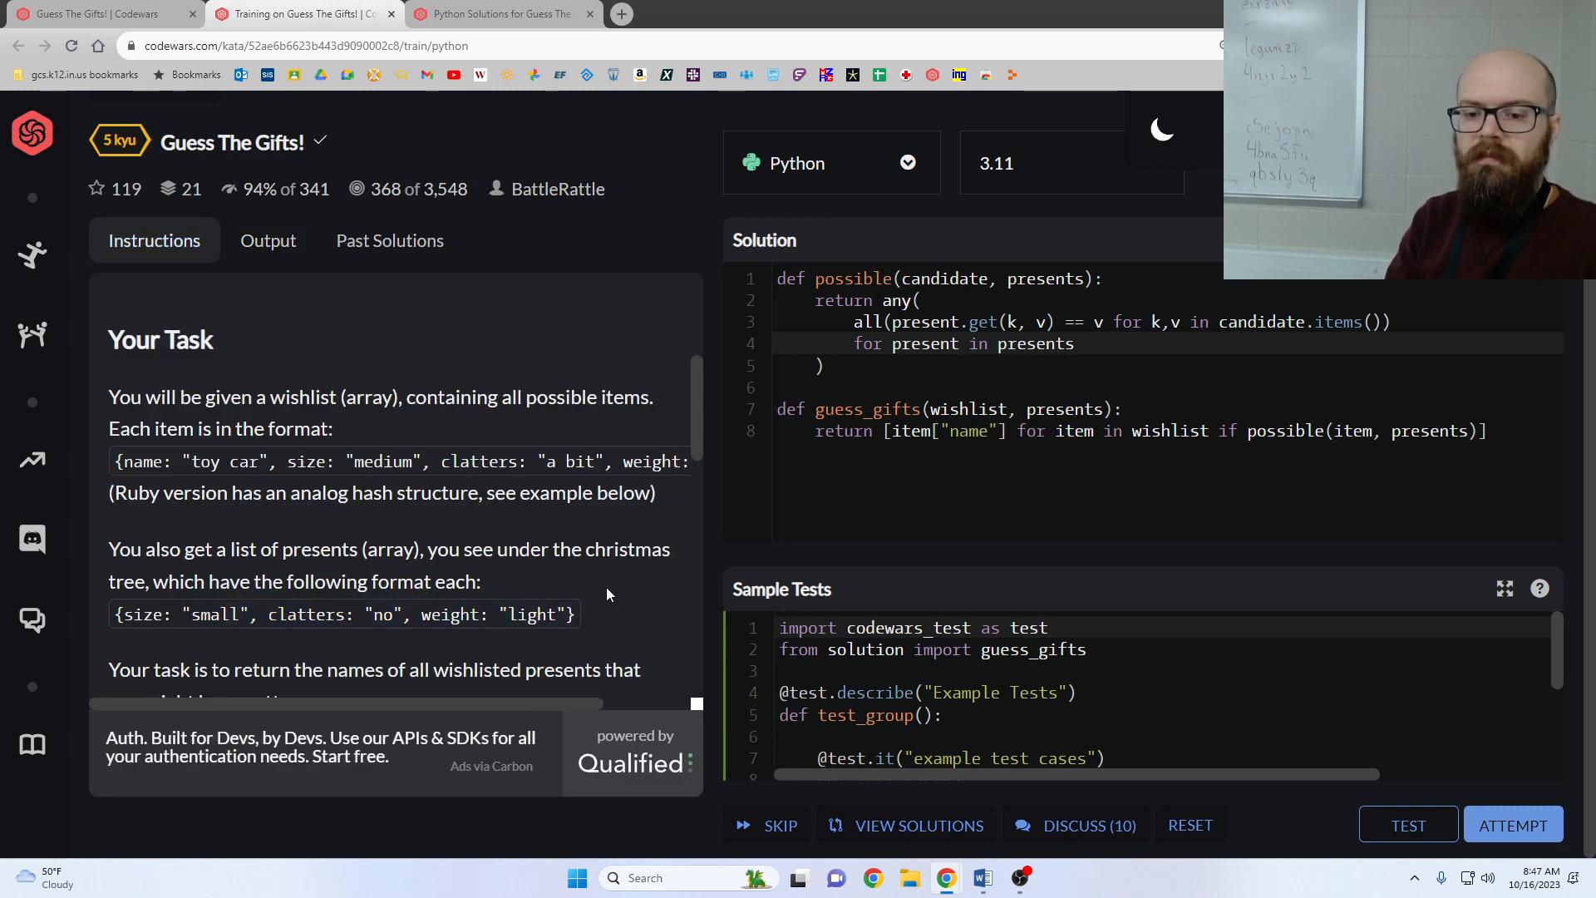
pyautogui.moveTo(575, 579)
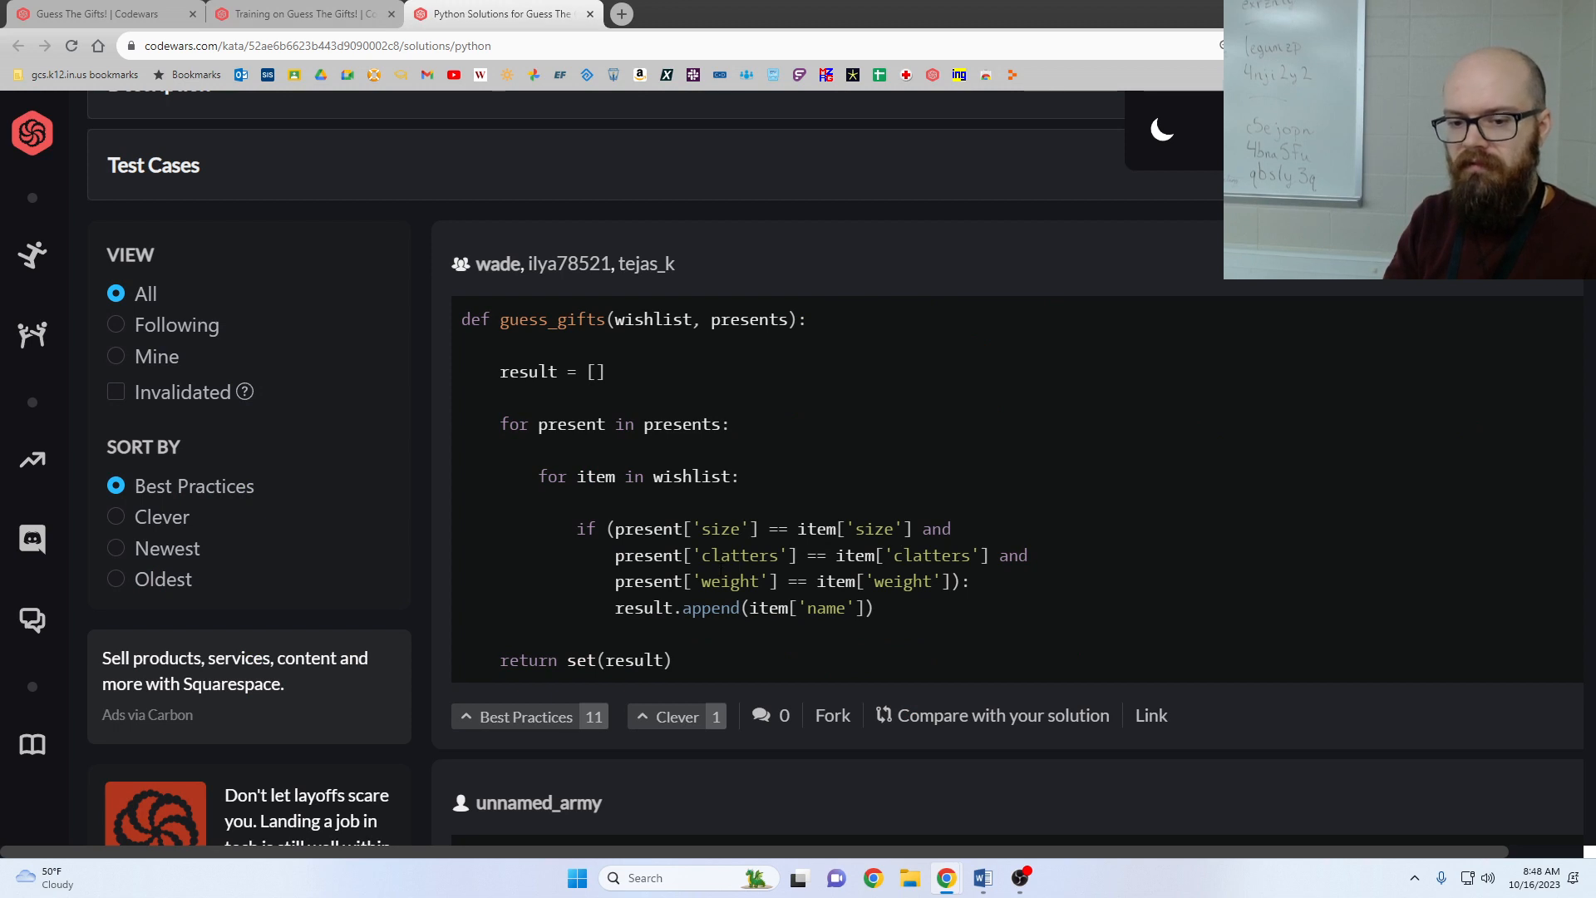
pyautogui.scroll(-3)
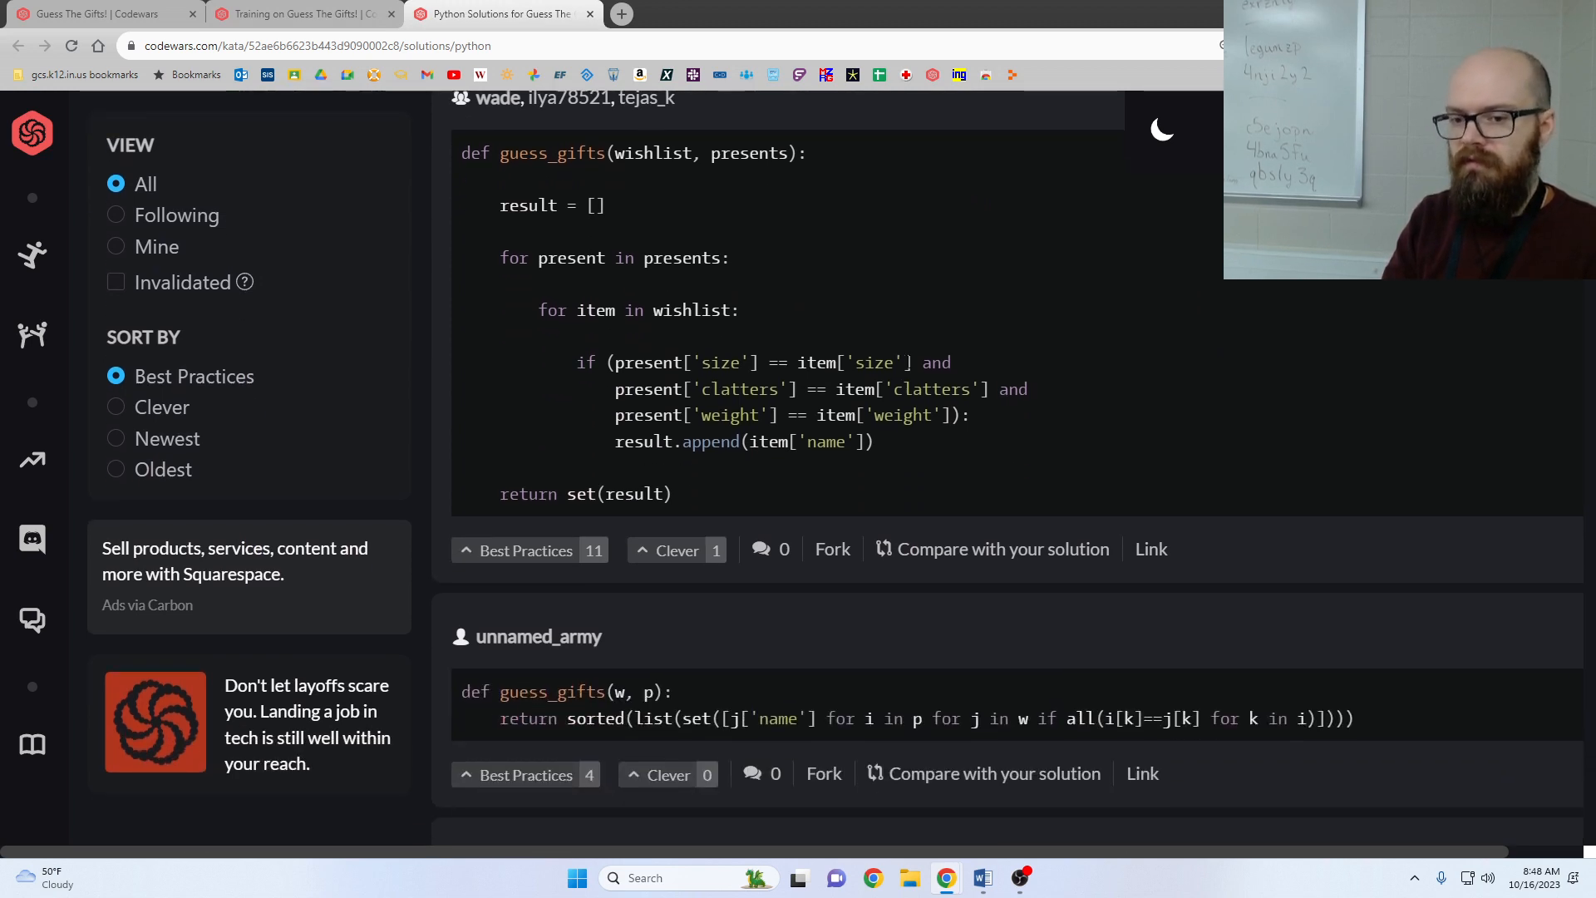
pyautogui.moveTo(889, 351)
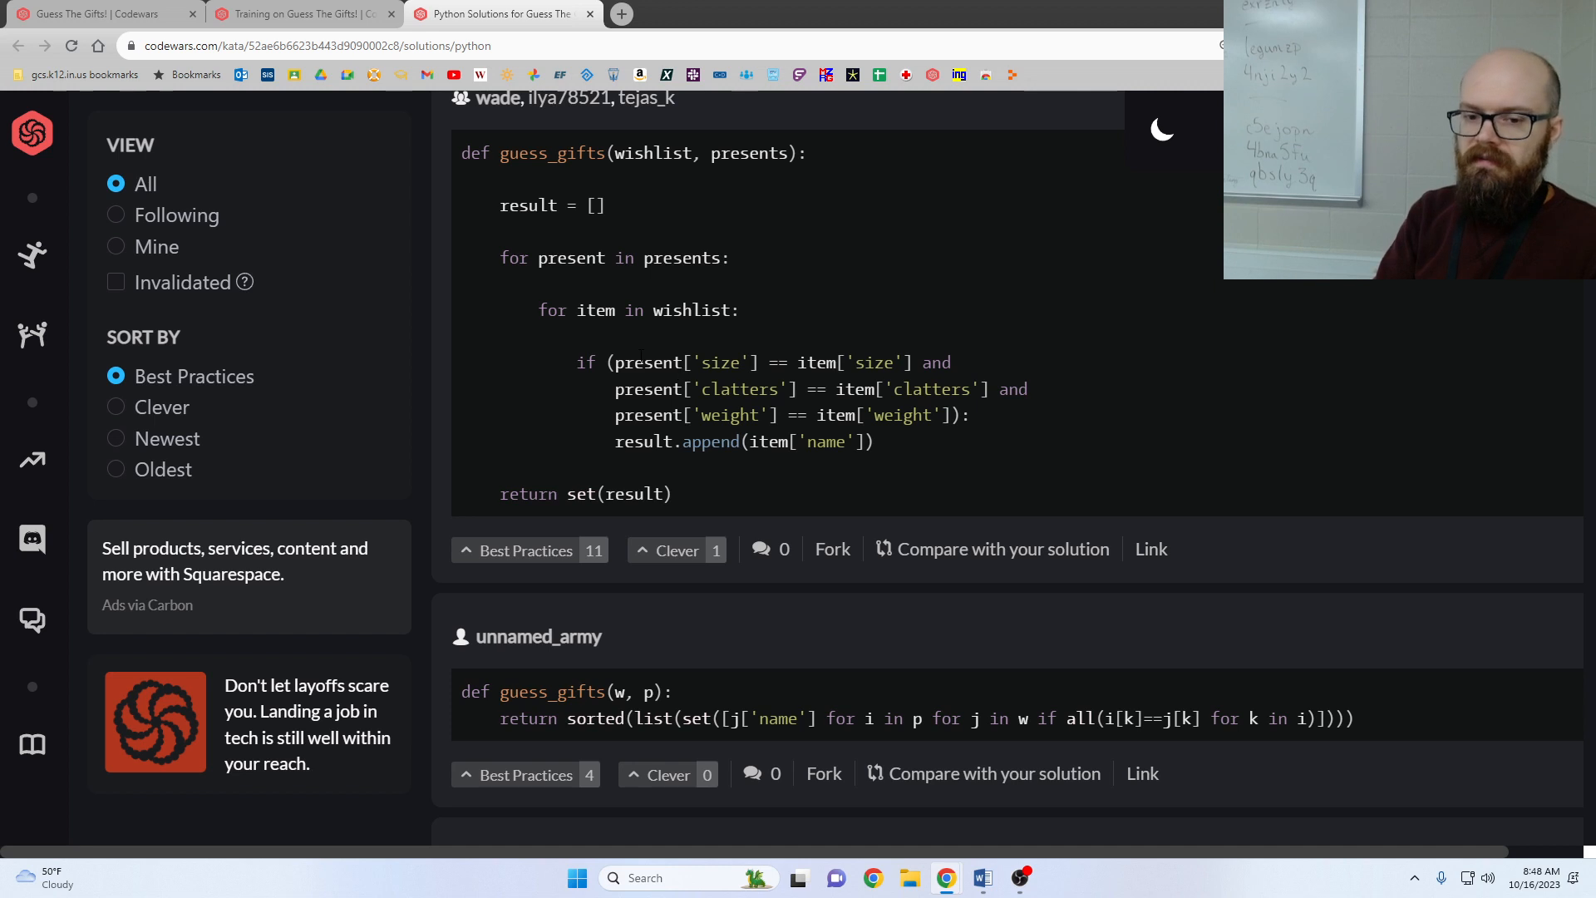
pyautogui.moveTo(886, 261)
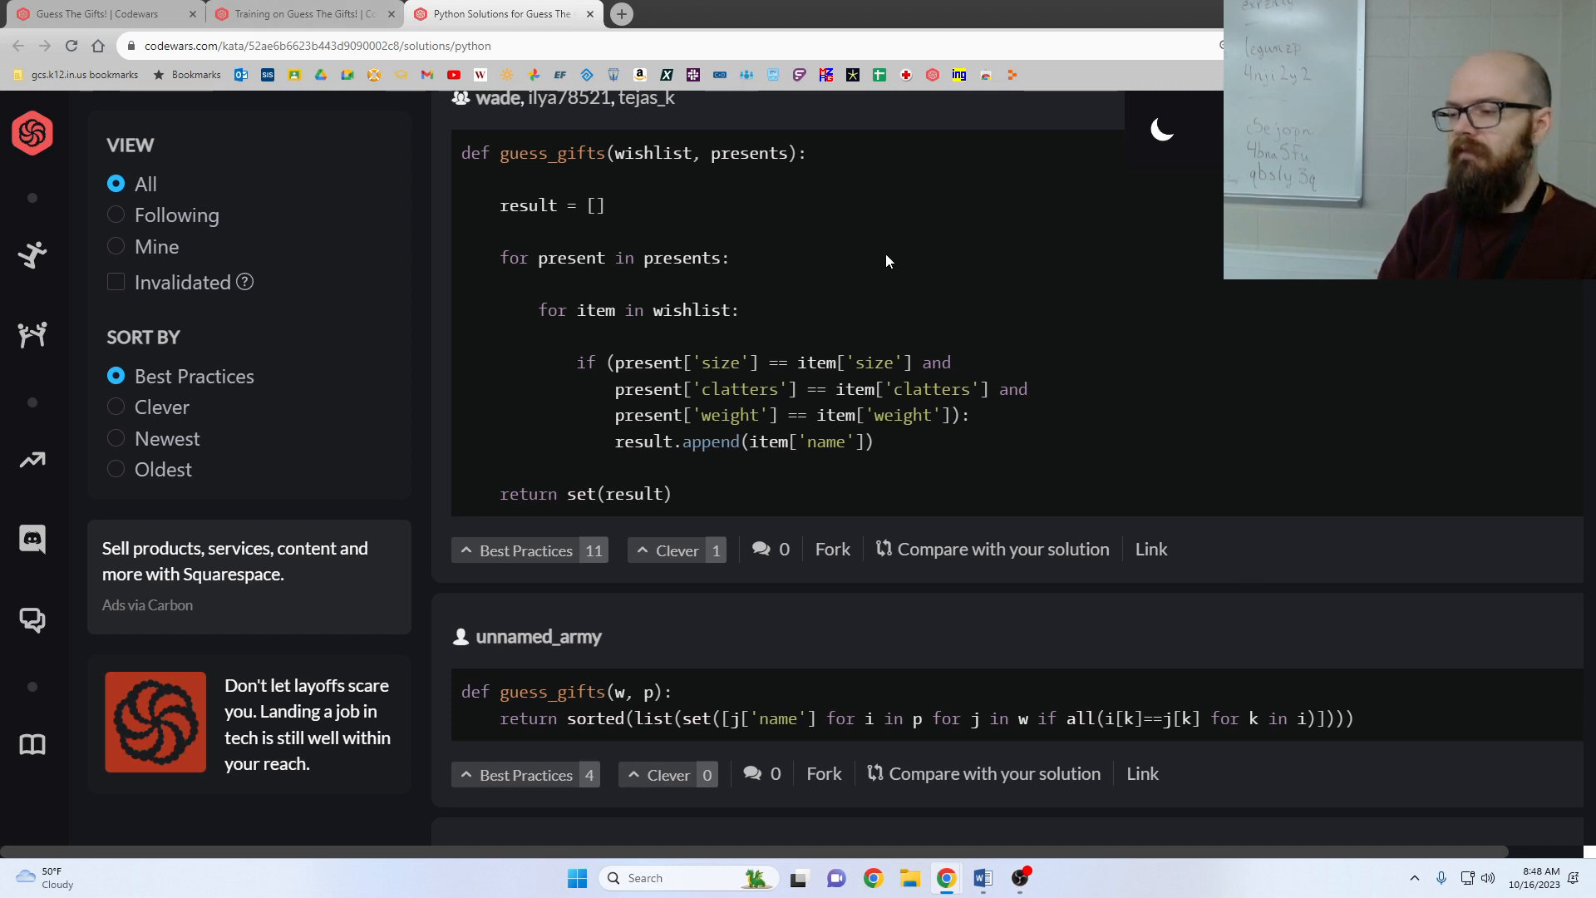
pyautogui.moveTo(1061, 301)
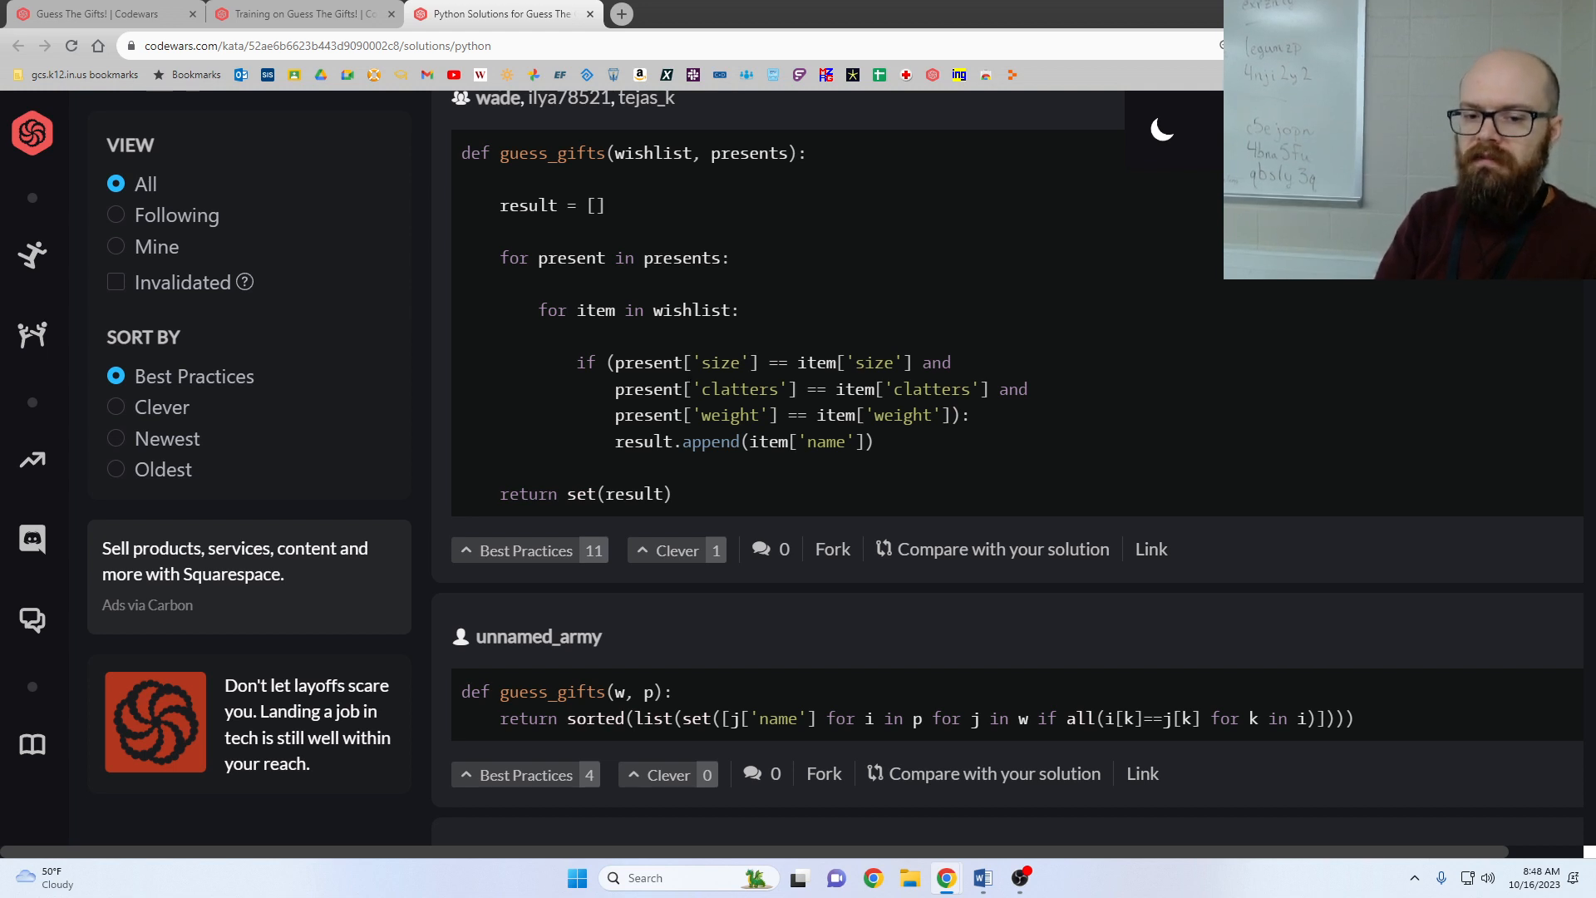
pyautogui.moveTo(1028, 474)
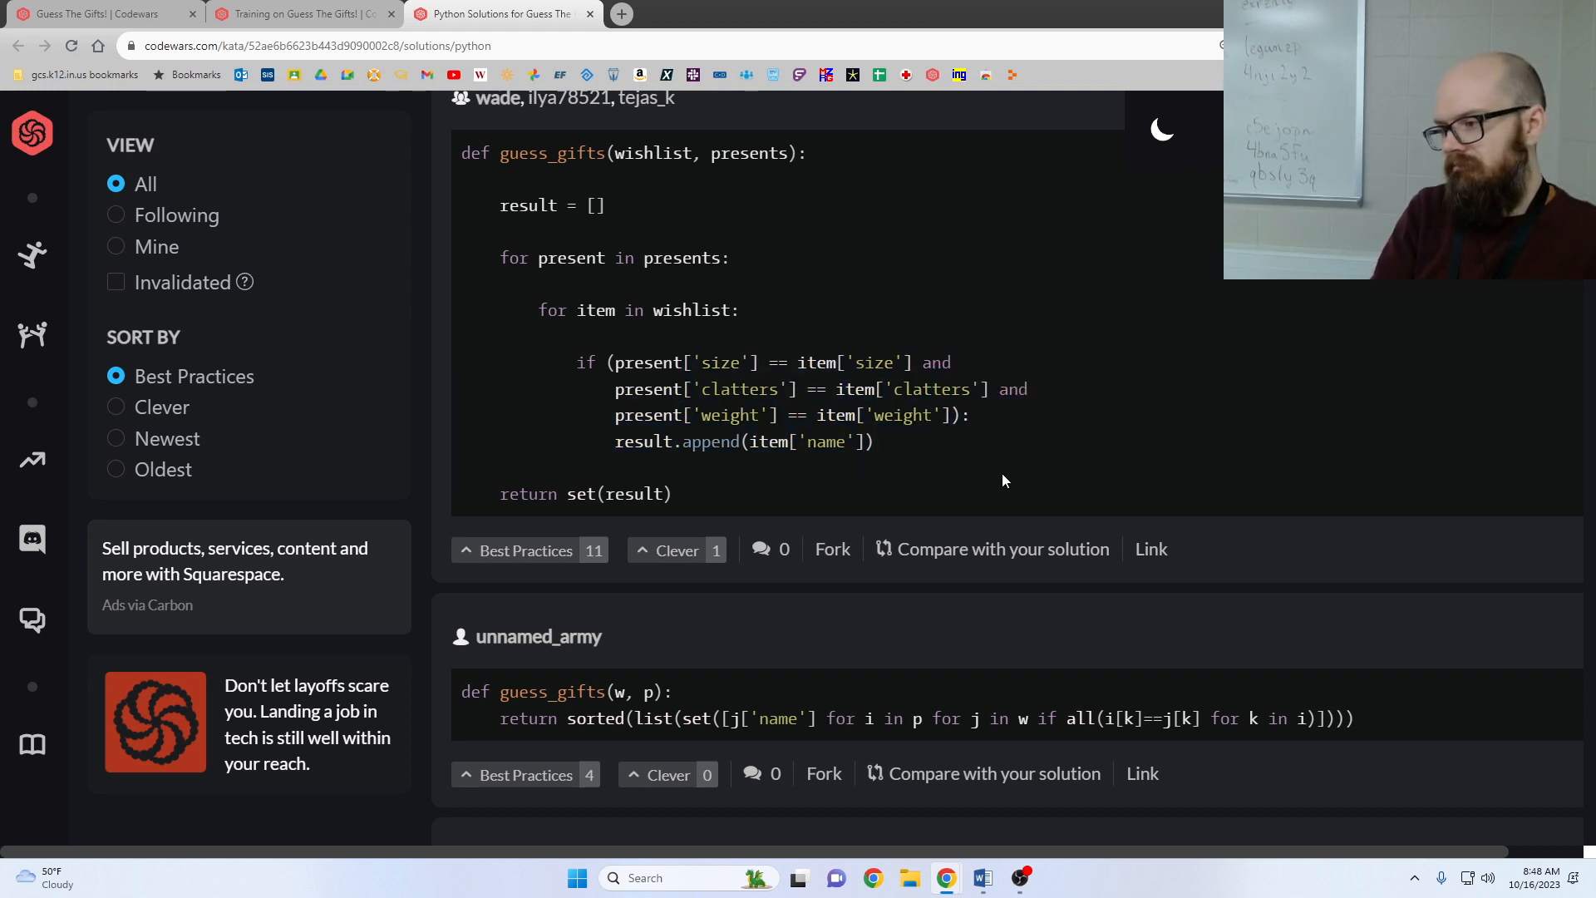
pyautogui.scroll(-3)
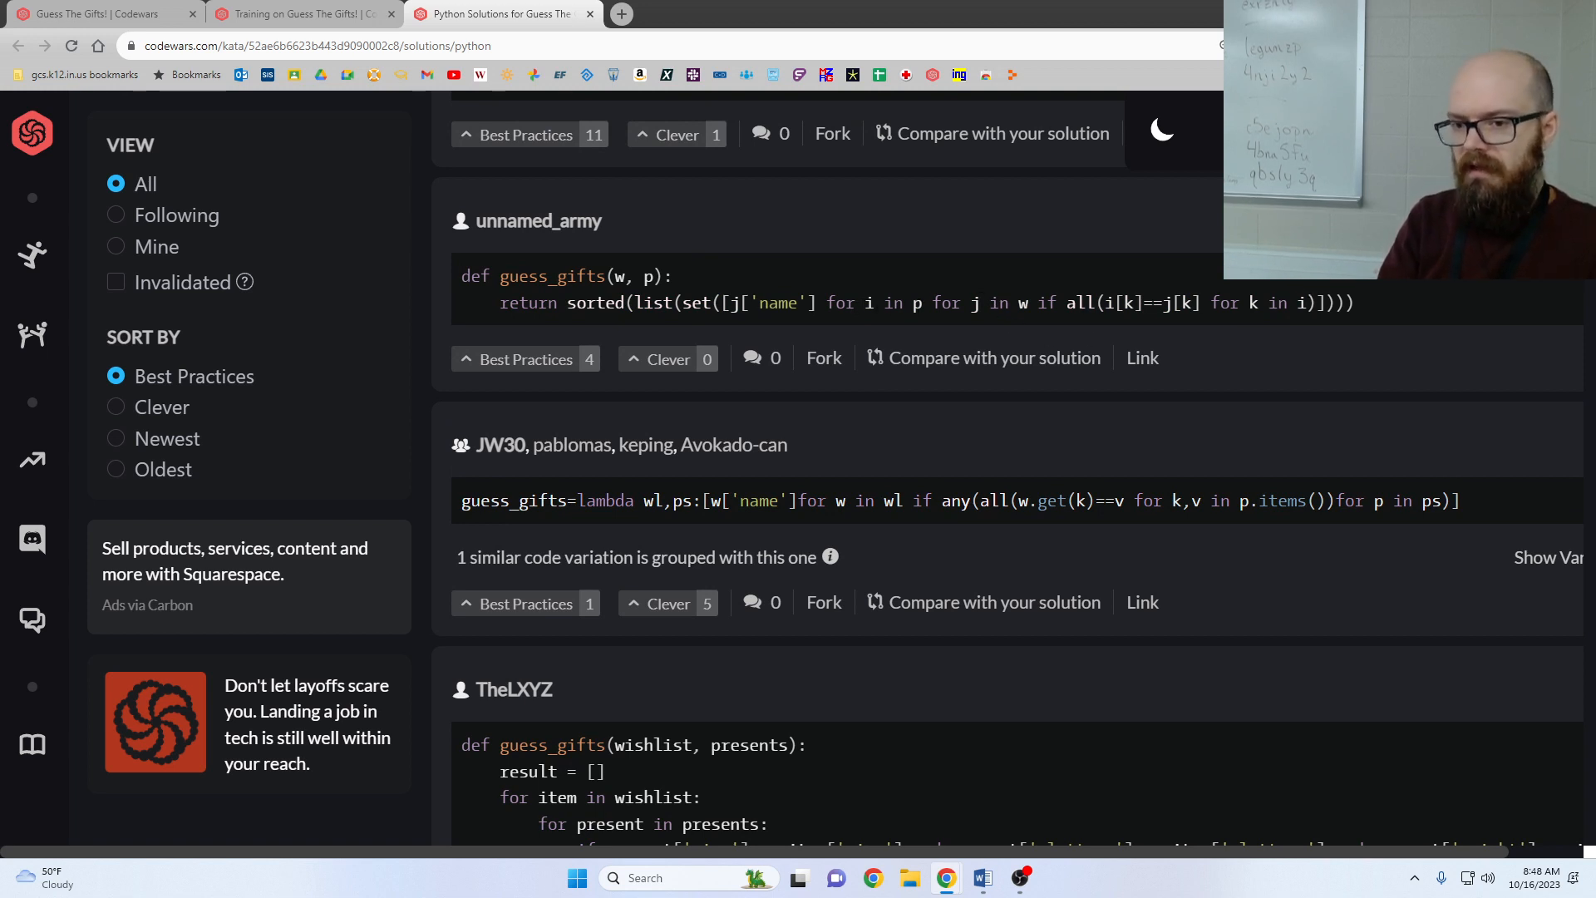
pyautogui.moveTo(1187, 326)
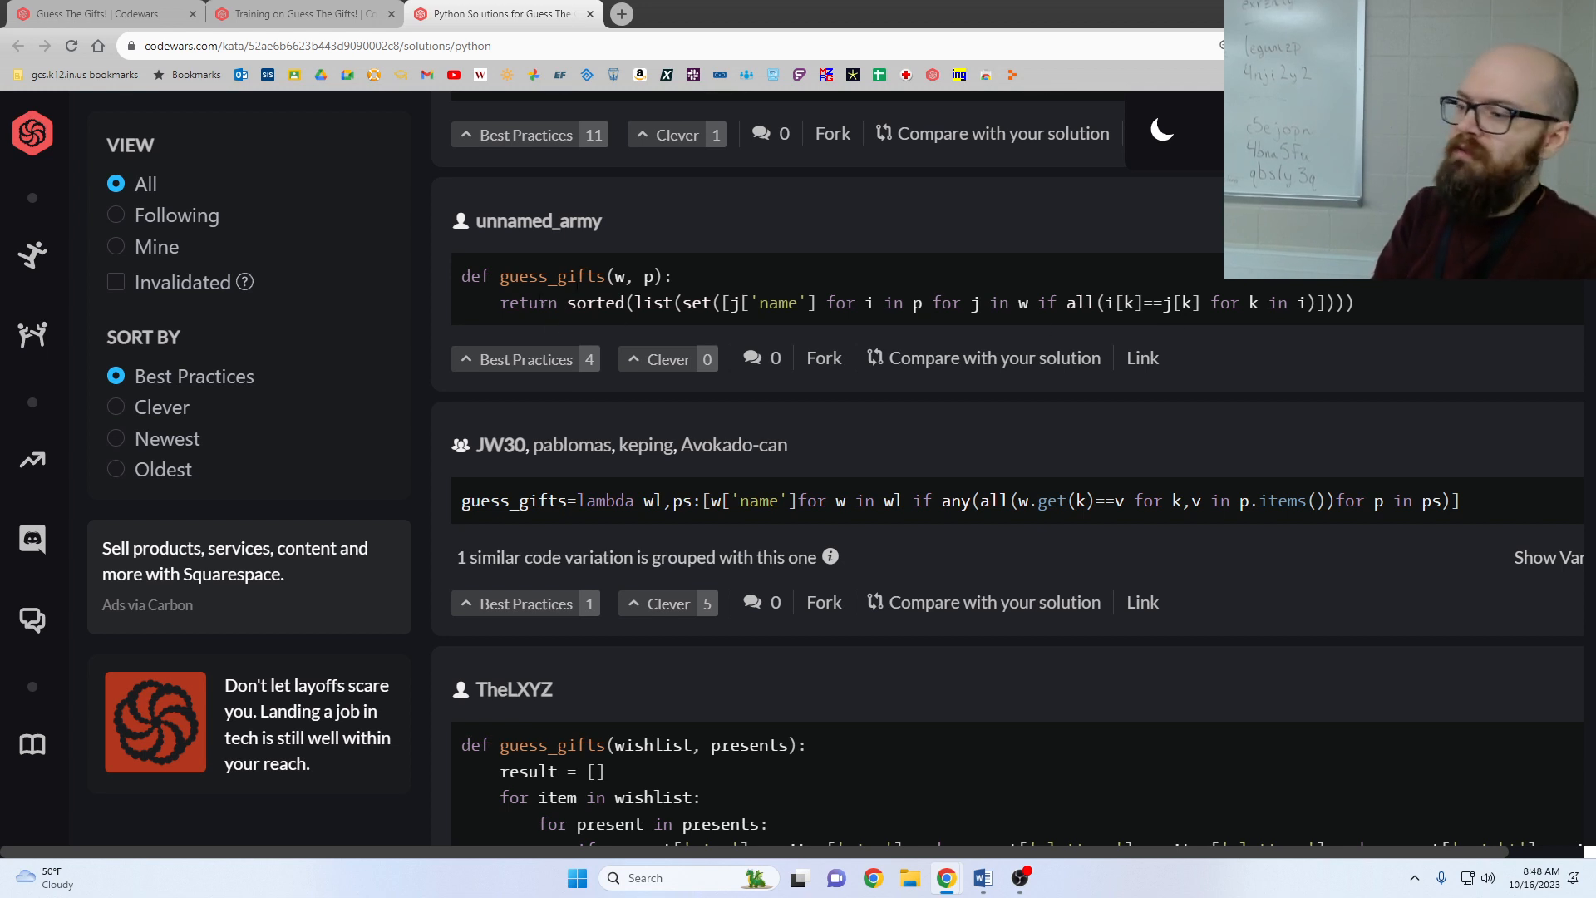
pyautogui.moveTo(999, 329)
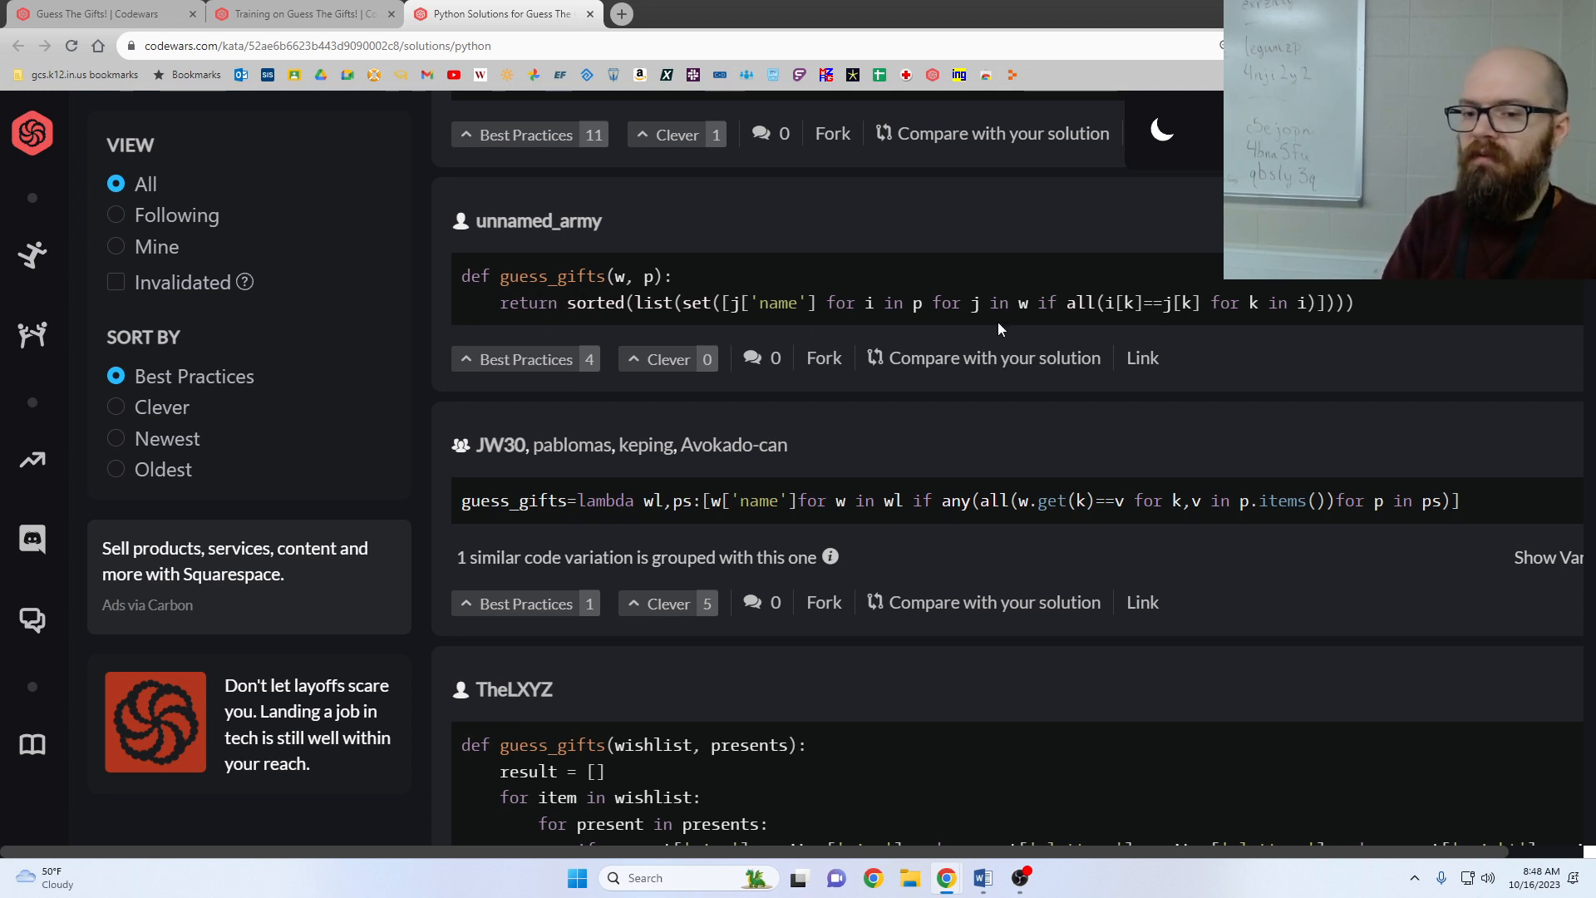
pyautogui.moveTo(851, 475)
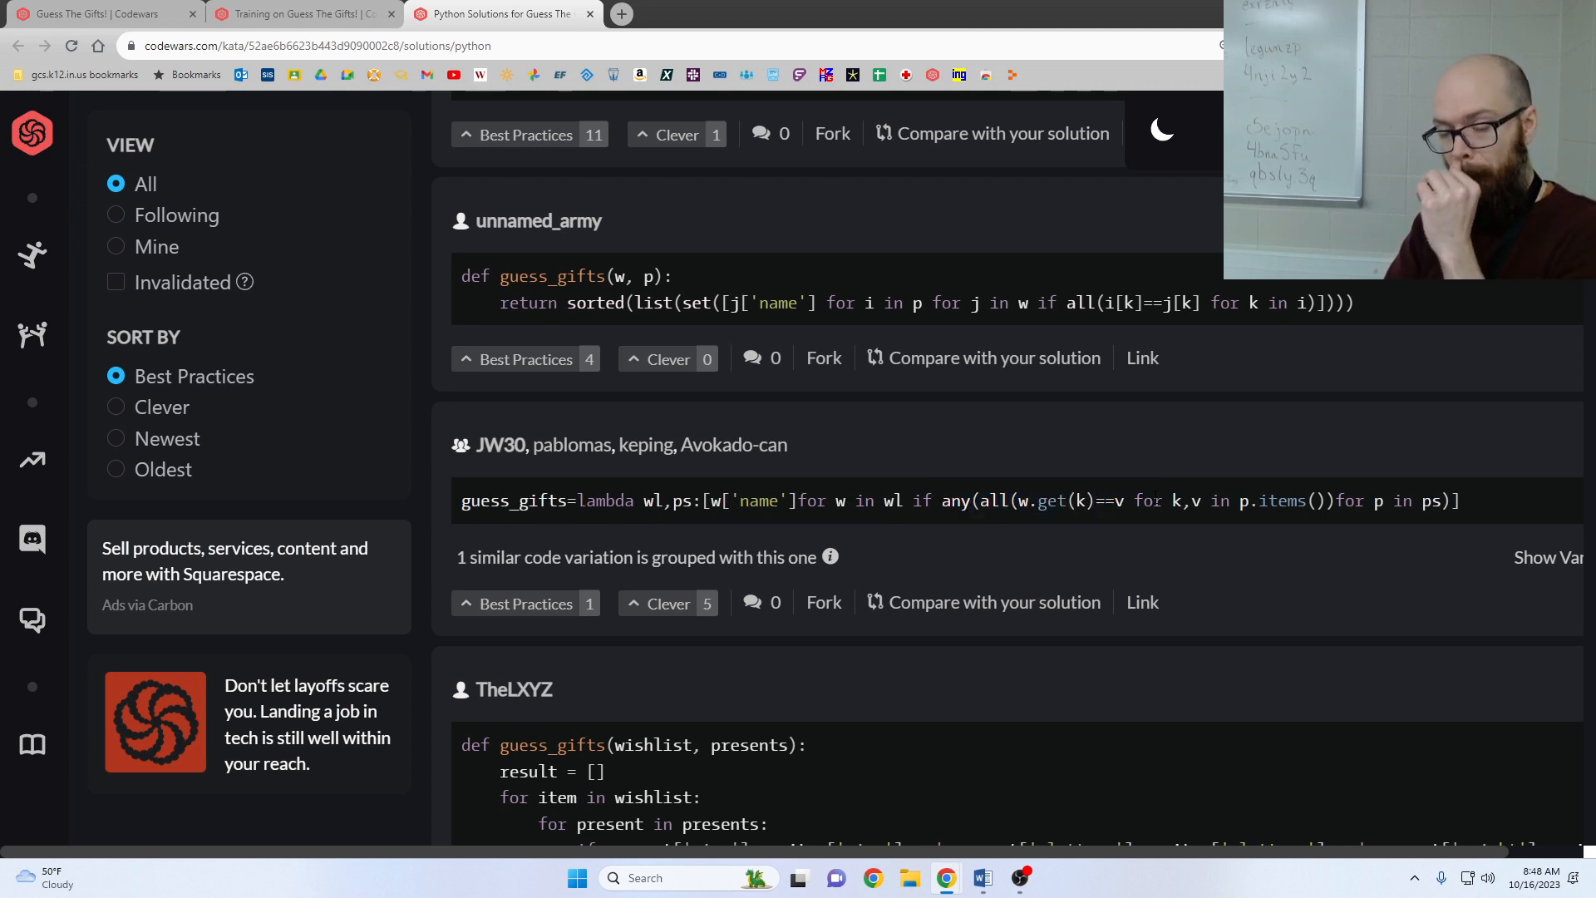
pyautogui.moveTo(1109, 470)
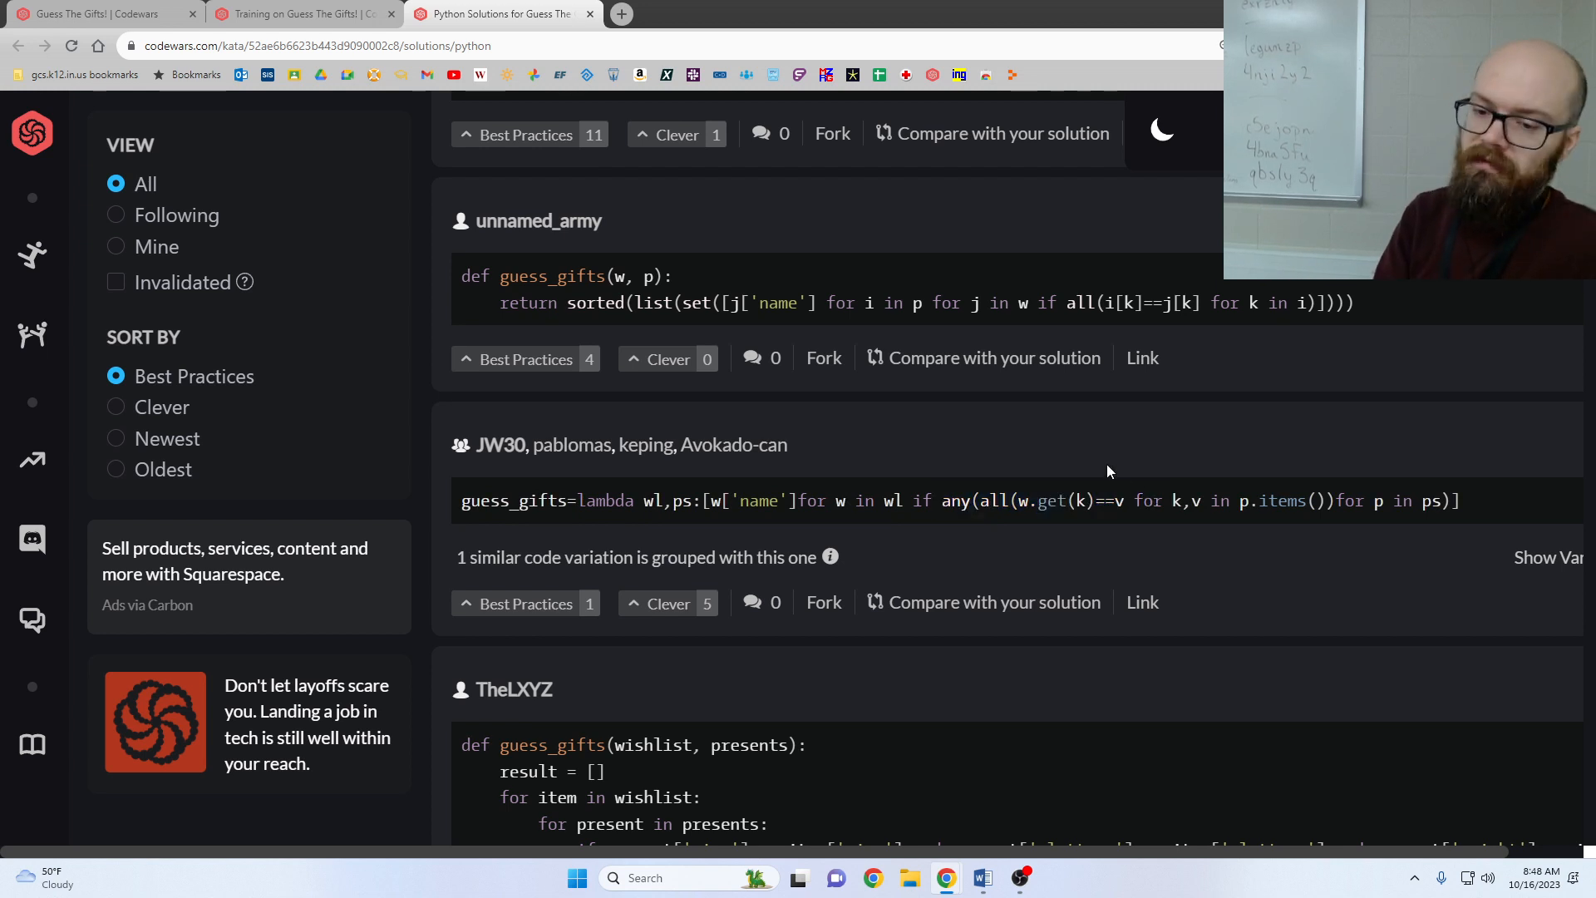
pyautogui.moveTo(1099, 449)
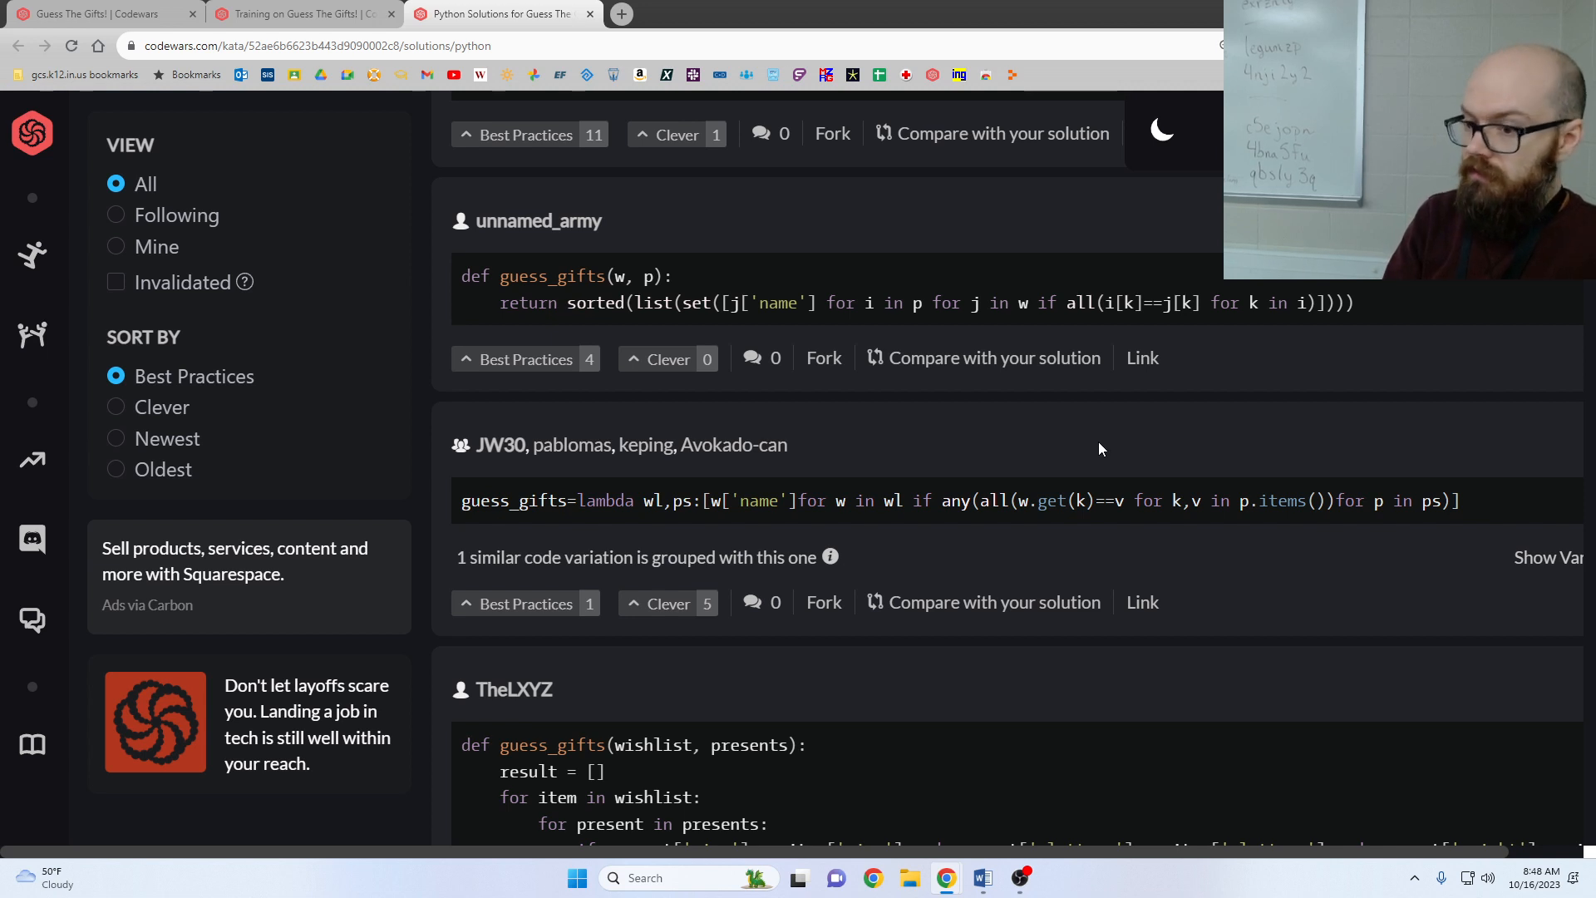
pyautogui.scroll(-3)
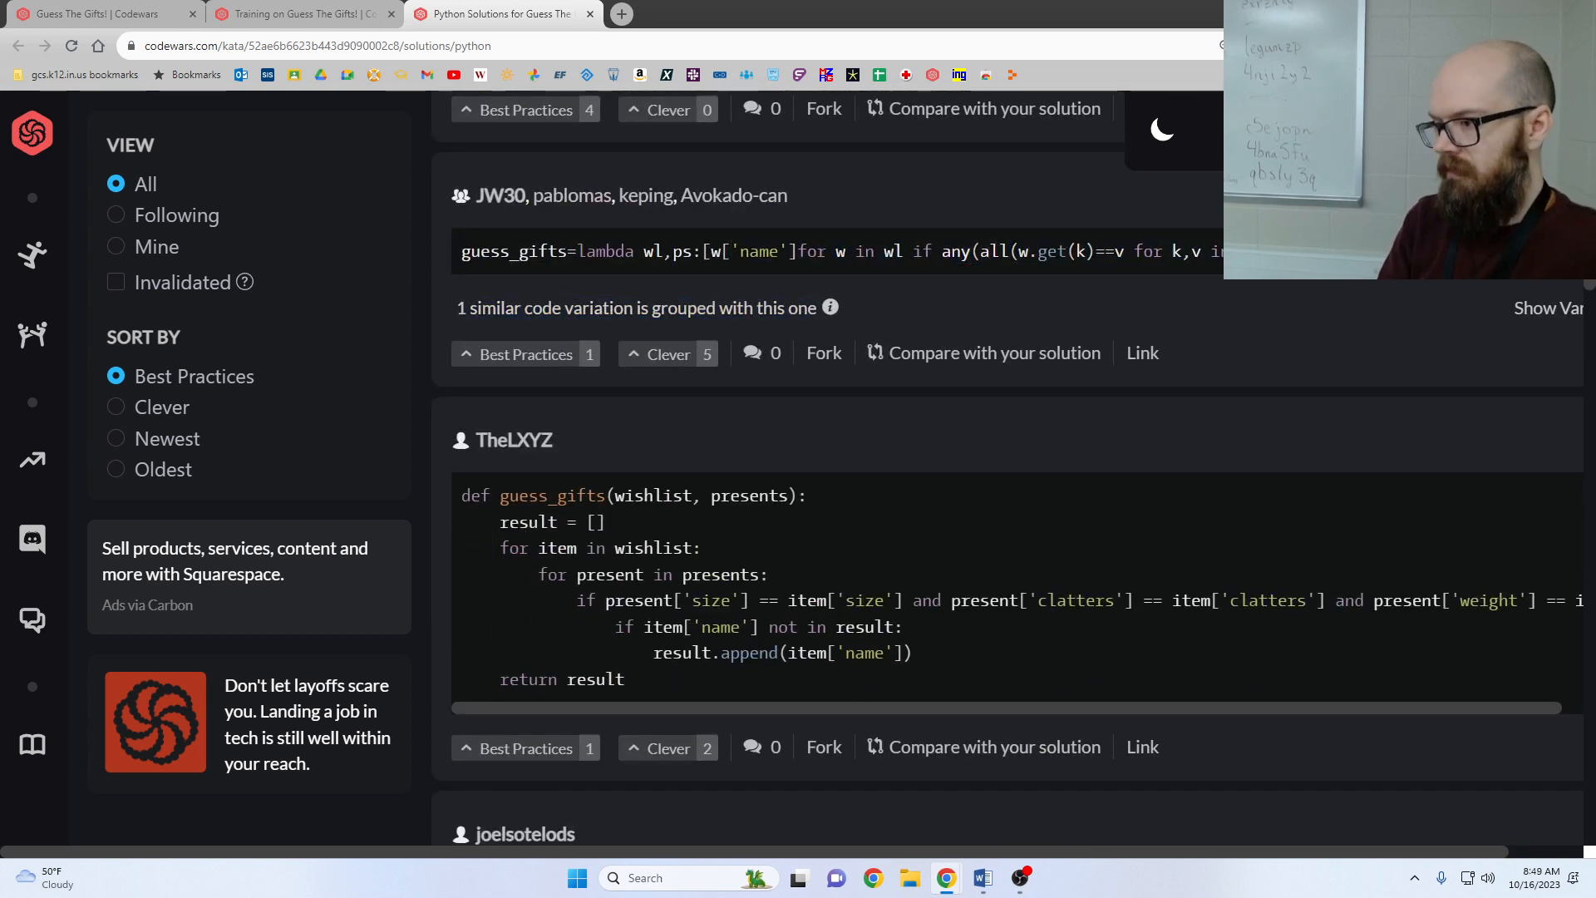
pyautogui.scroll(3)
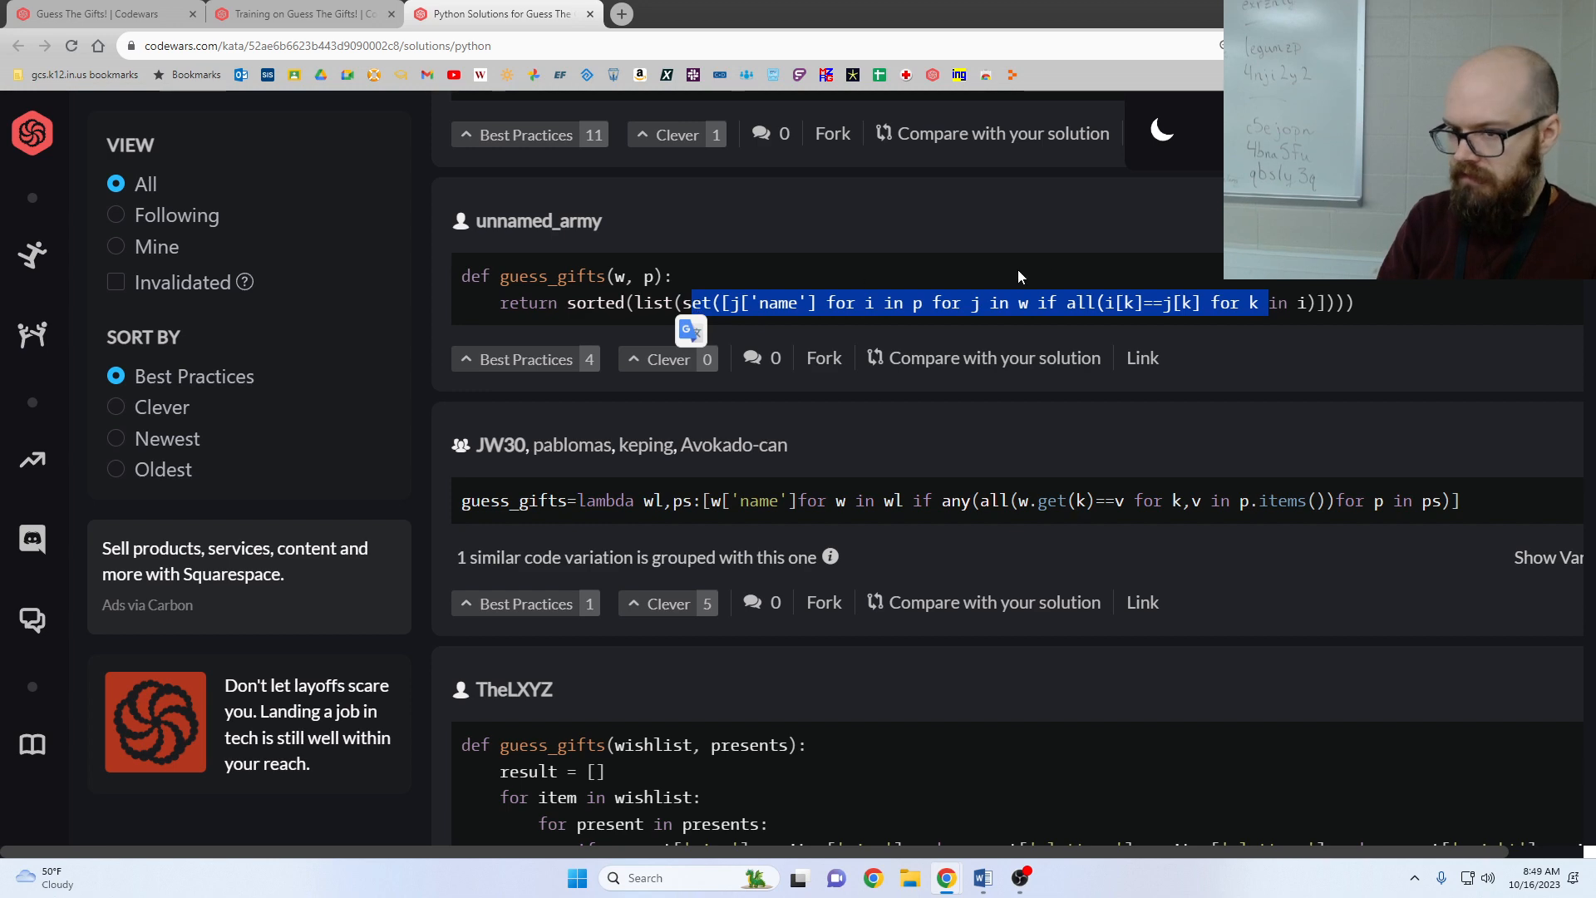
pyautogui.scroll(-3)
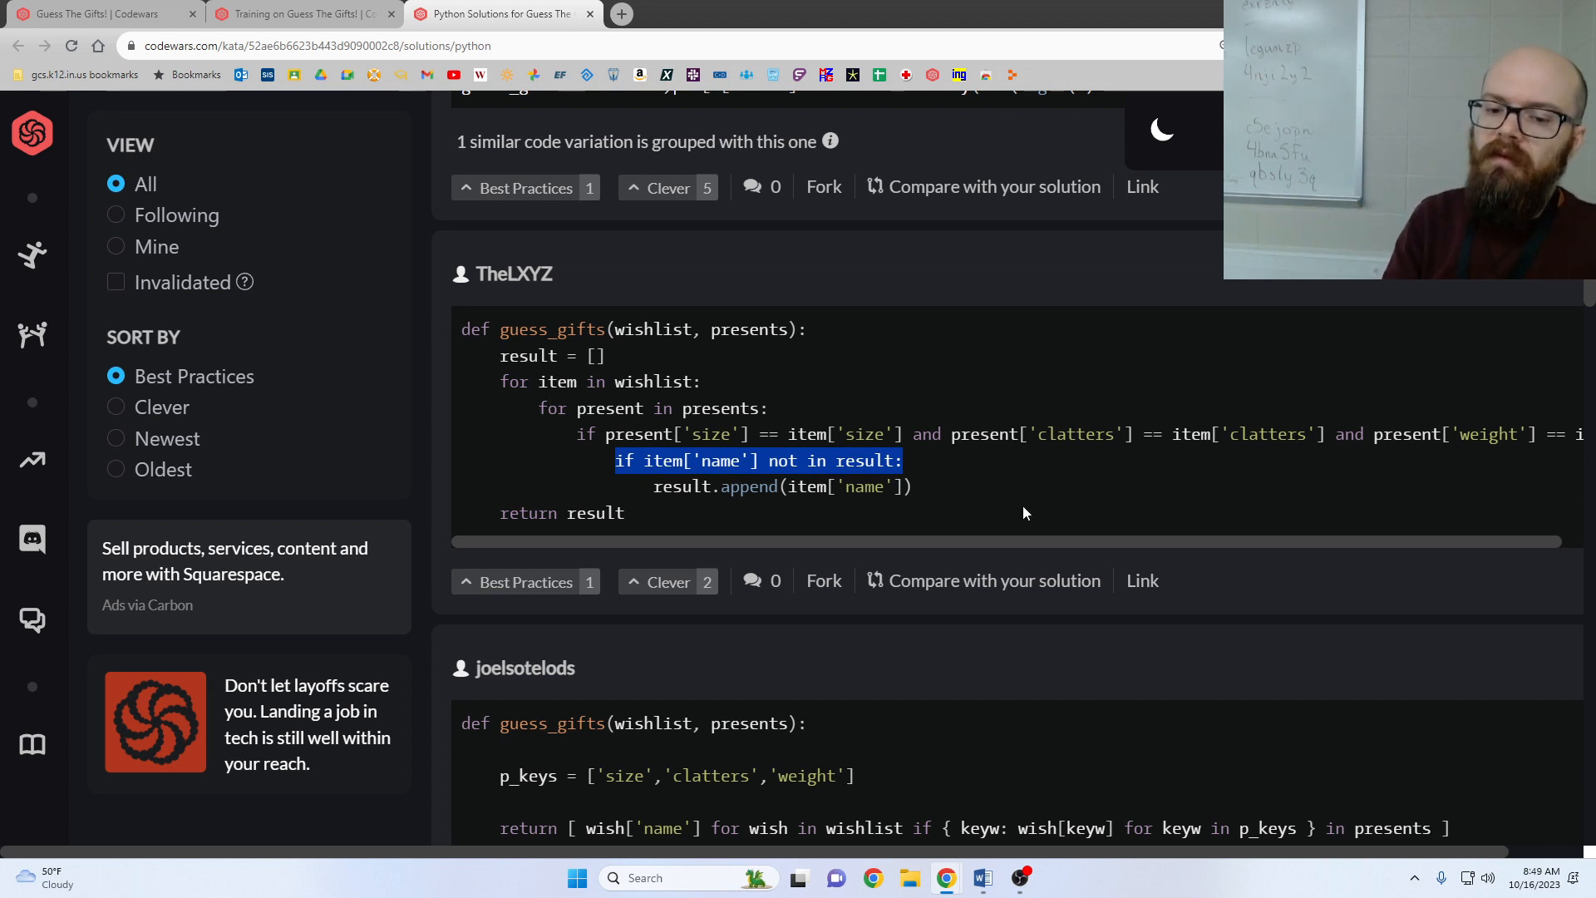
pyautogui.scroll(-3)
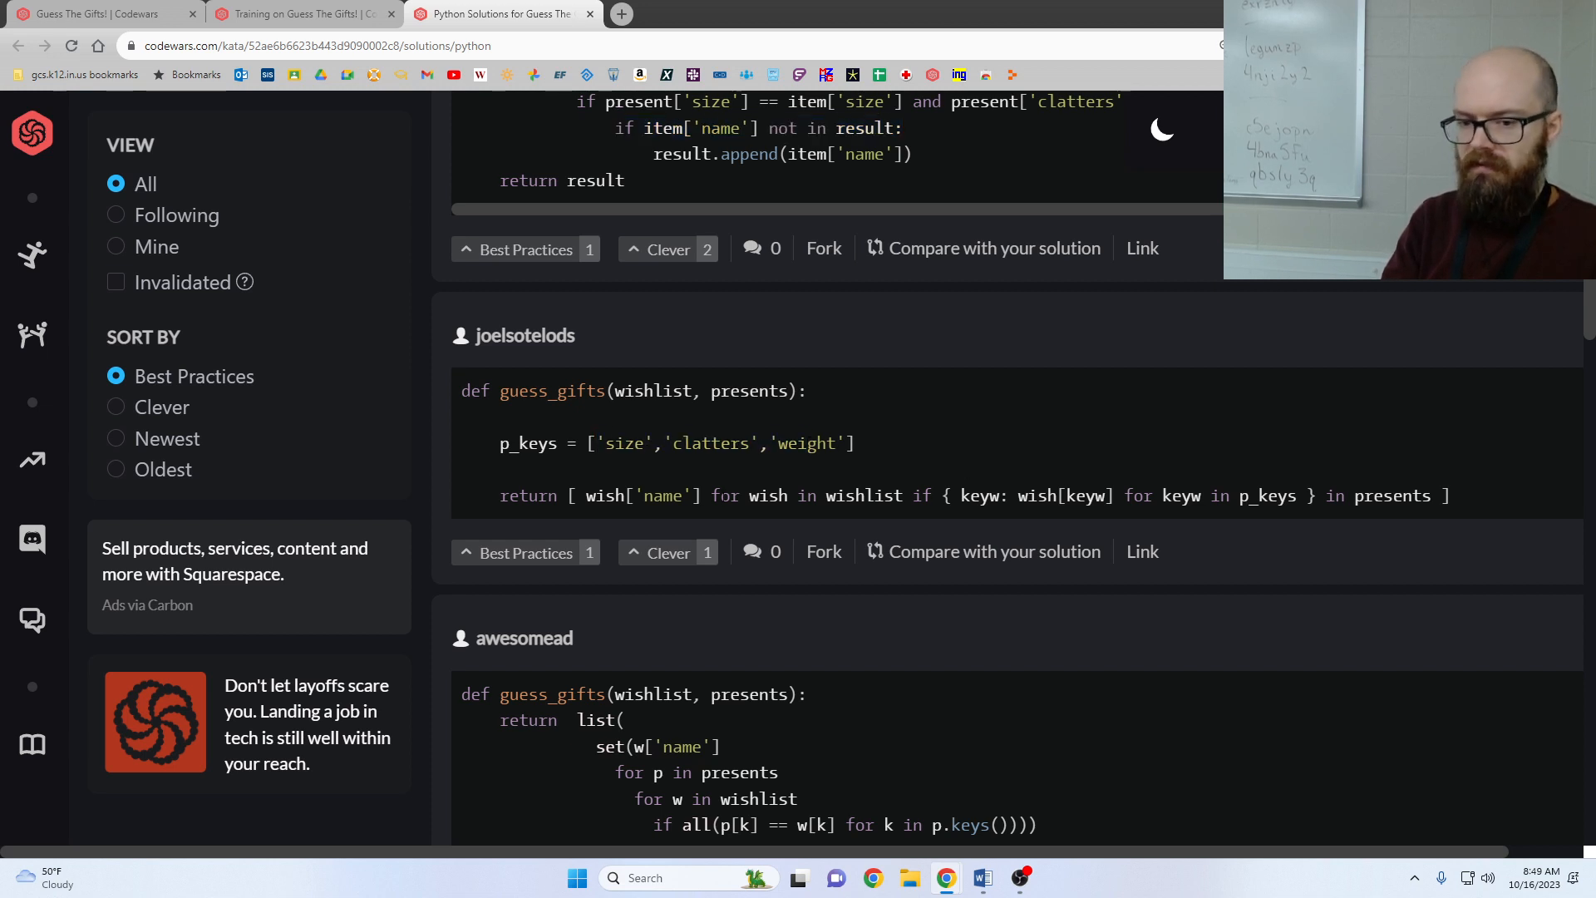
pyautogui.moveTo(1156, 461)
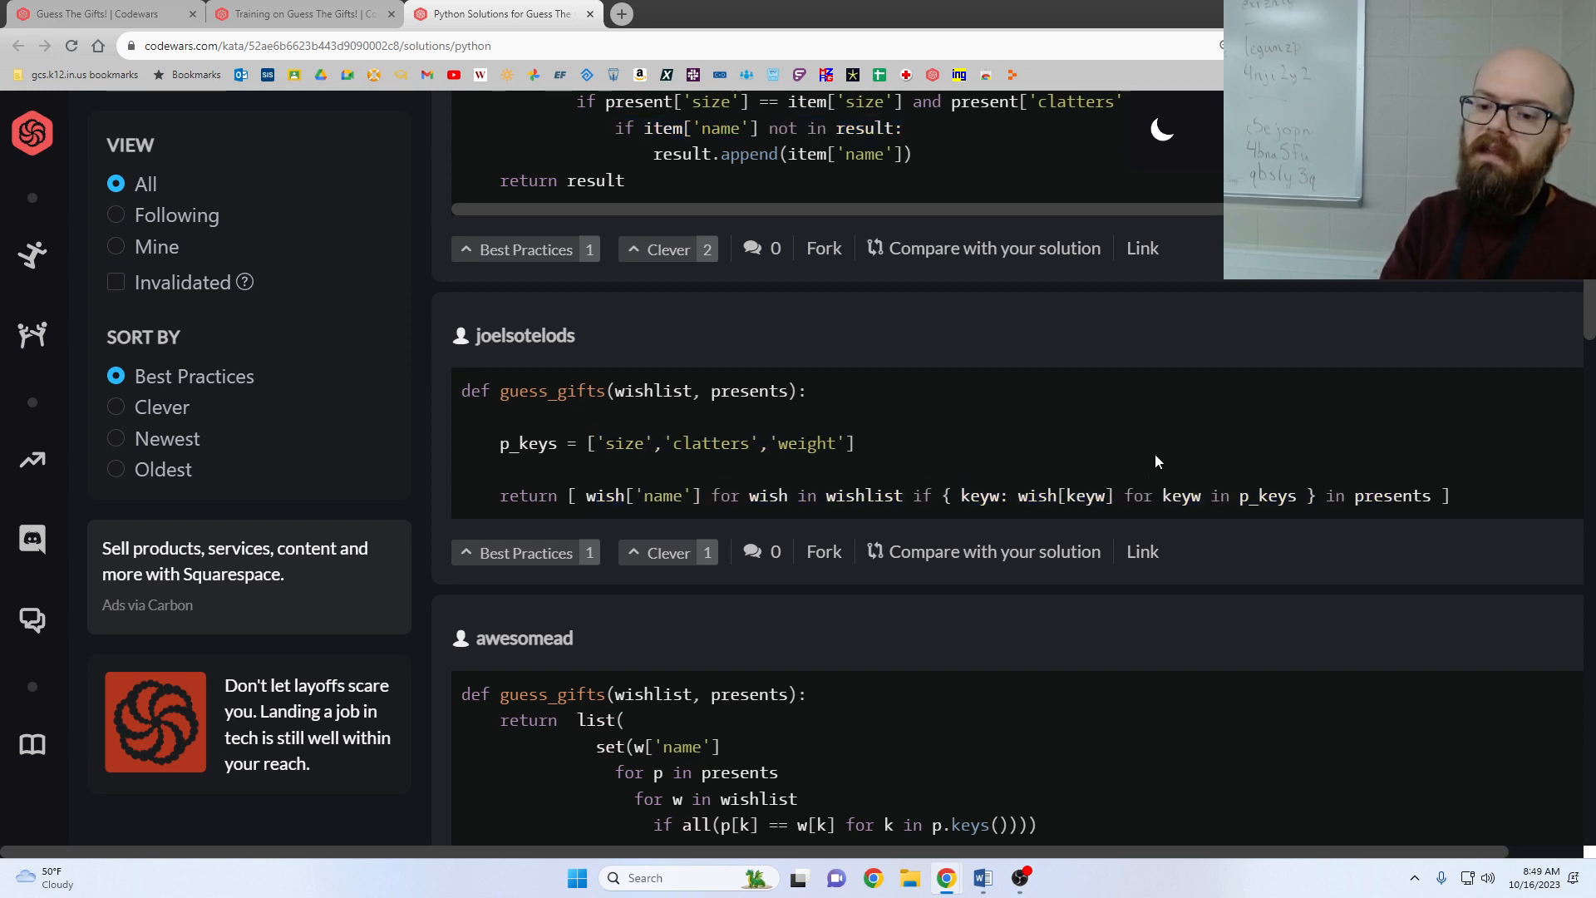
pyautogui.scroll(-3)
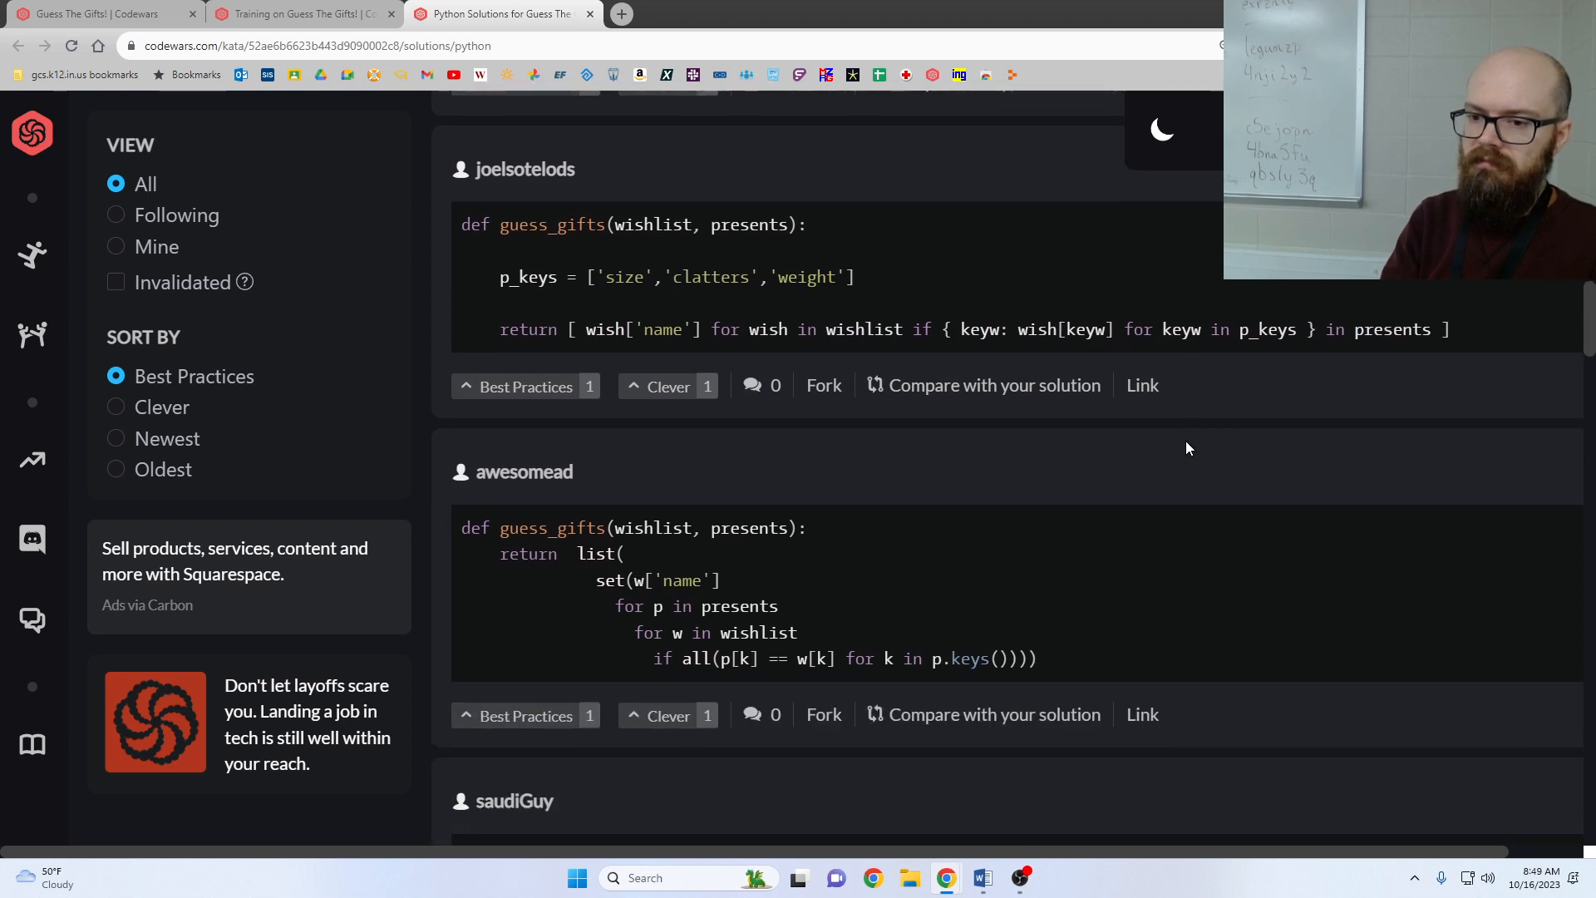
pyautogui.scroll(3)
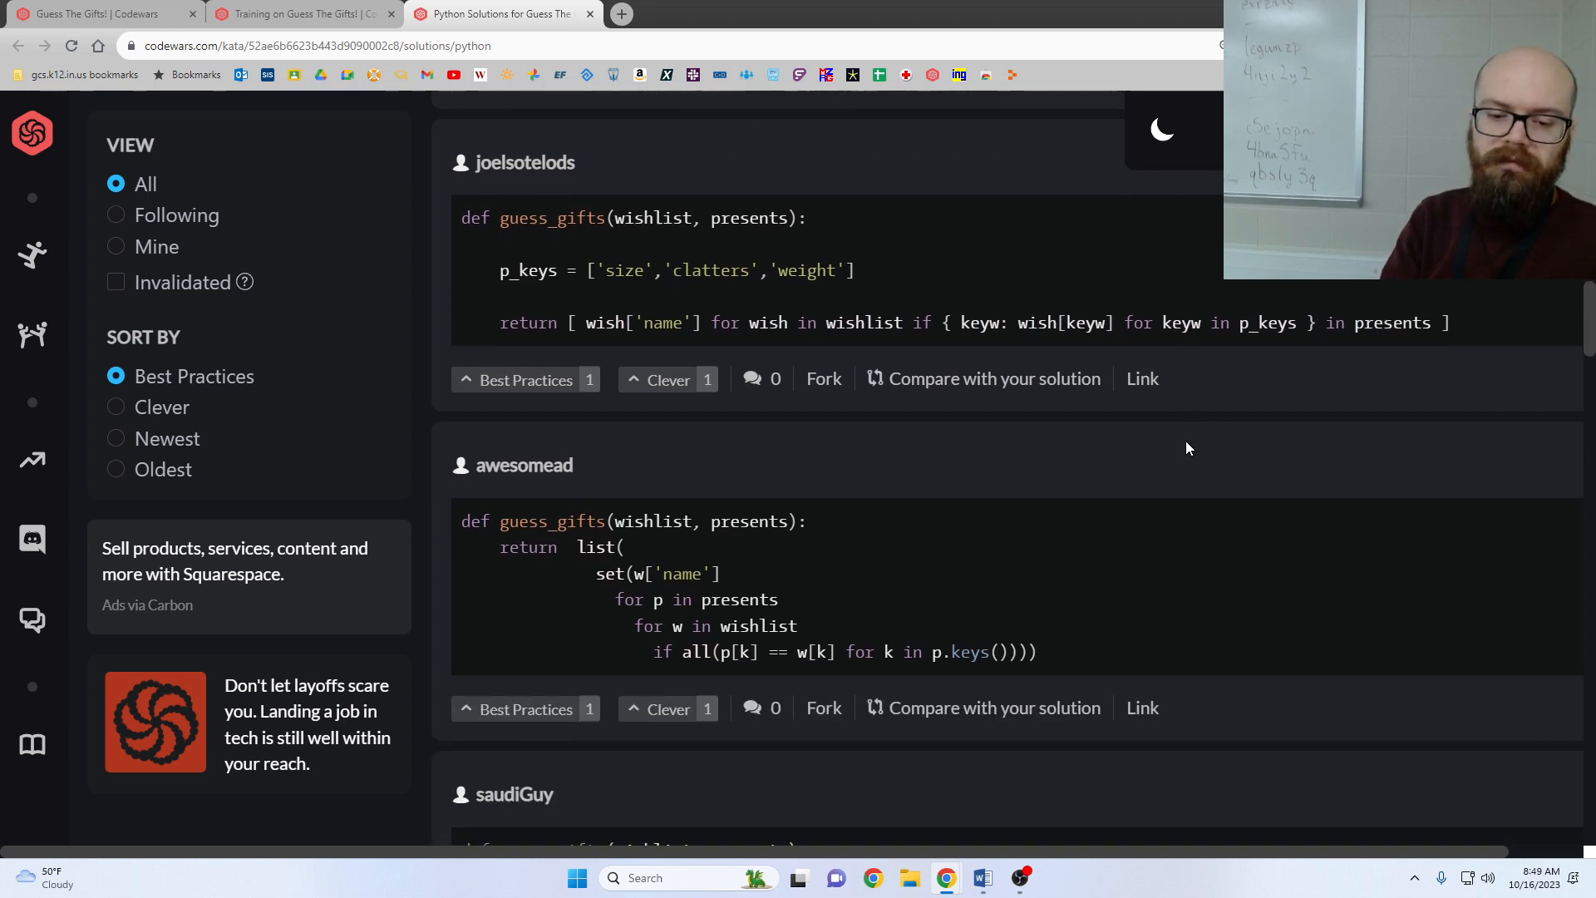
pyautogui.scroll(-3)
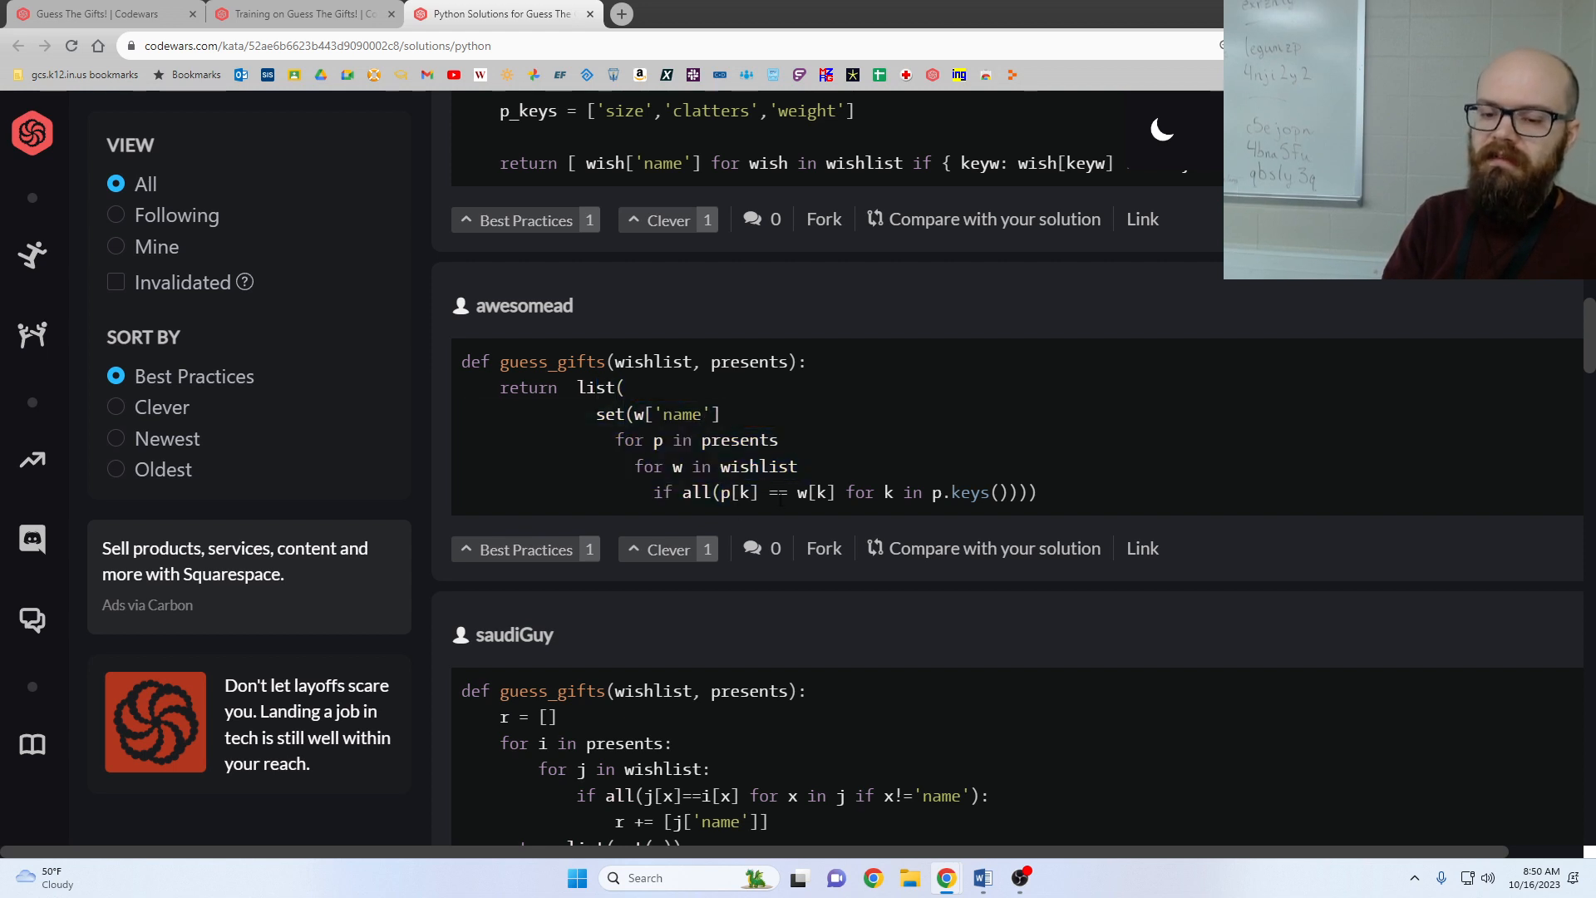
pyautogui.scroll(-3)
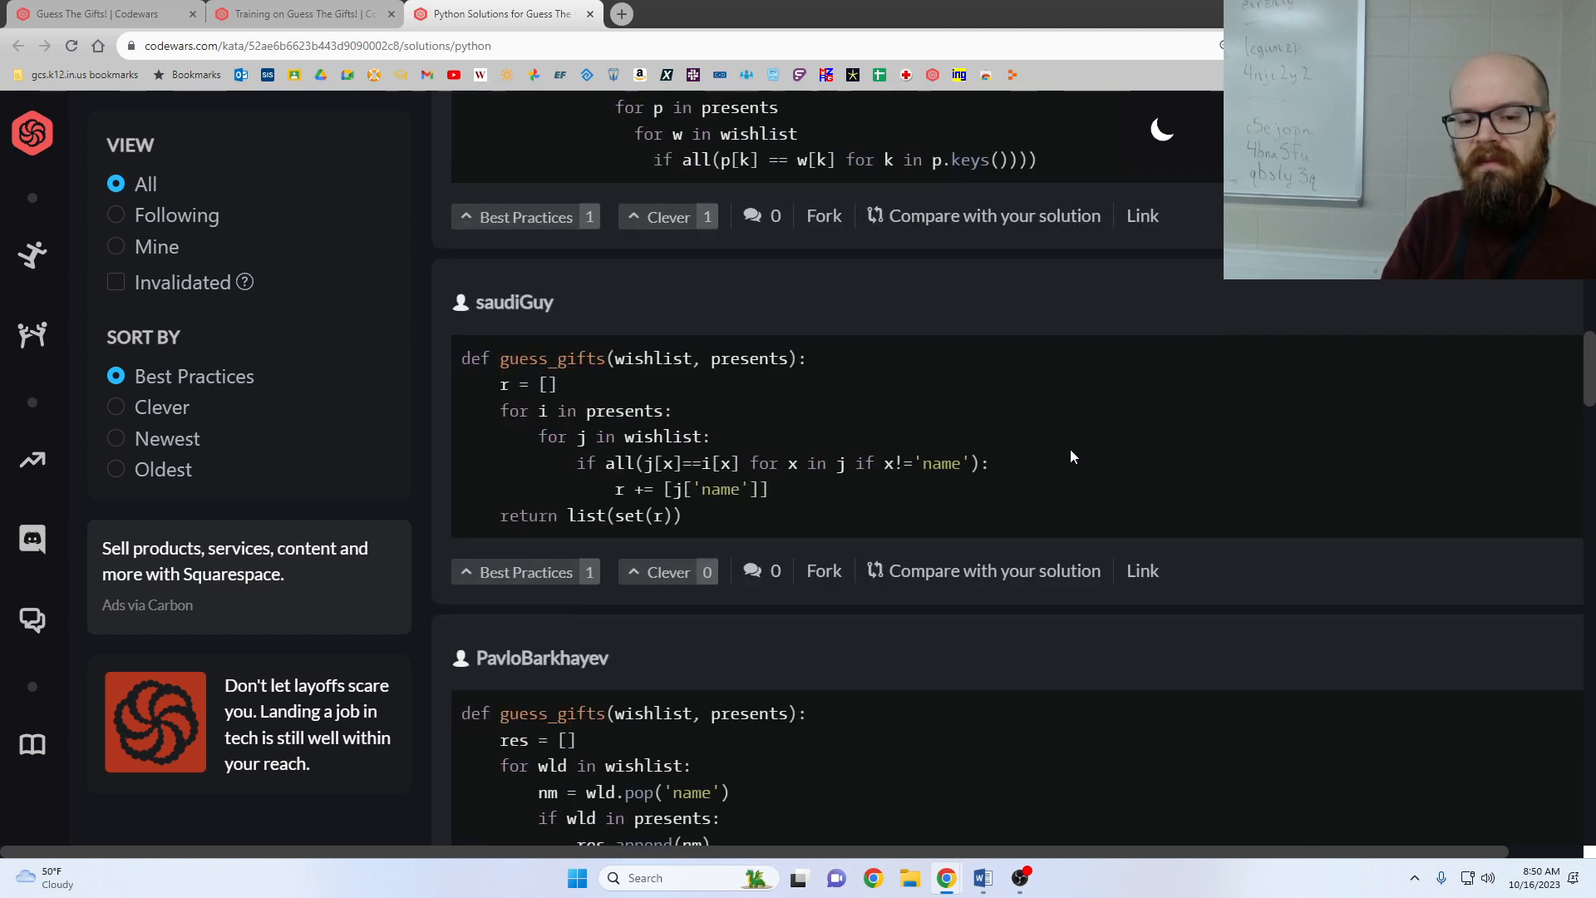
pyautogui.scroll(-3)
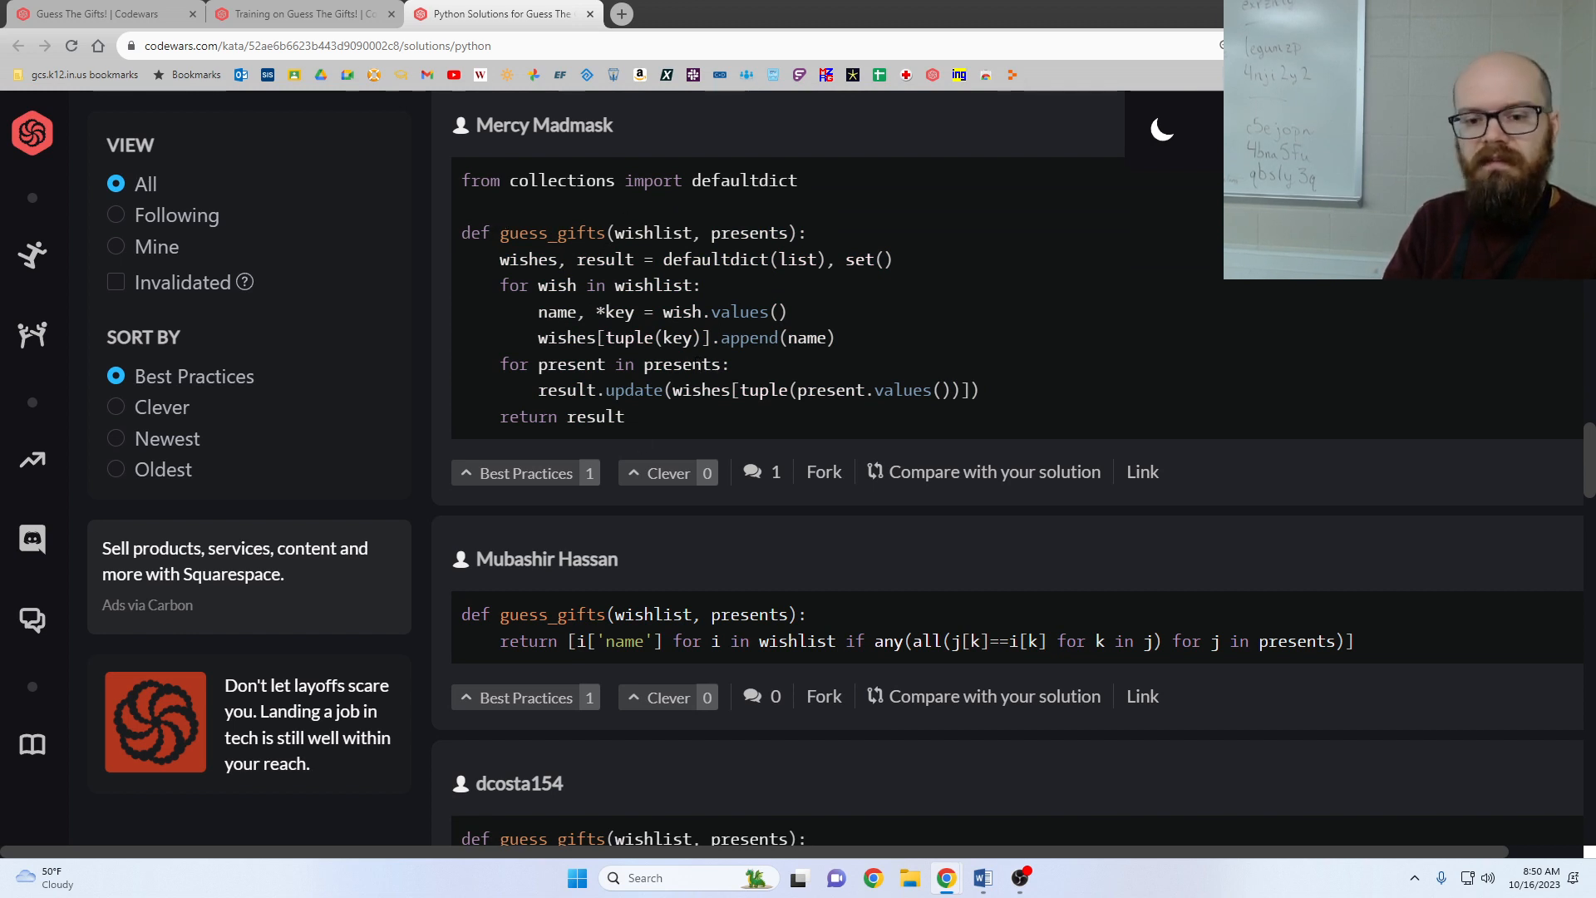
pyautogui.moveTo(958, 356)
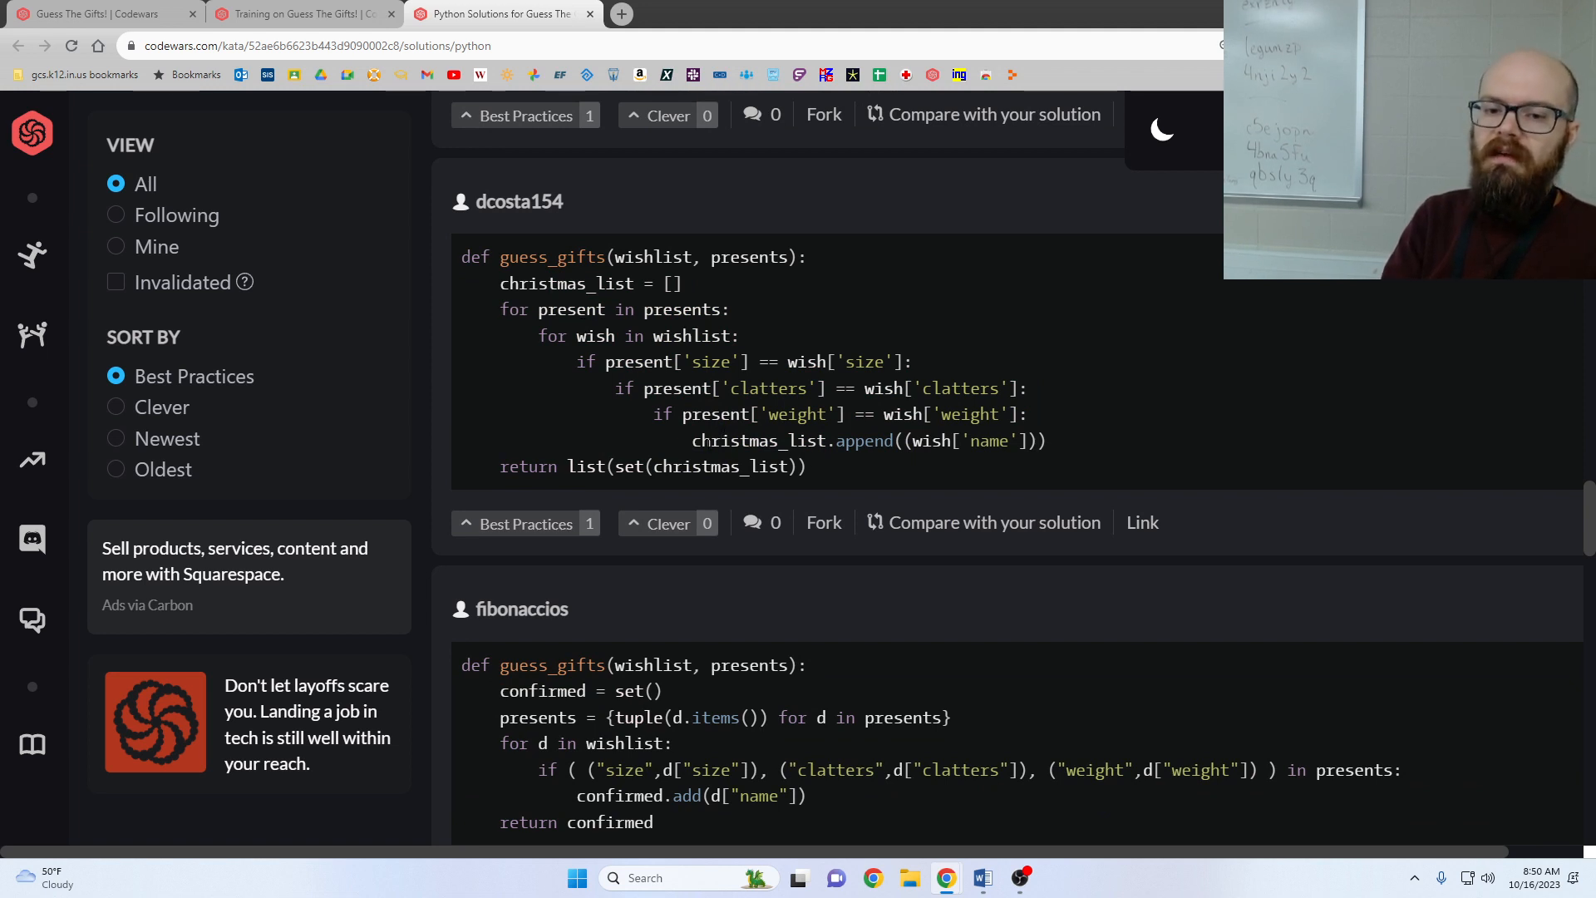
pyautogui.doubleClick(720, 440)
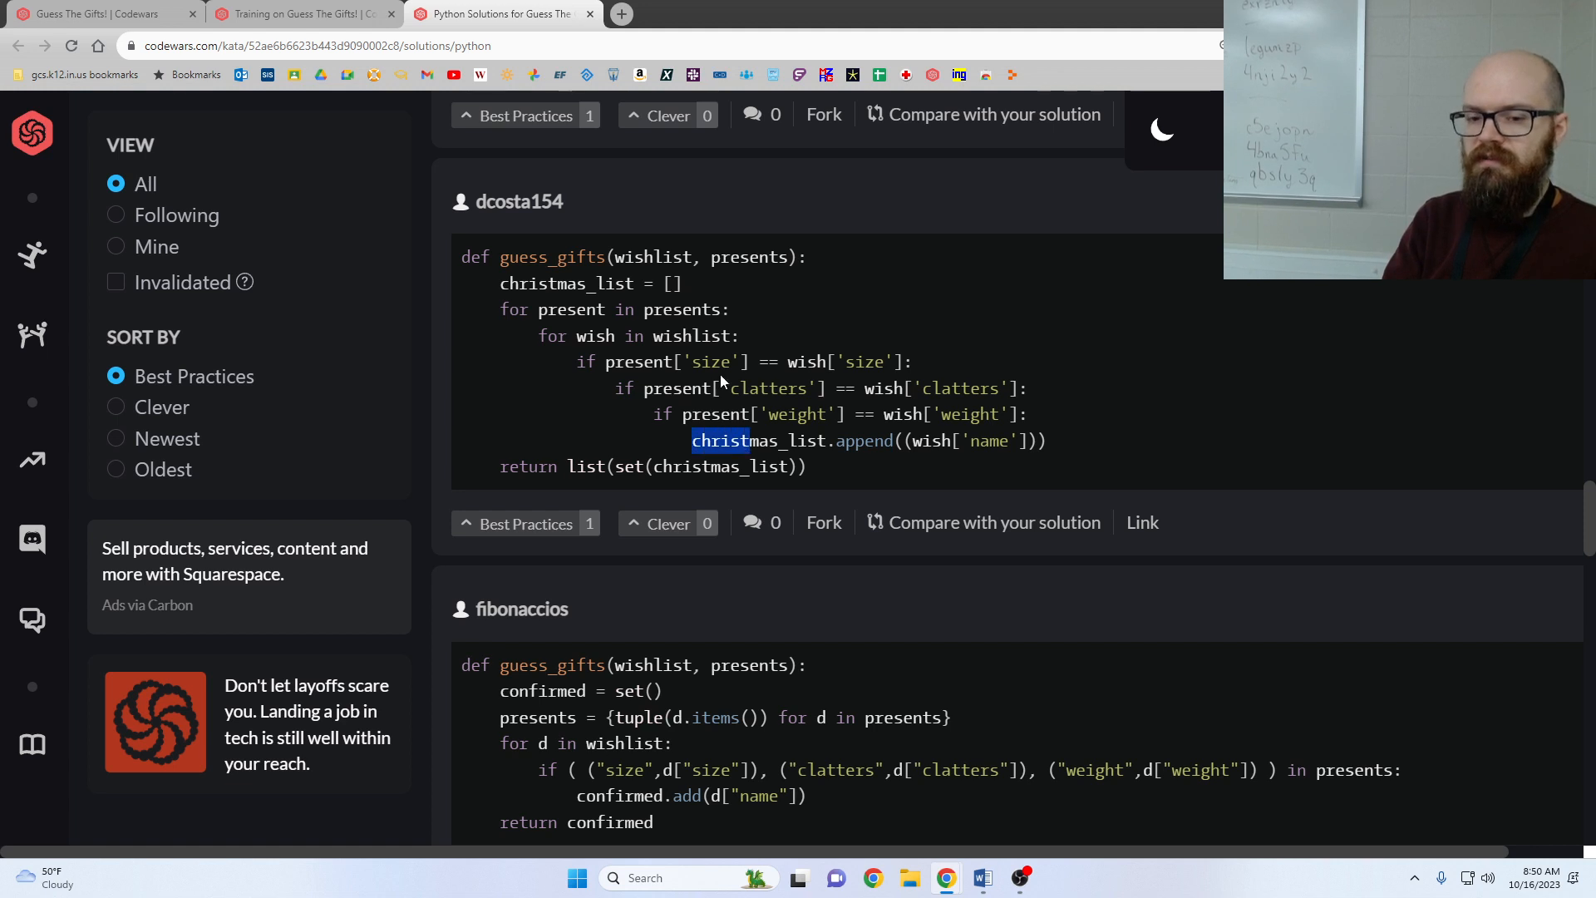